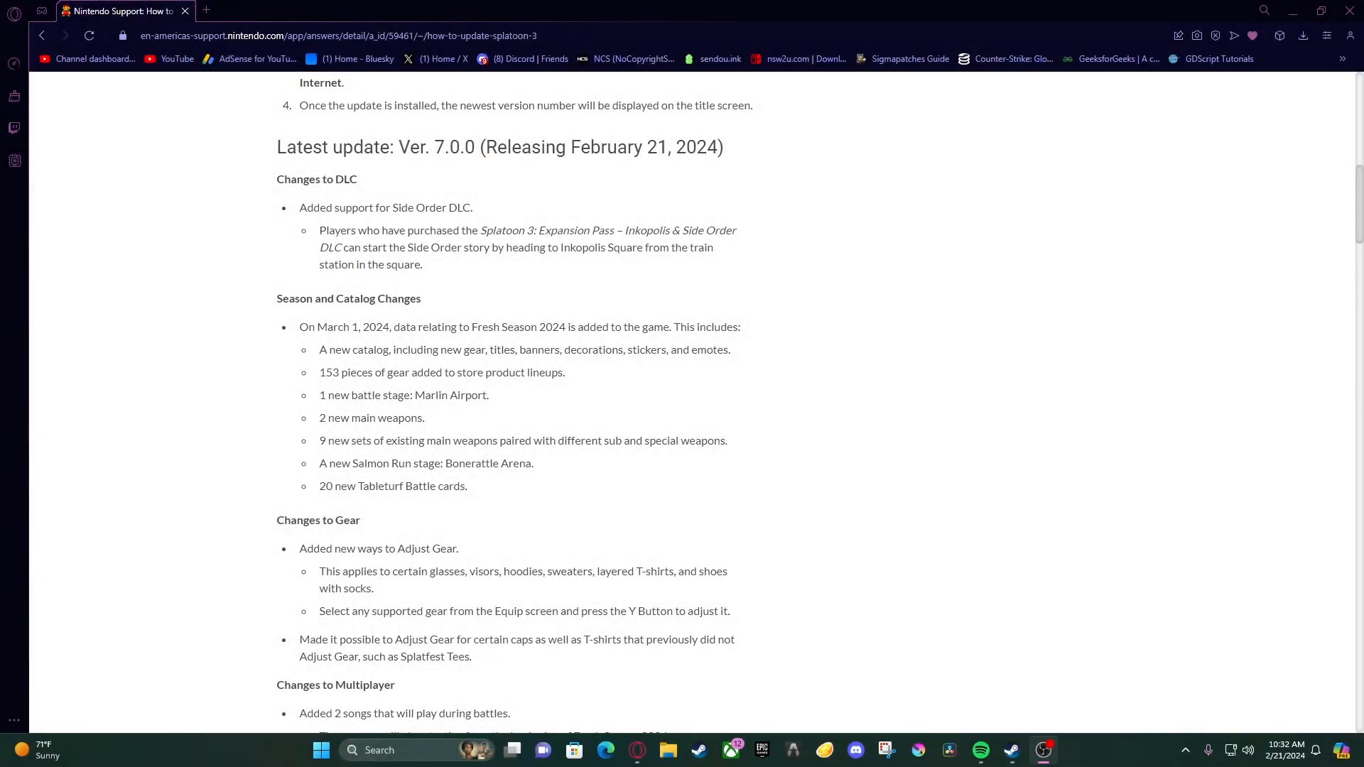
# Go full screen and highlight lines of the Ver. 7.0.0 notes, including the new battle stage line
pyautogui.press('f11')
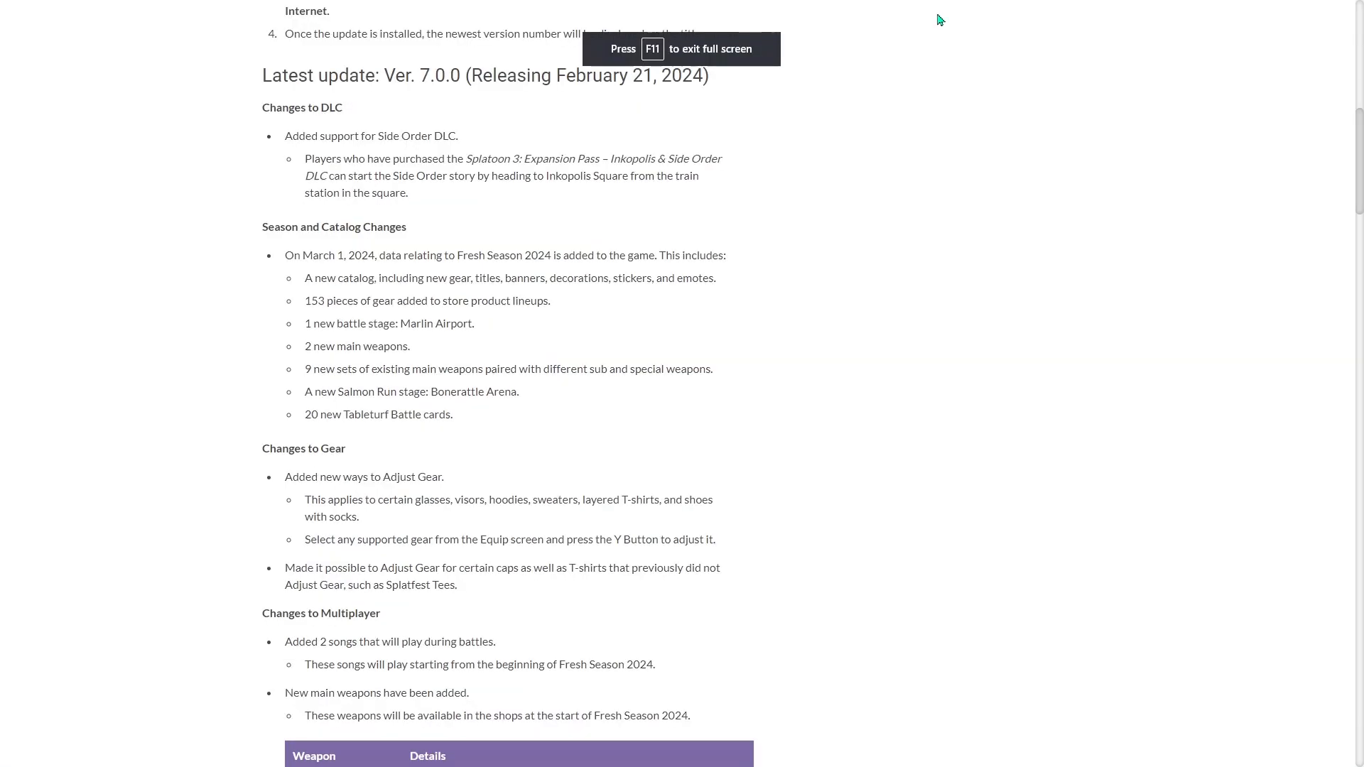
pyautogui.moveTo(987, 268)
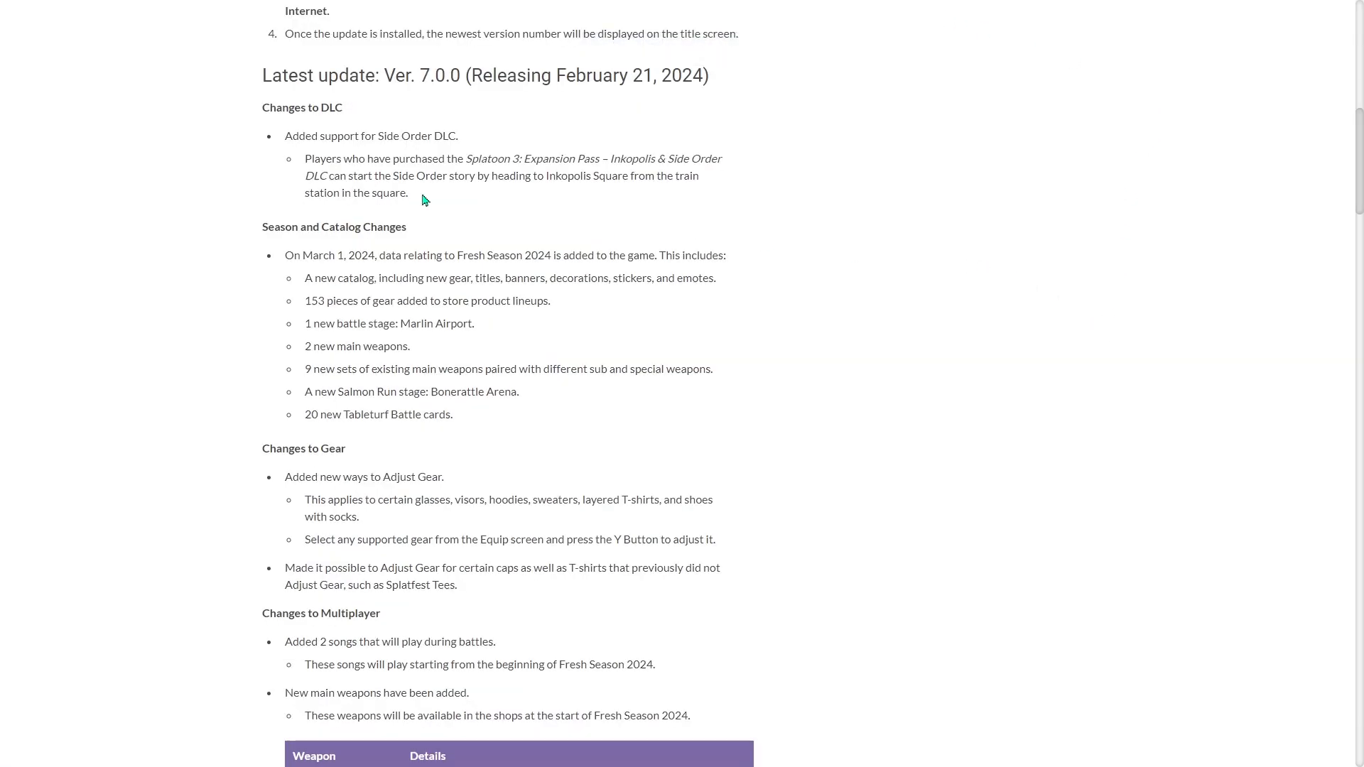
pyautogui.moveTo(459, 205)
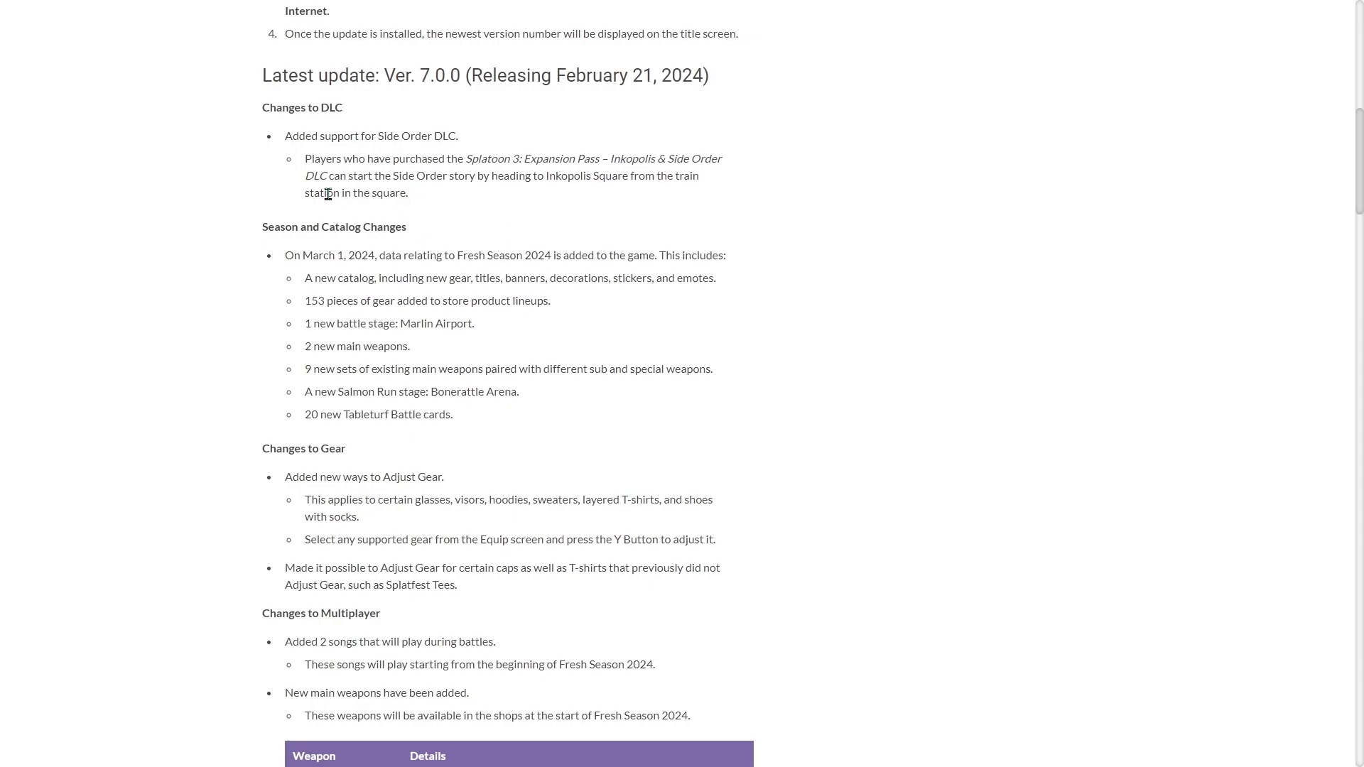
pyautogui.moveTo(438, 342)
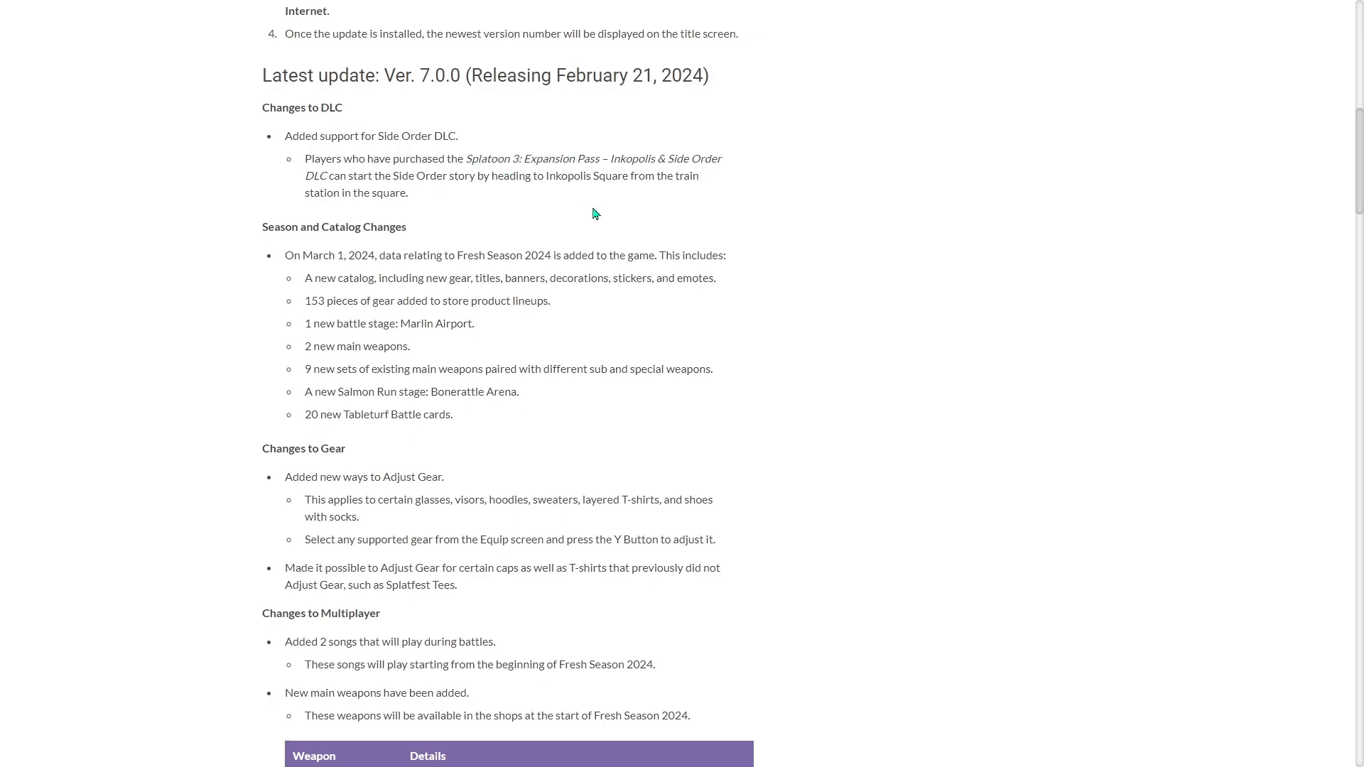
pyautogui.moveTo(592, 207)
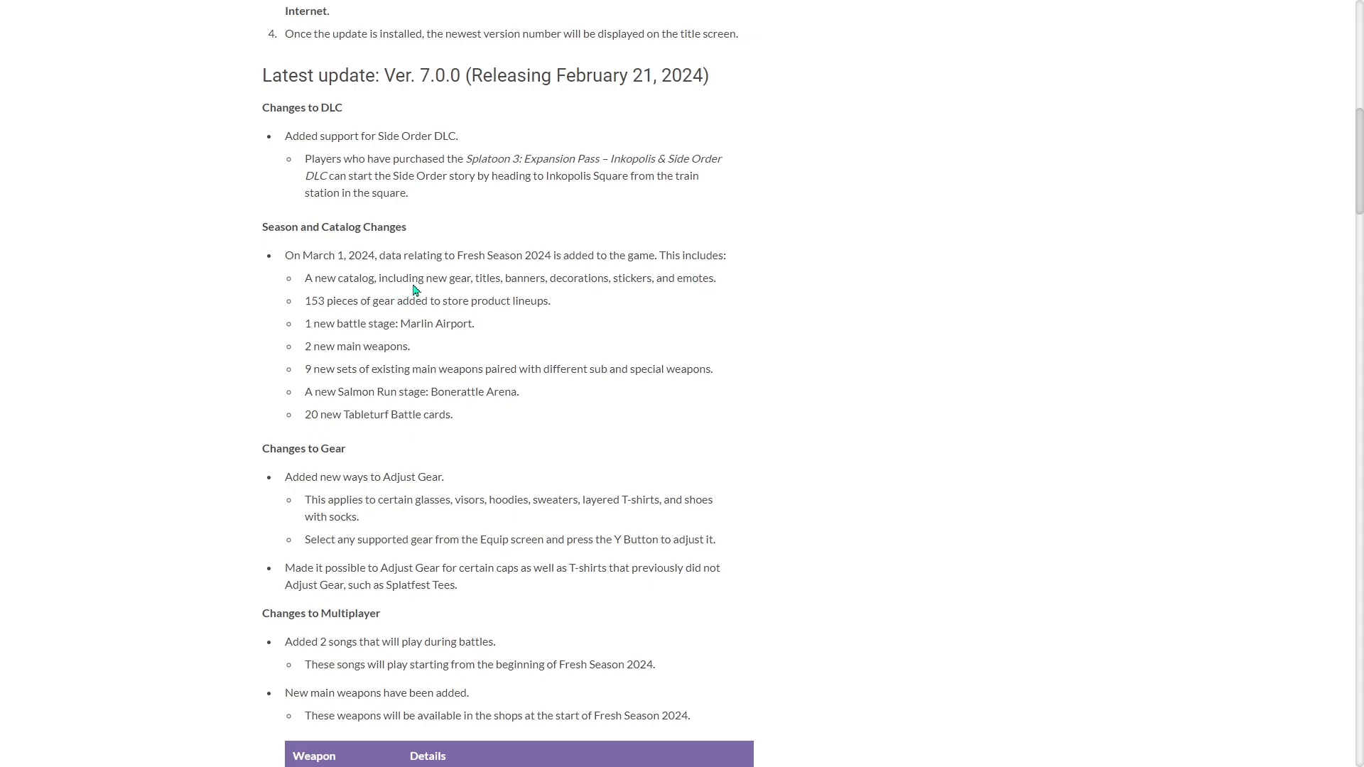
pyautogui.moveTo(424, 282)
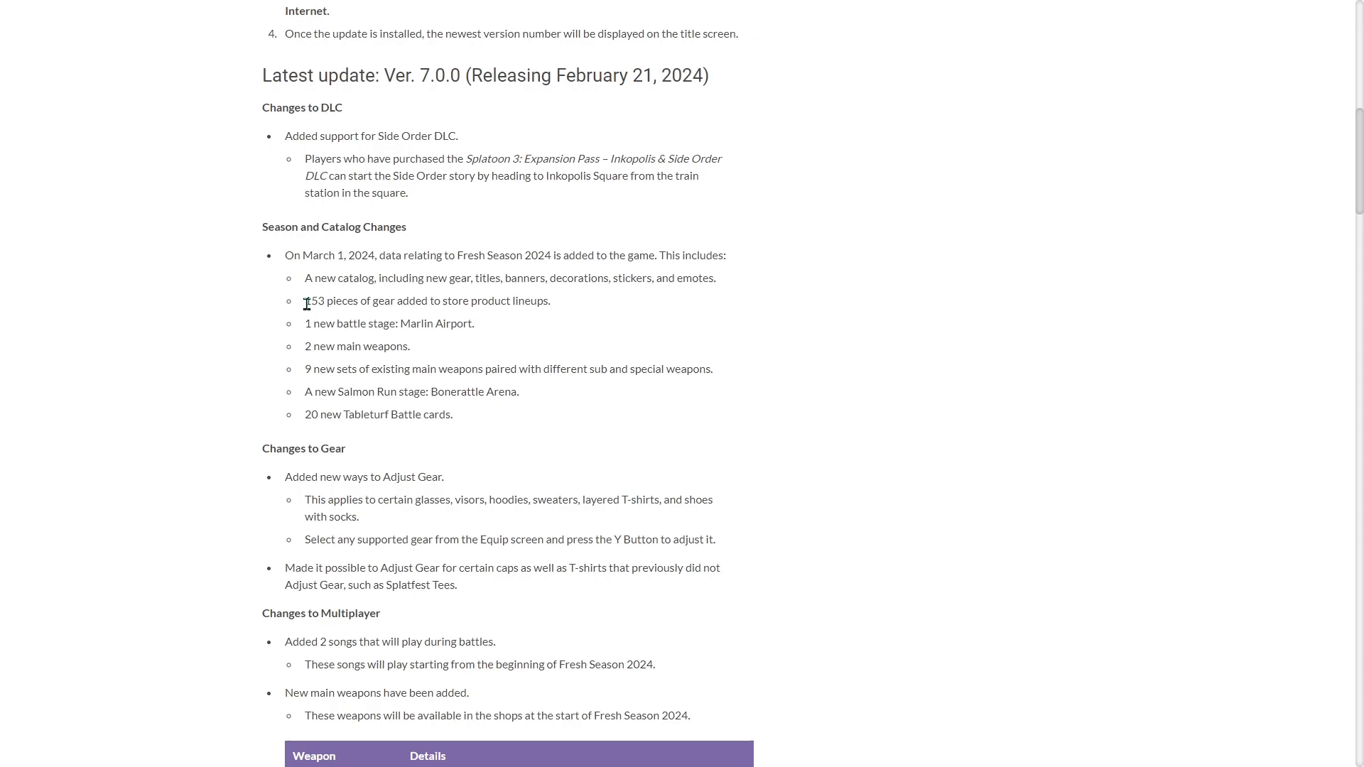
pyautogui.moveTo(305, 299); pyautogui.dragTo(409, 300)
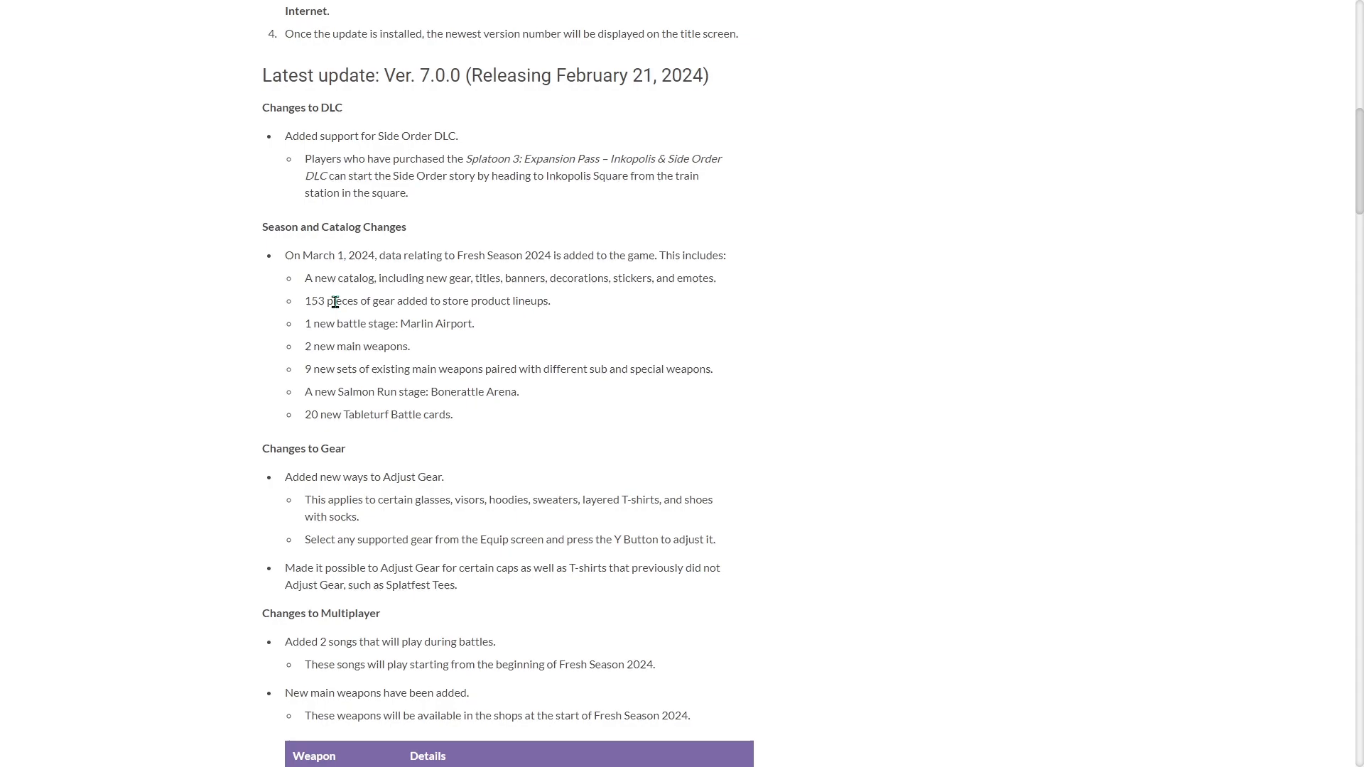
pyautogui.moveTo(313, 321)
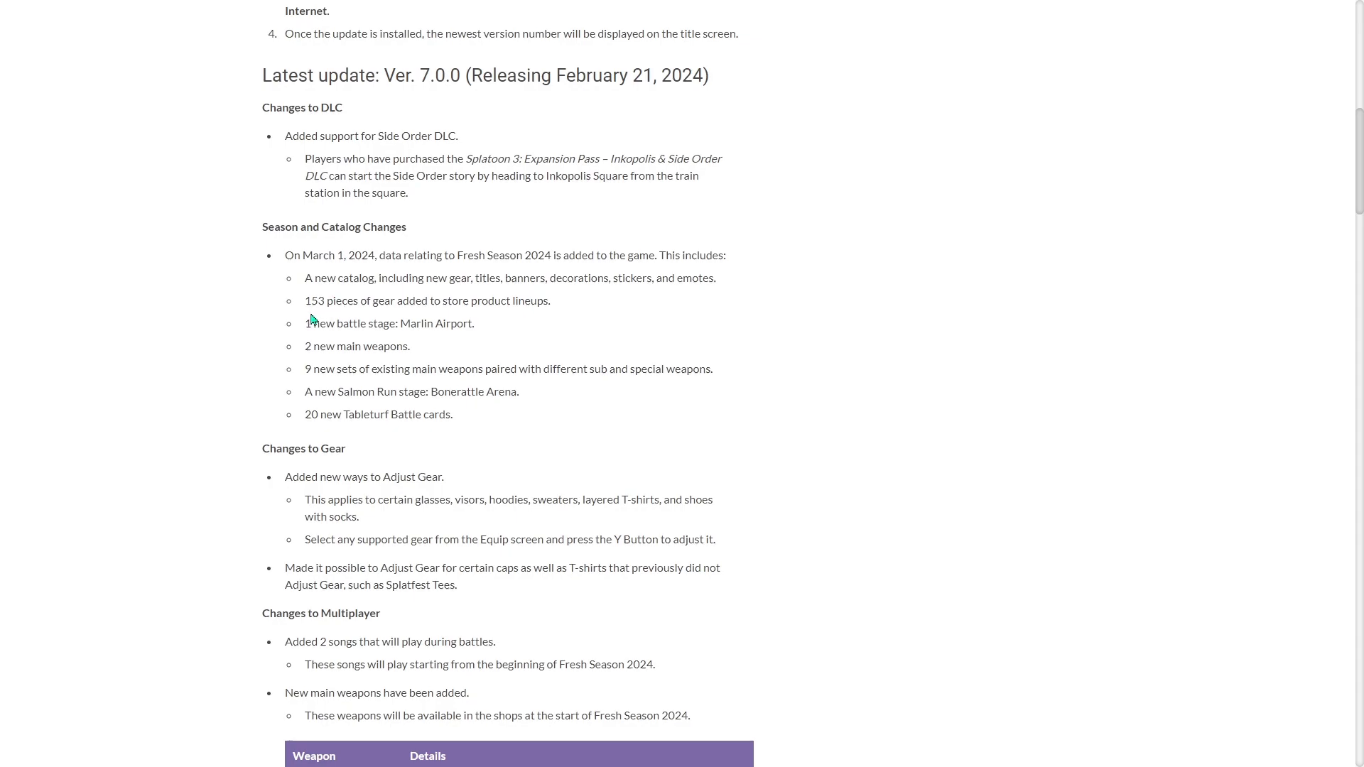
pyautogui.moveTo(305, 323); pyautogui.dragTo(398, 323)
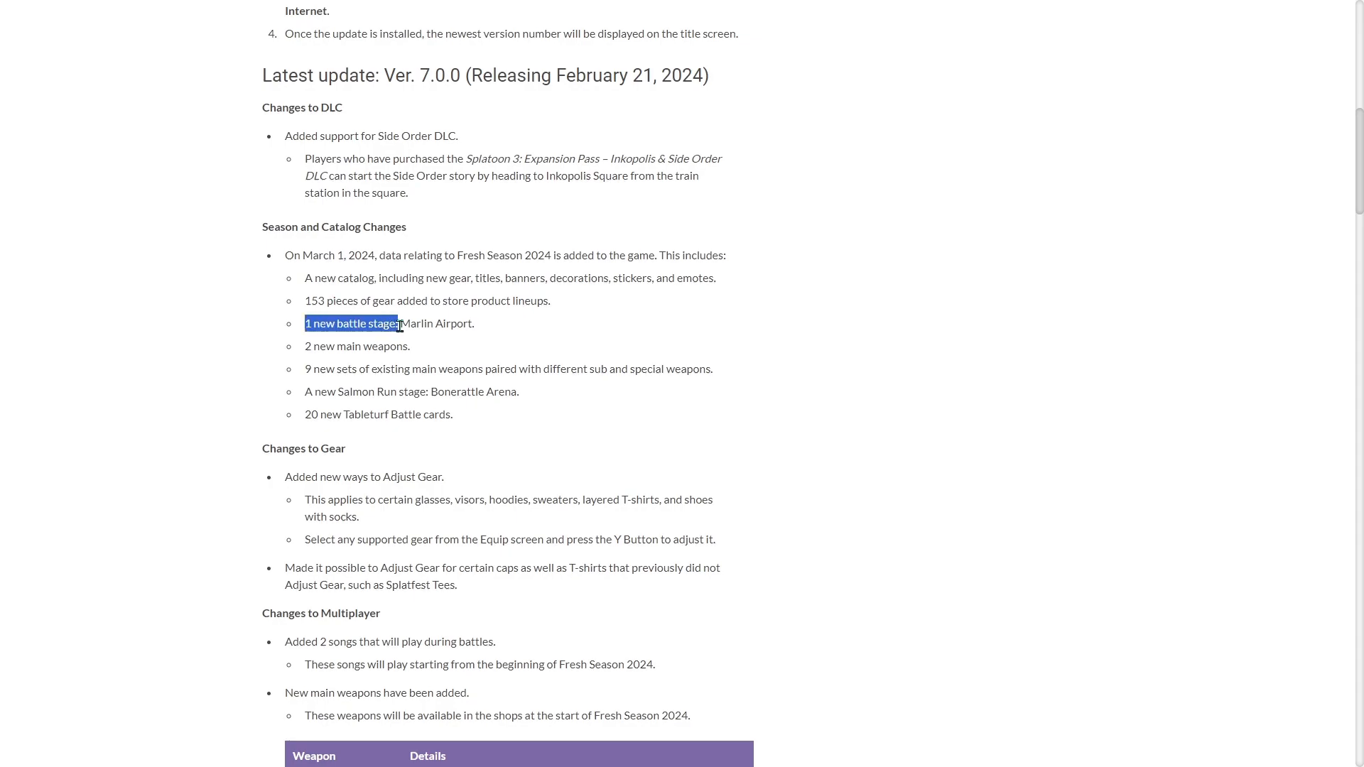
pyautogui.click(391, 323)
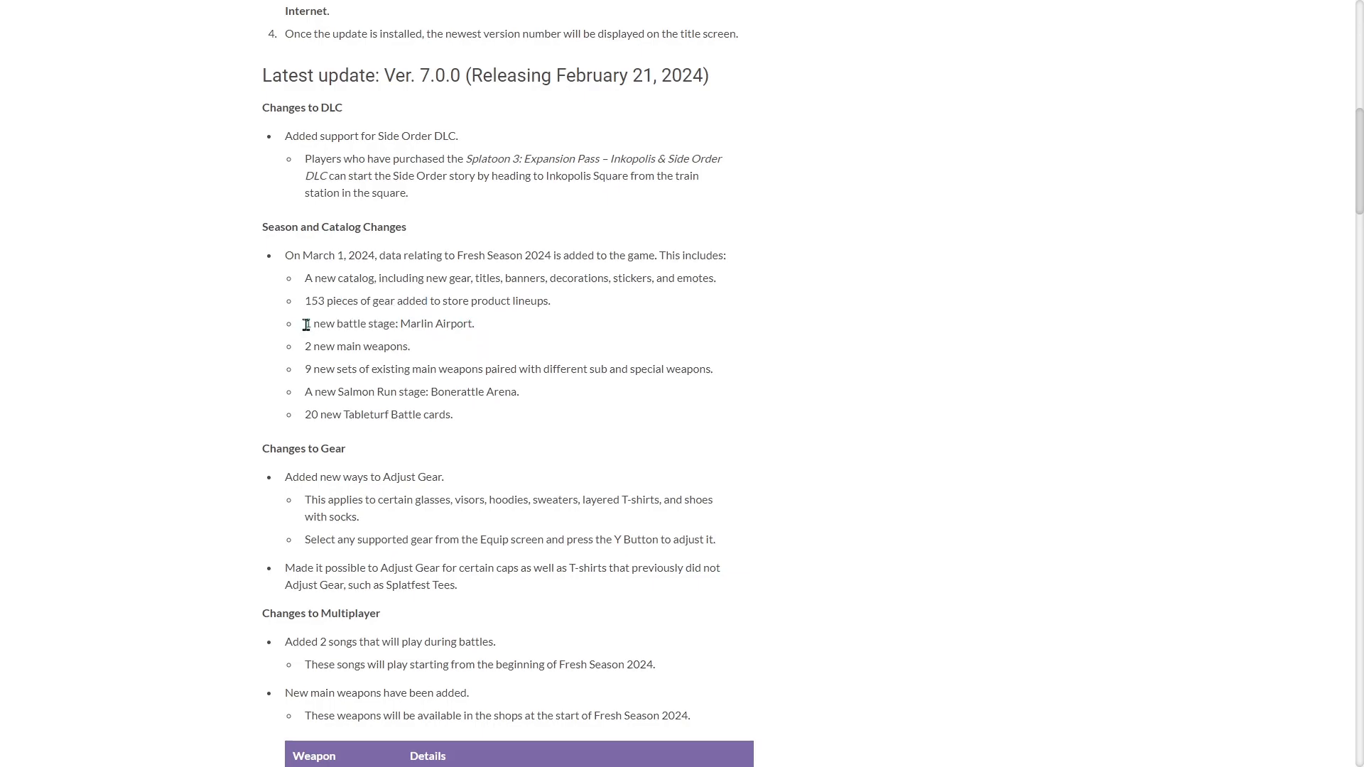
pyautogui.doubleClick(355, 322)
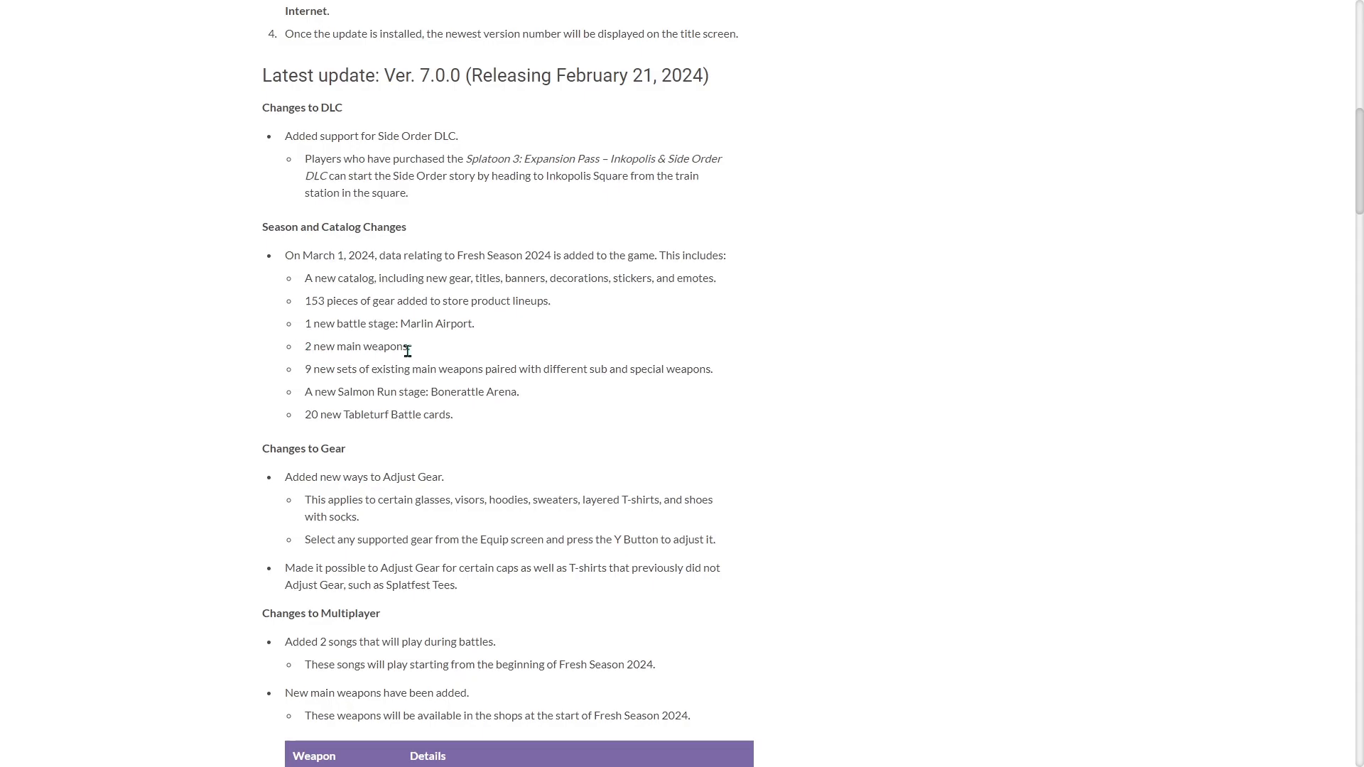
pyautogui.moveTo(542, 384)
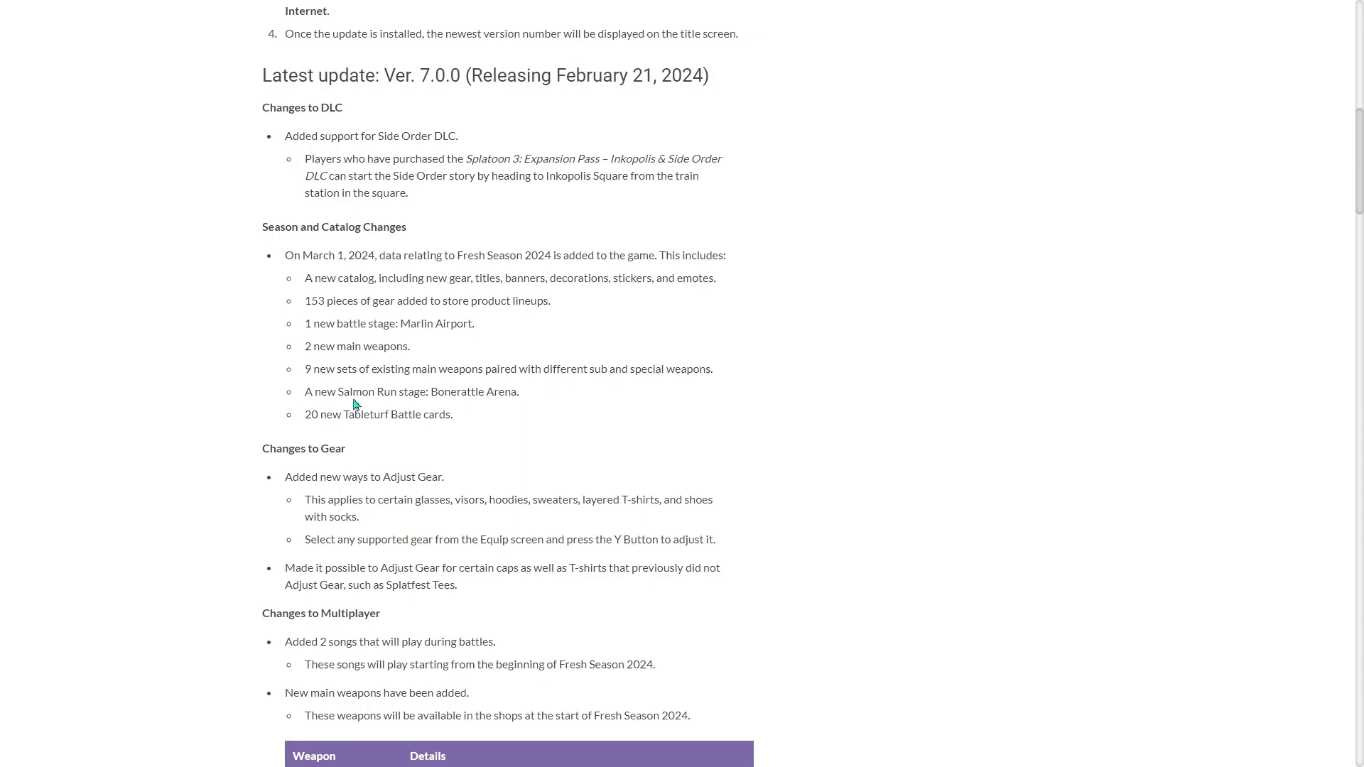
pyautogui.moveTo(210, 415)
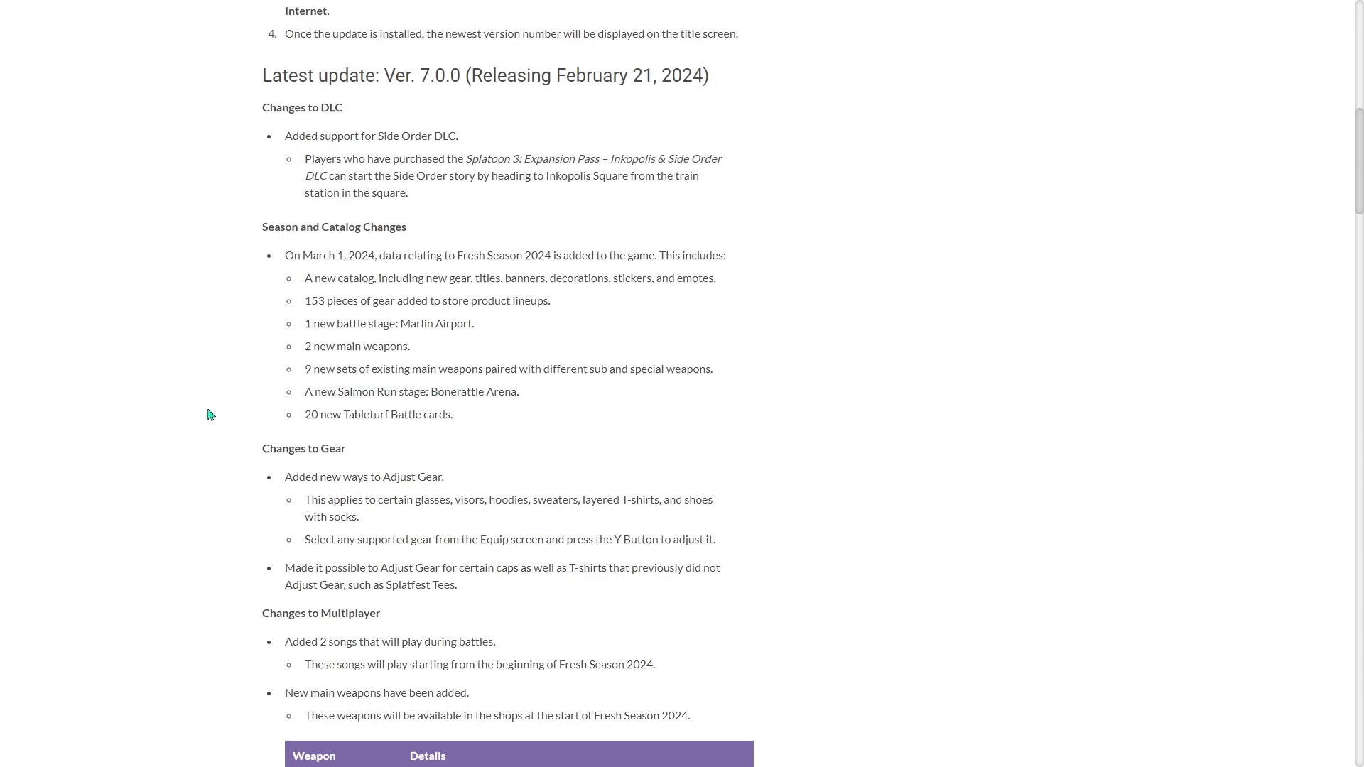
pyautogui.moveTo(291, 434)
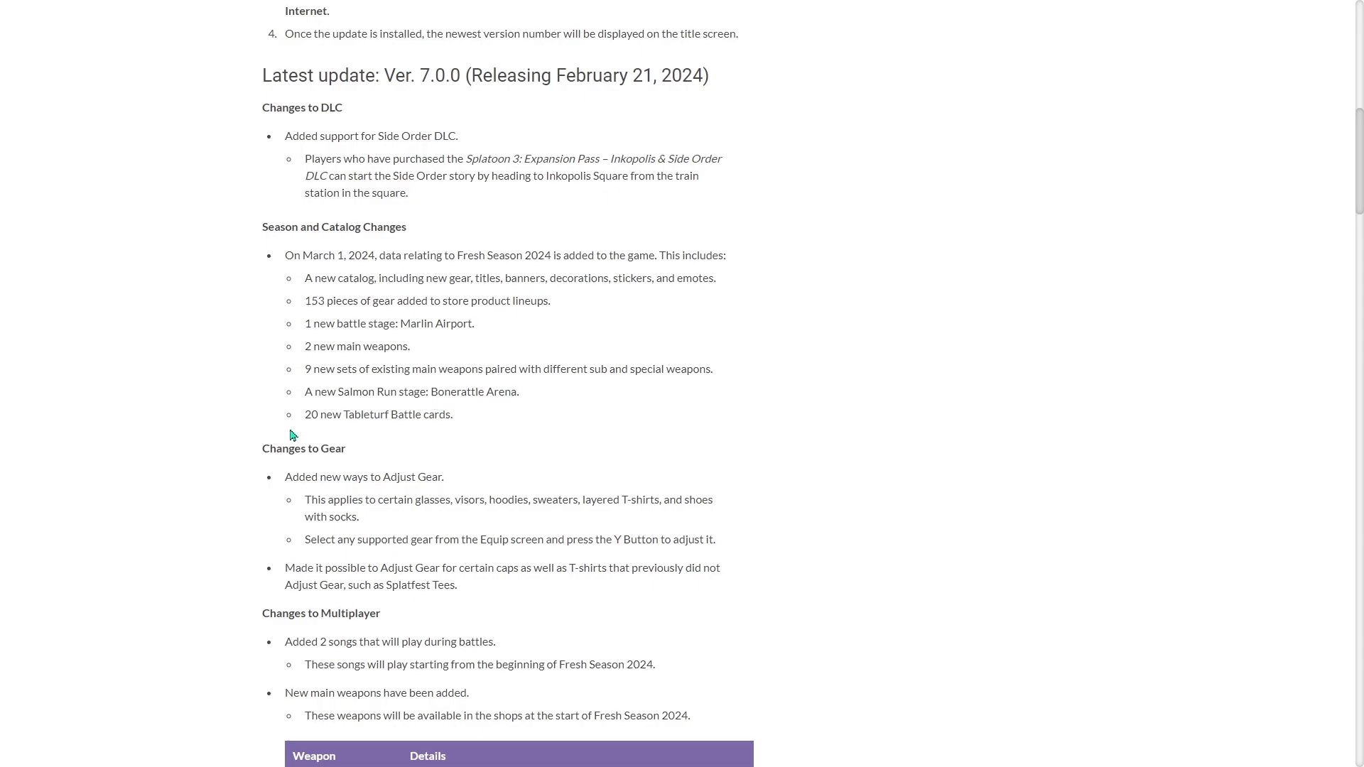
pyautogui.moveTo(329, 434)
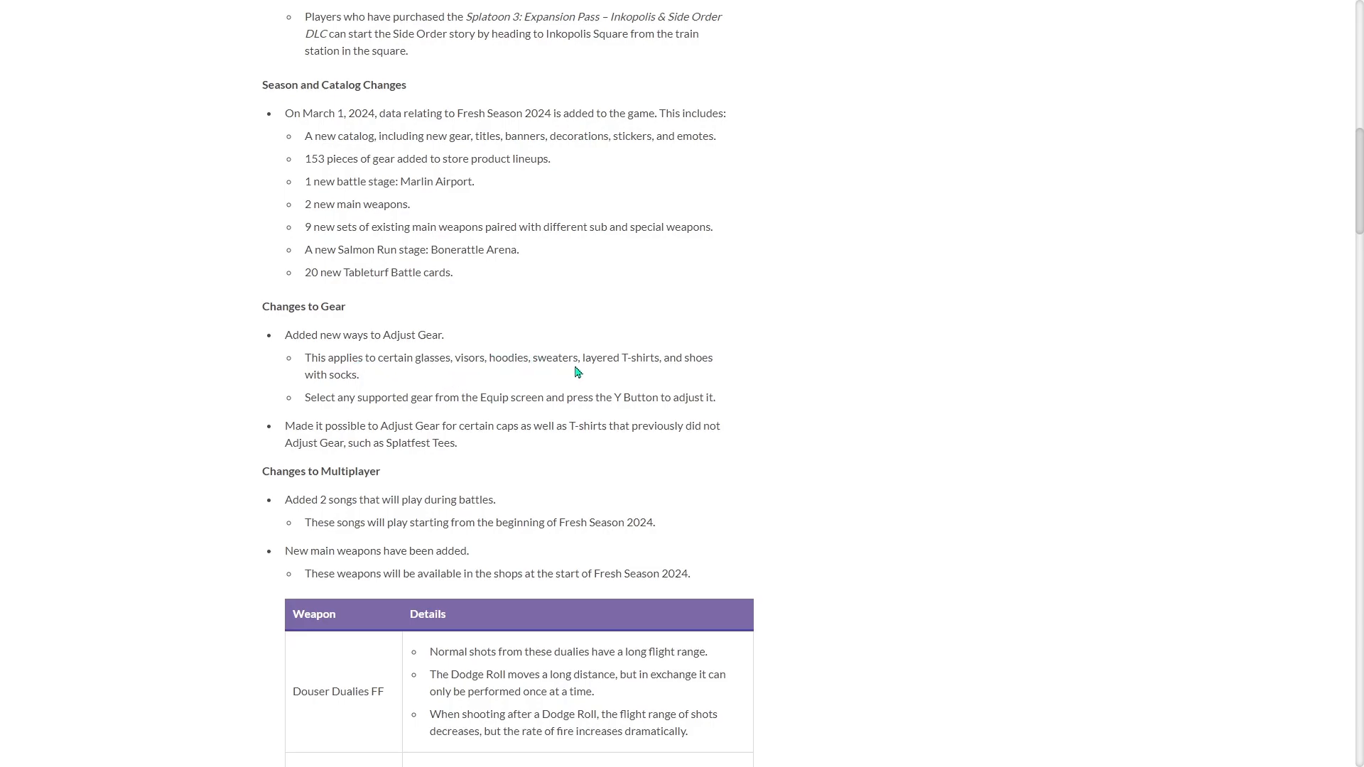
pyautogui.moveTo(324, 374)
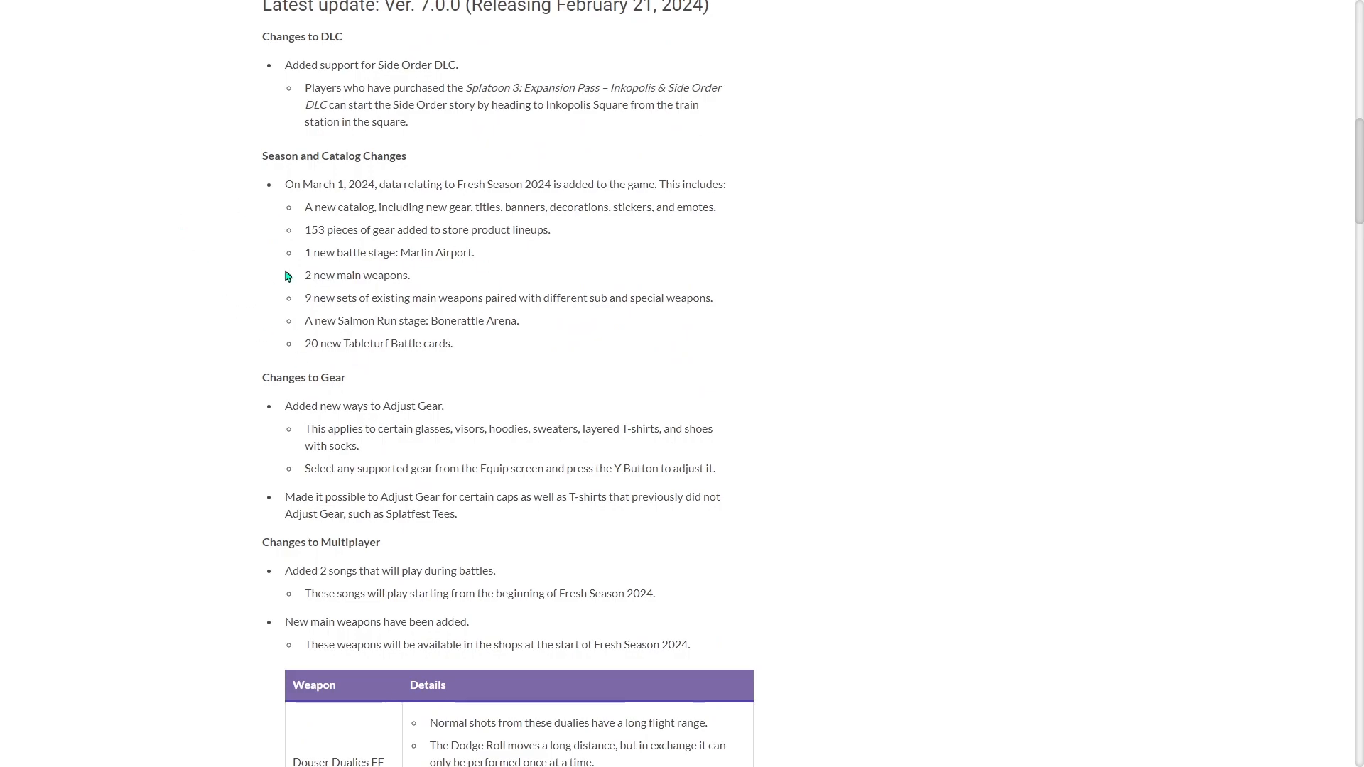
pyautogui.moveTo(305, 252); pyautogui.dragTo(418, 252)
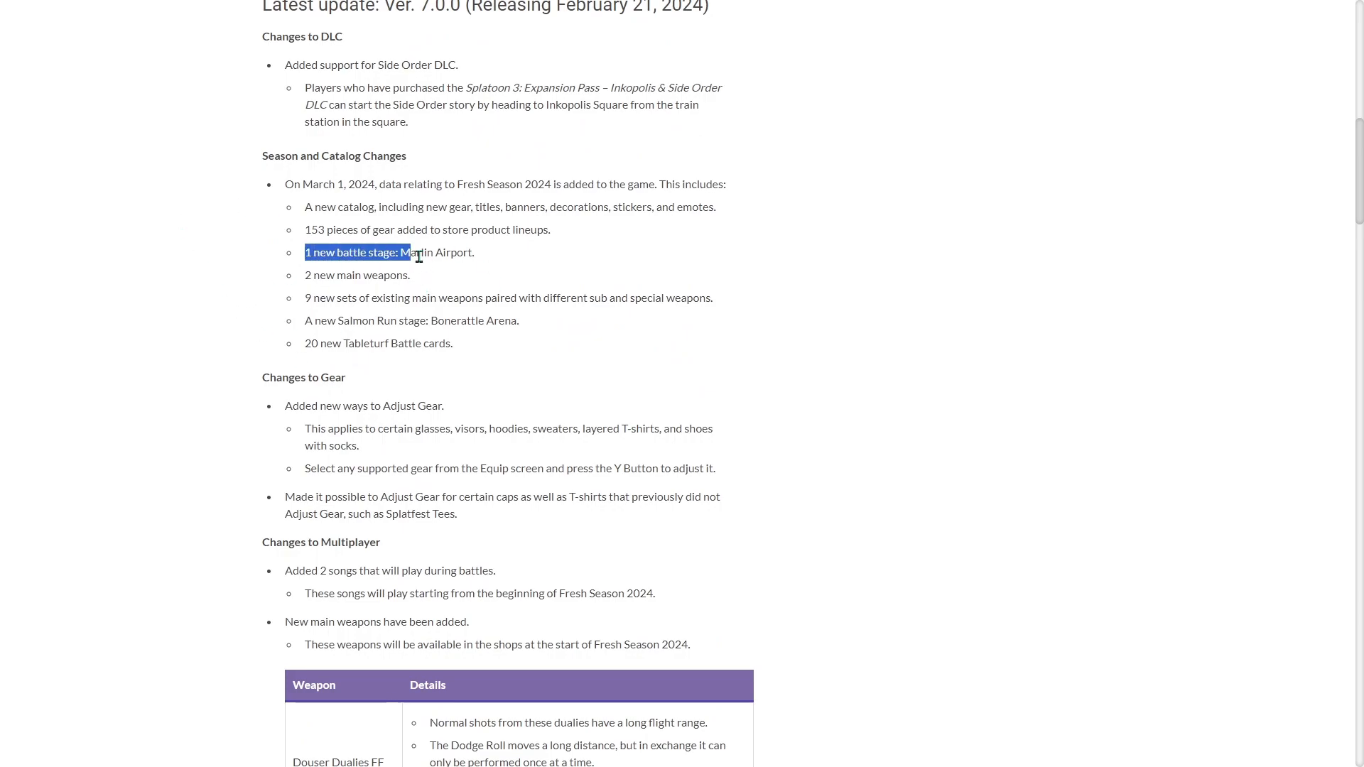
pyautogui.scroll(-3)
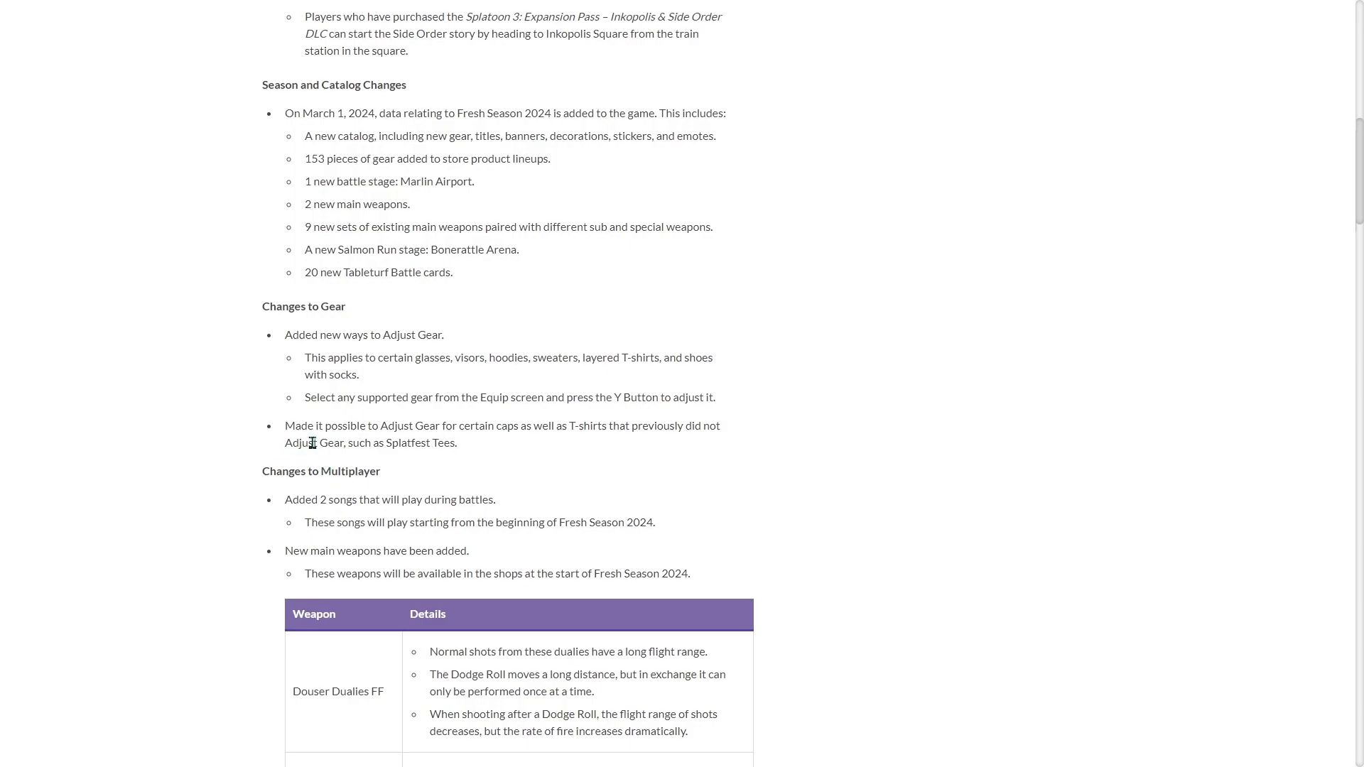
pyautogui.moveTo(569, 427)
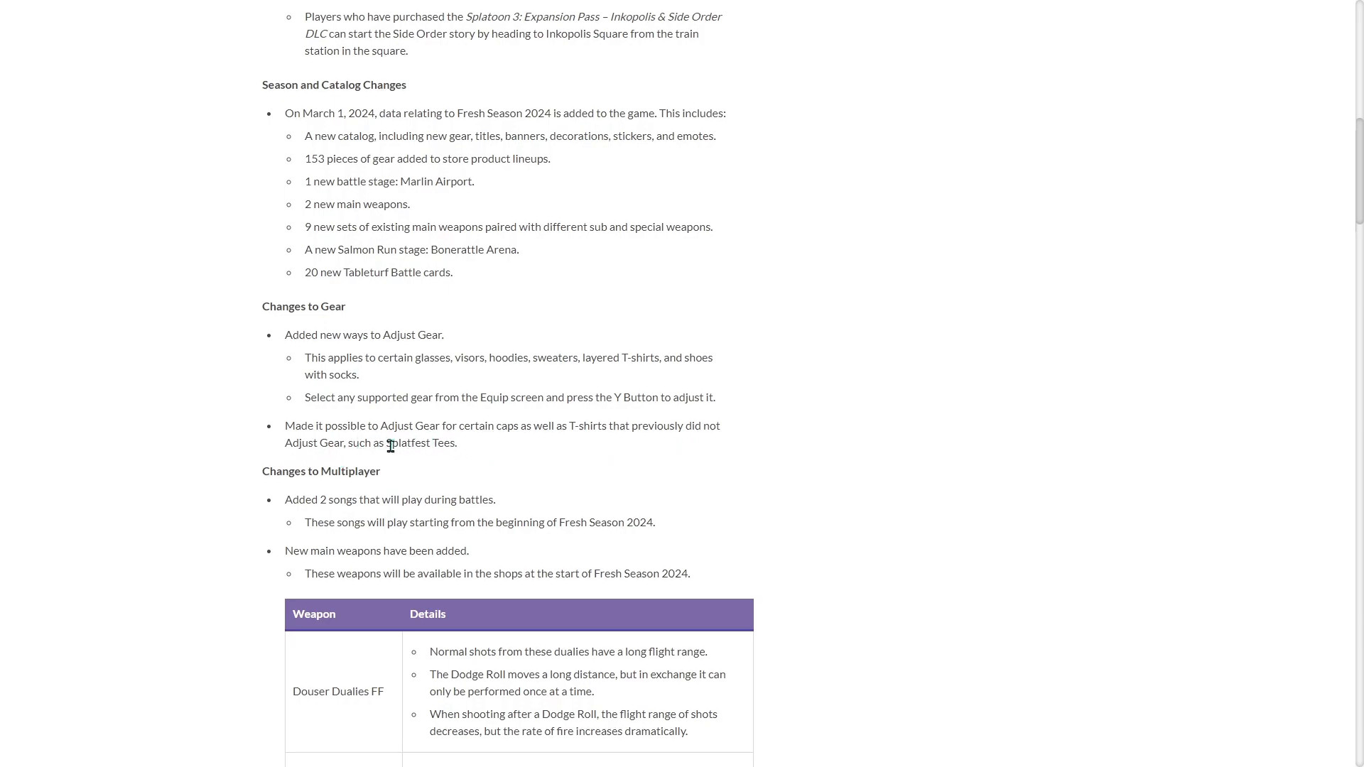
pyautogui.moveTo(460, 464)
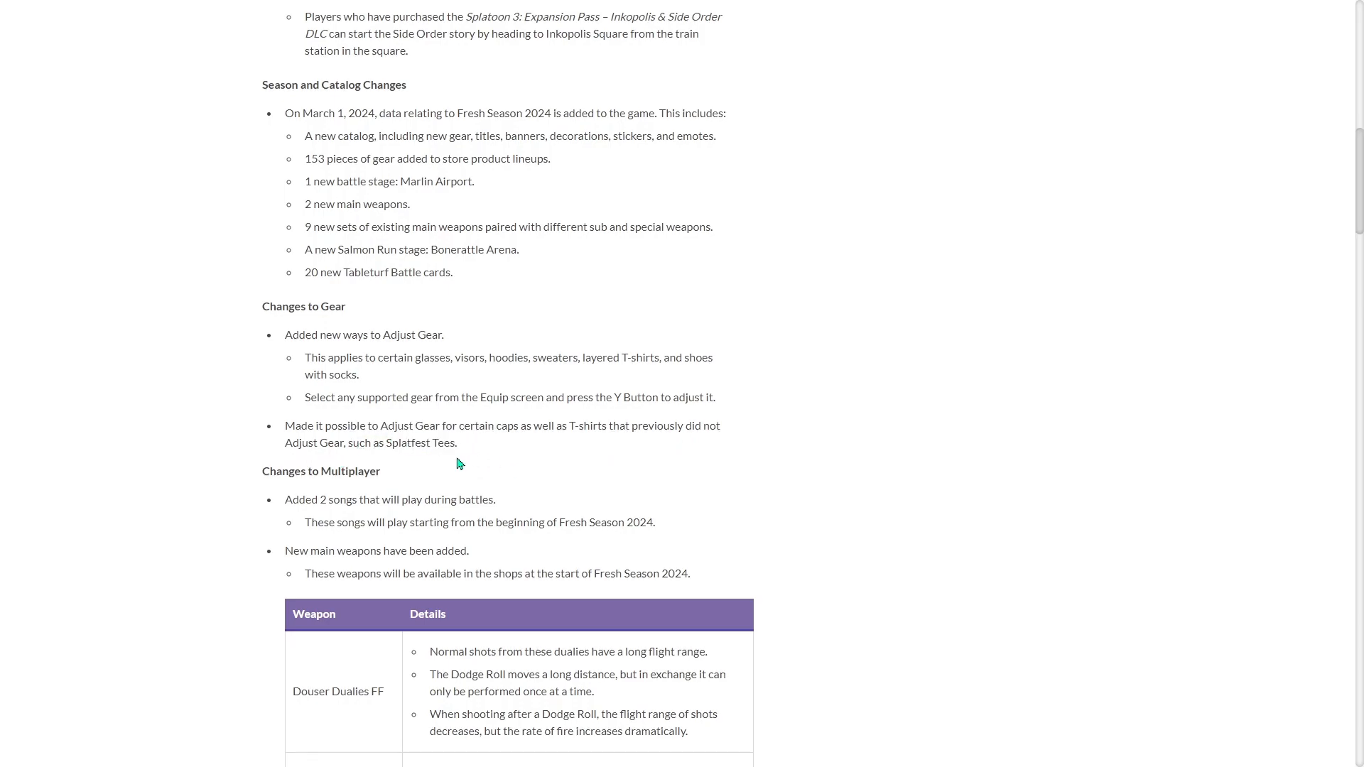
pyautogui.scroll(-3)
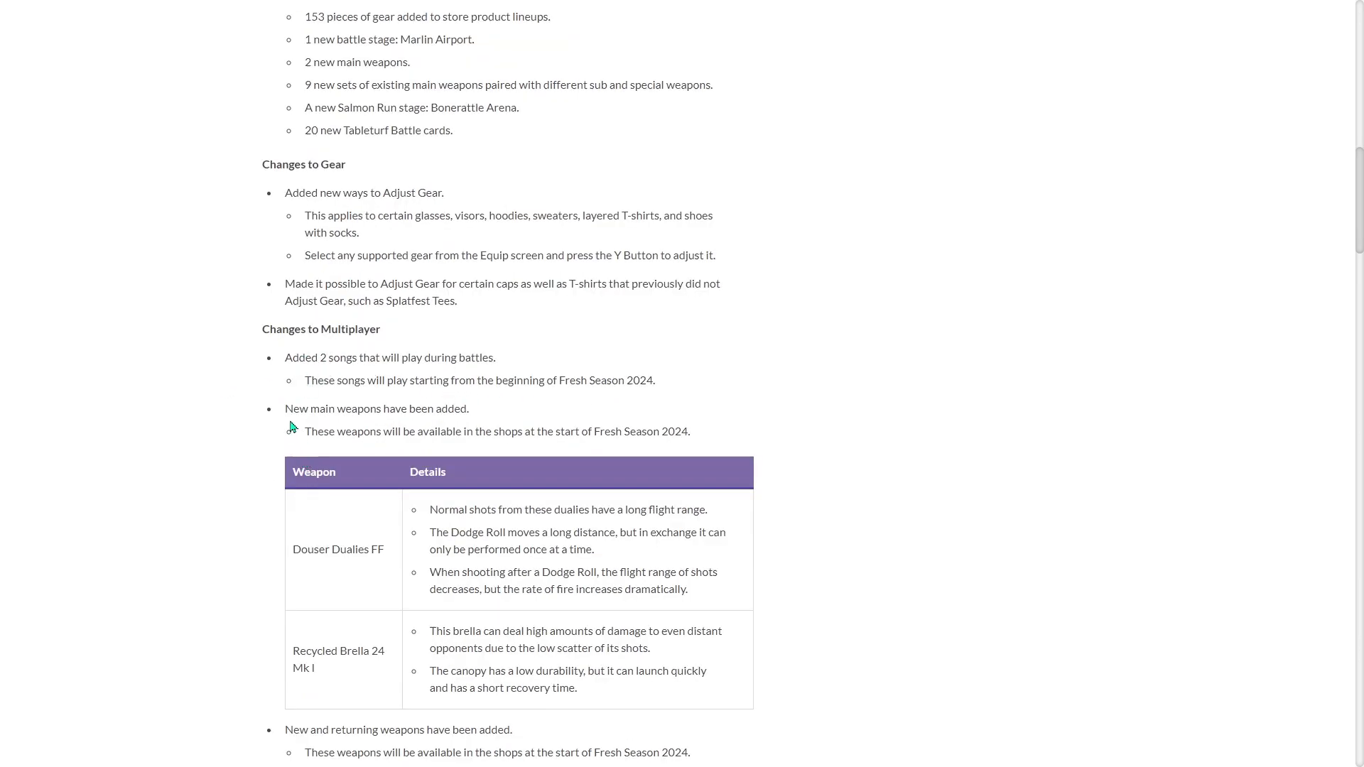
# Read through Changes to Multiplayer, selecting a passage, down to the Douser Dualies FF weapons table
pyautogui.scroll(-3)
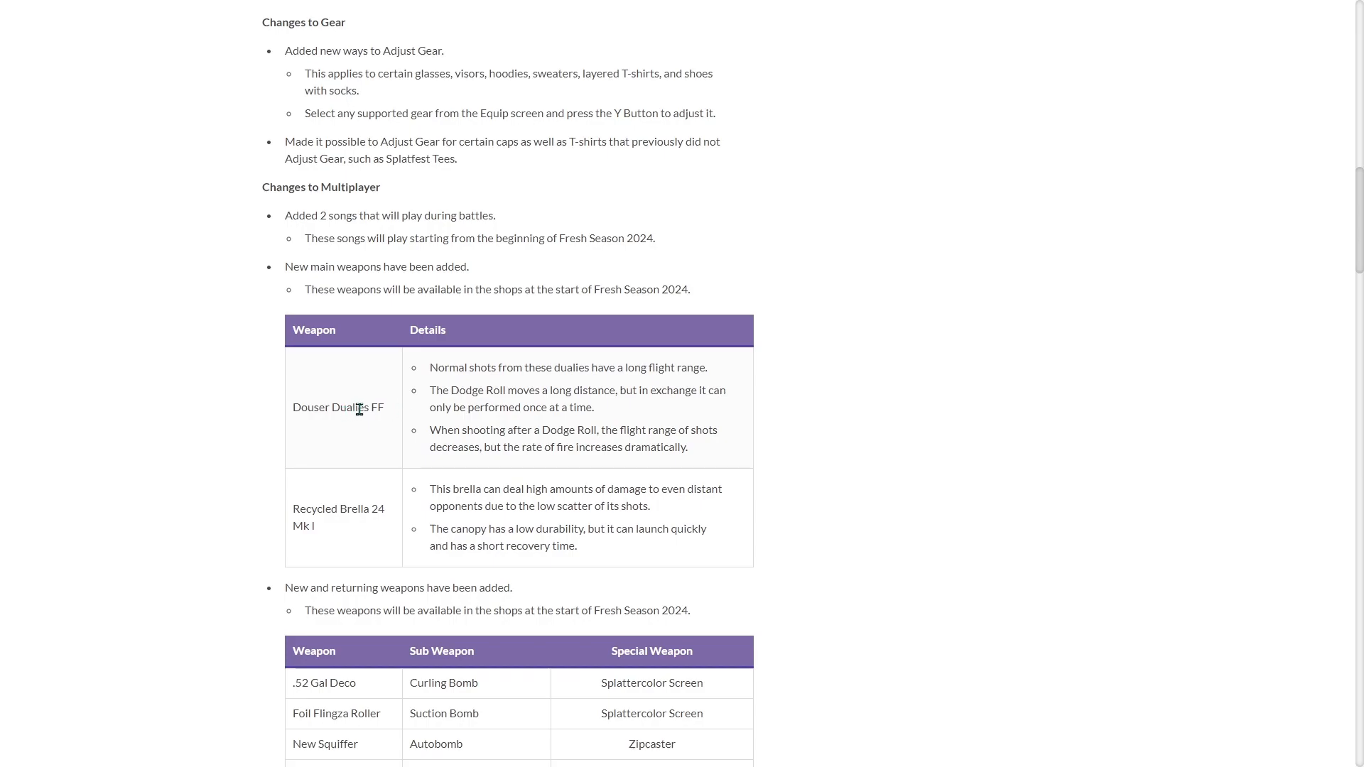
pyautogui.moveTo(672, 380)
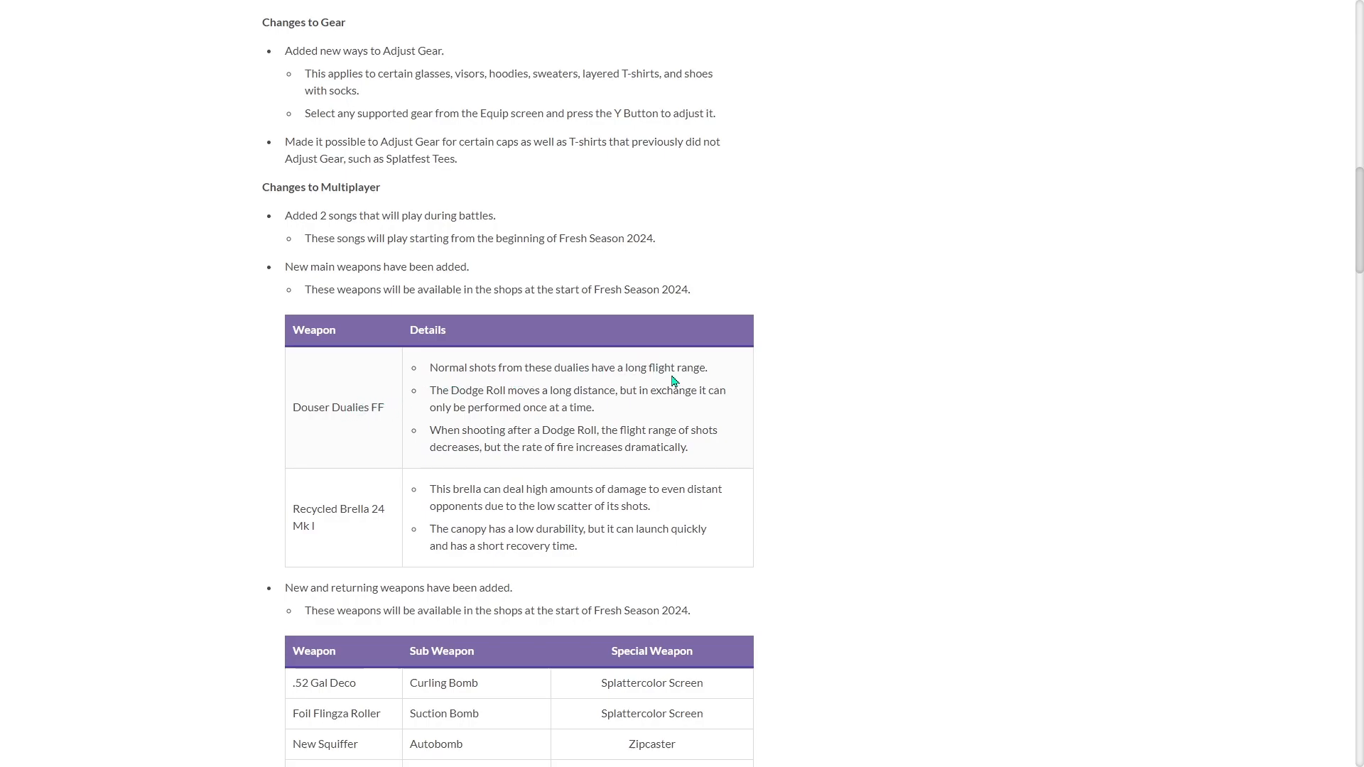
pyautogui.moveTo(575, 395)
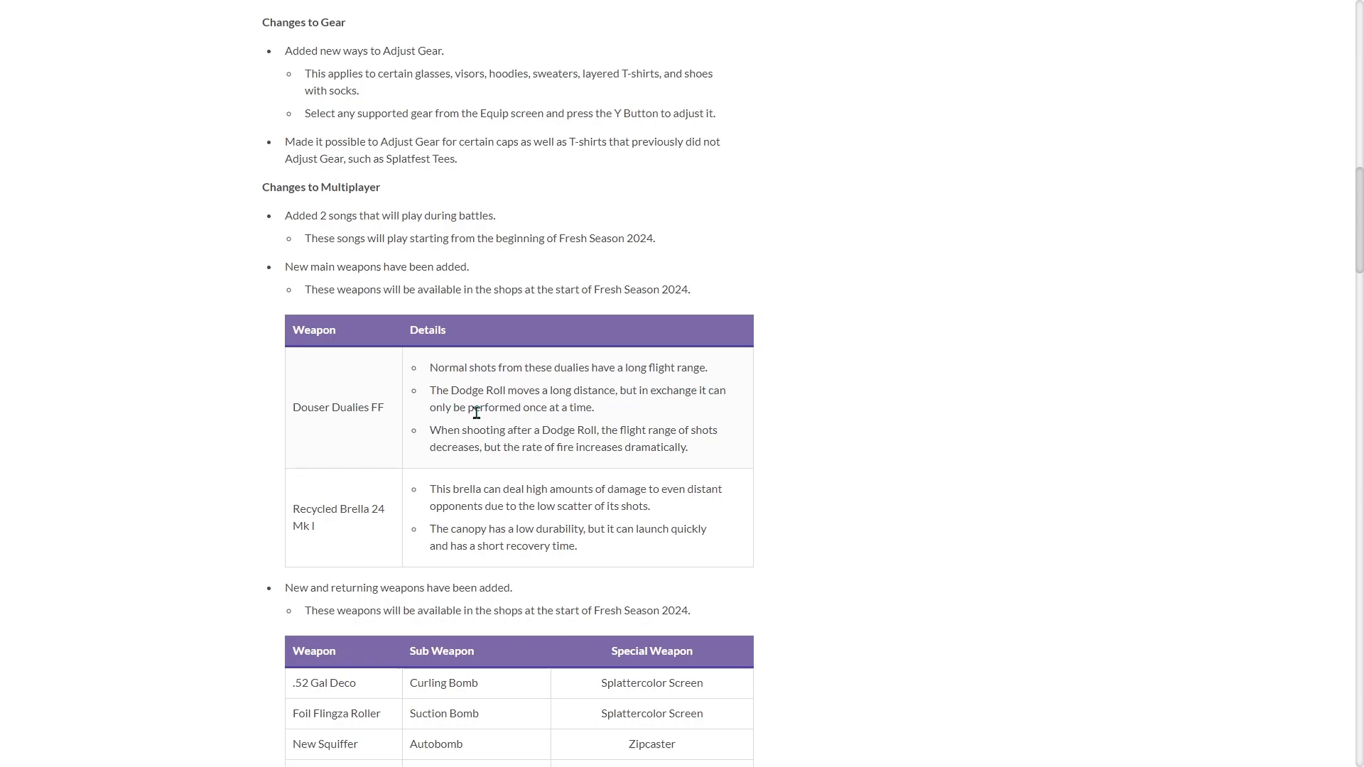
pyautogui.moveTo(489, 434)
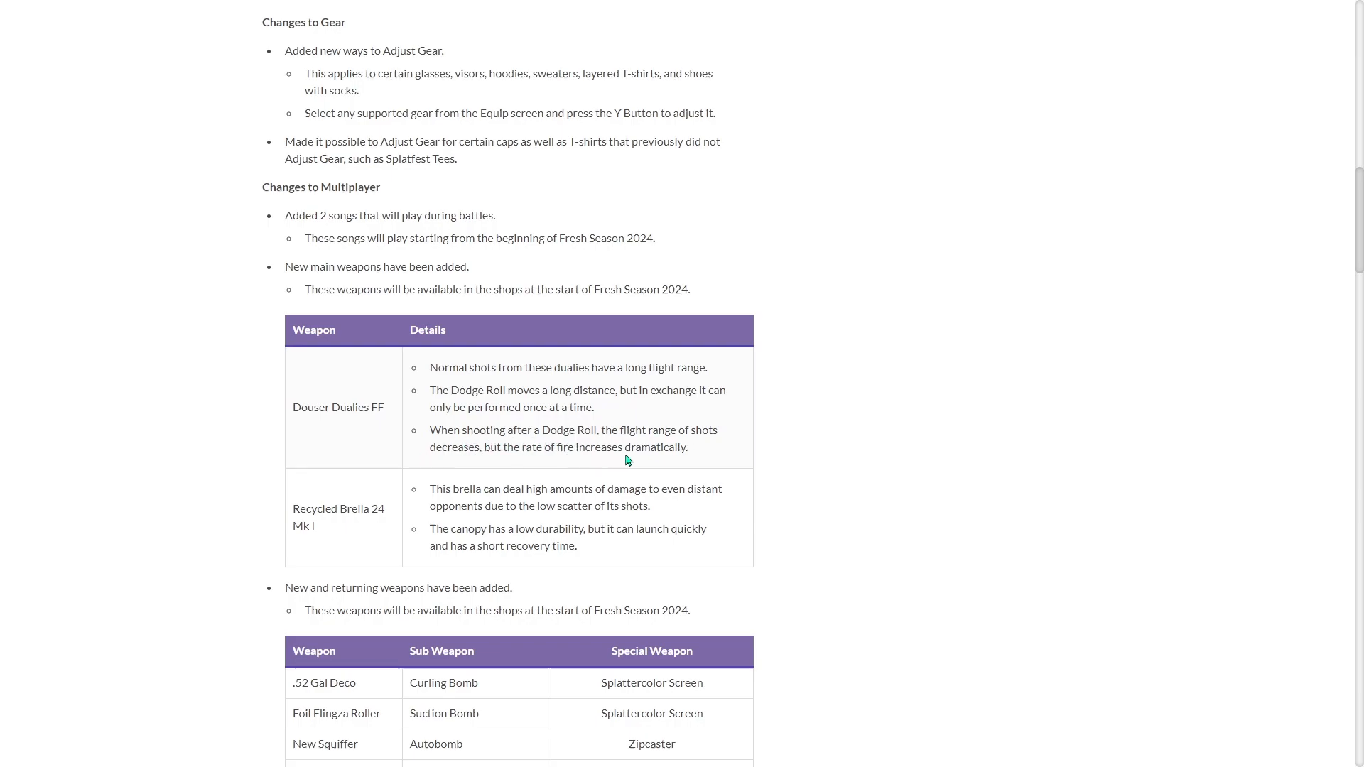
pyautogui.moveTo(443, 390); pyautogui.dragTo(686, 446)
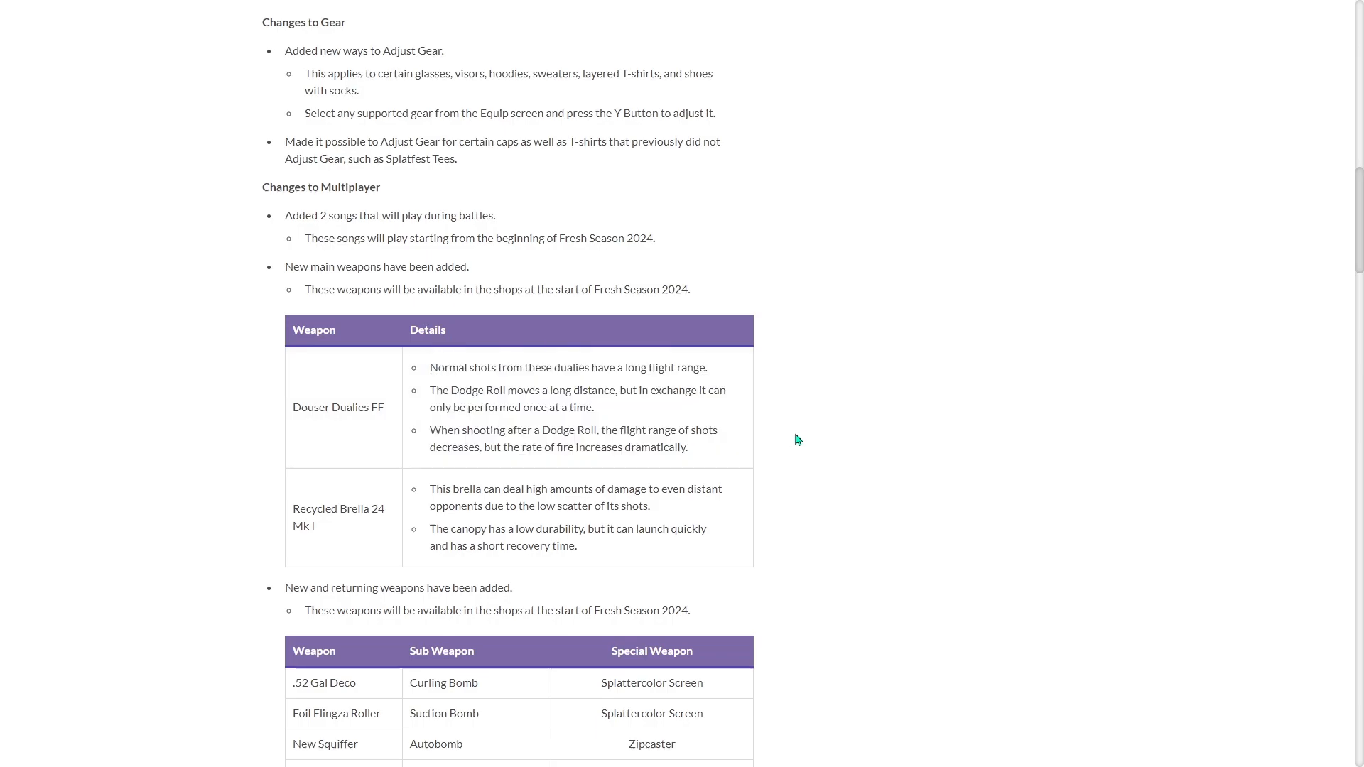
pyautogui.scroll(-3)
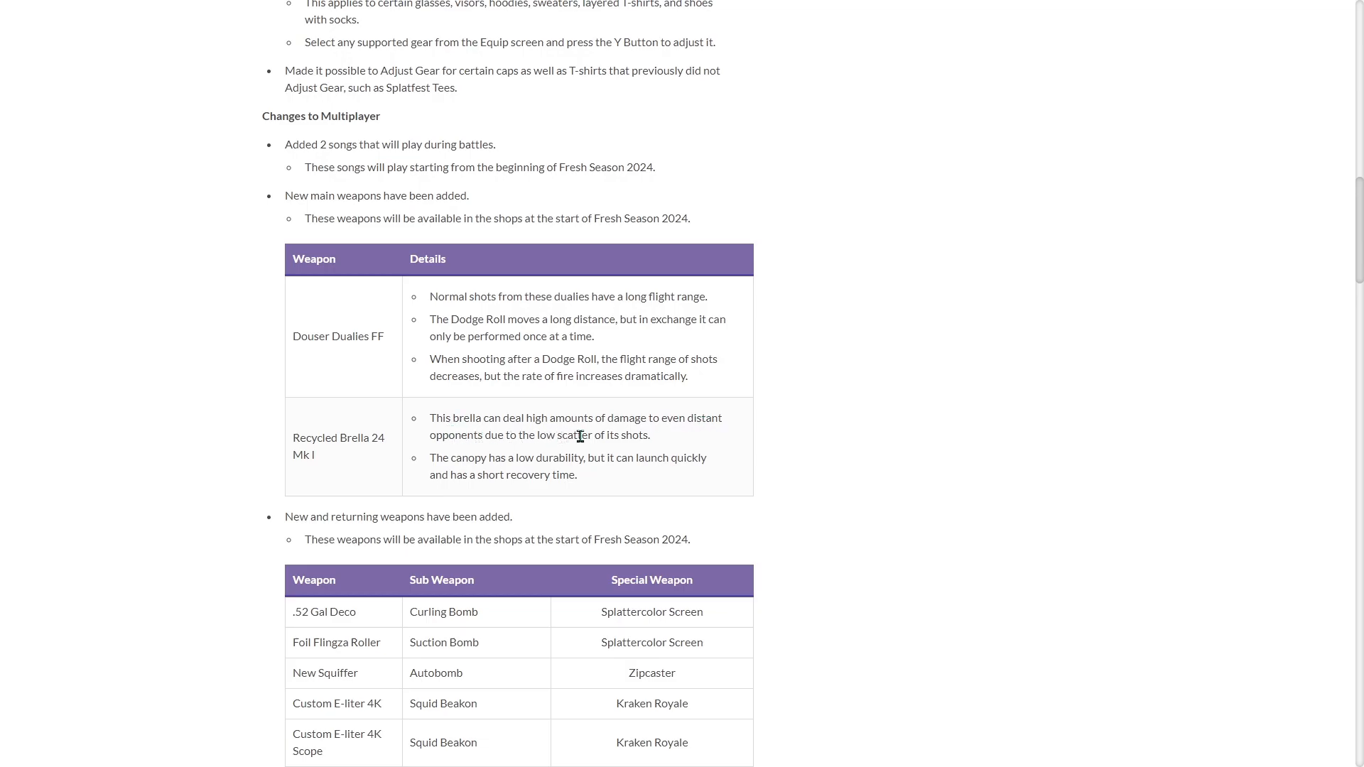
pyautogui.moveTo(476, 470)
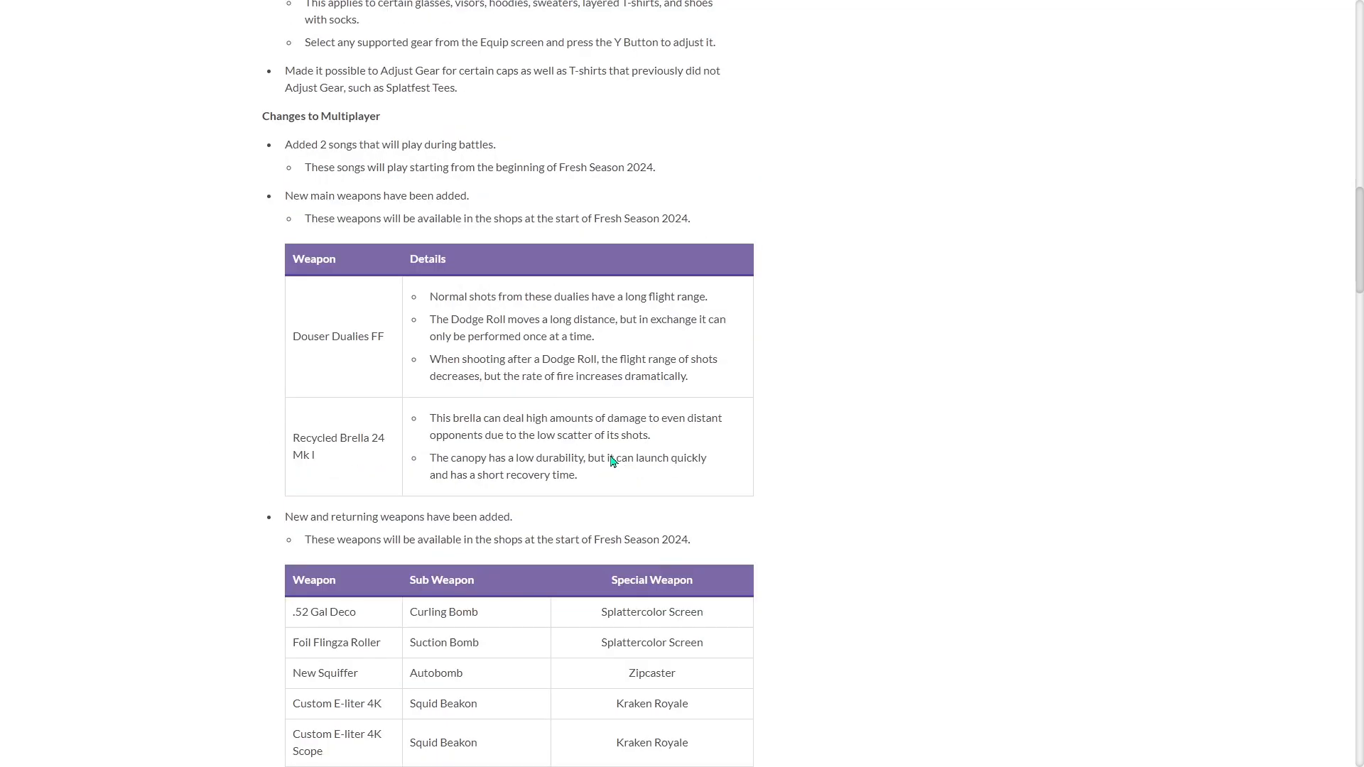
# Scroll until the whole new and returning weapons table with sub and special weapons shows
pyautogui.scroll(-3)
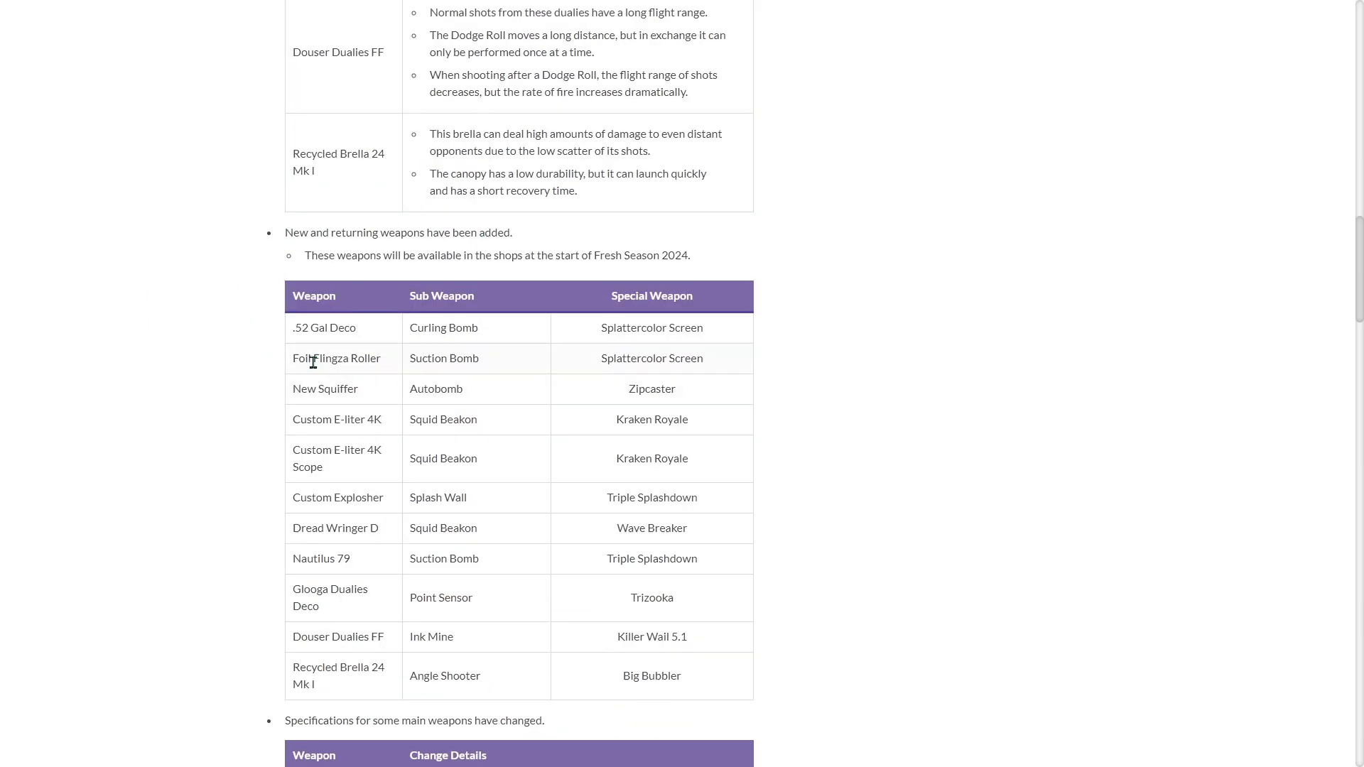
pyautogui.scroll(-3)
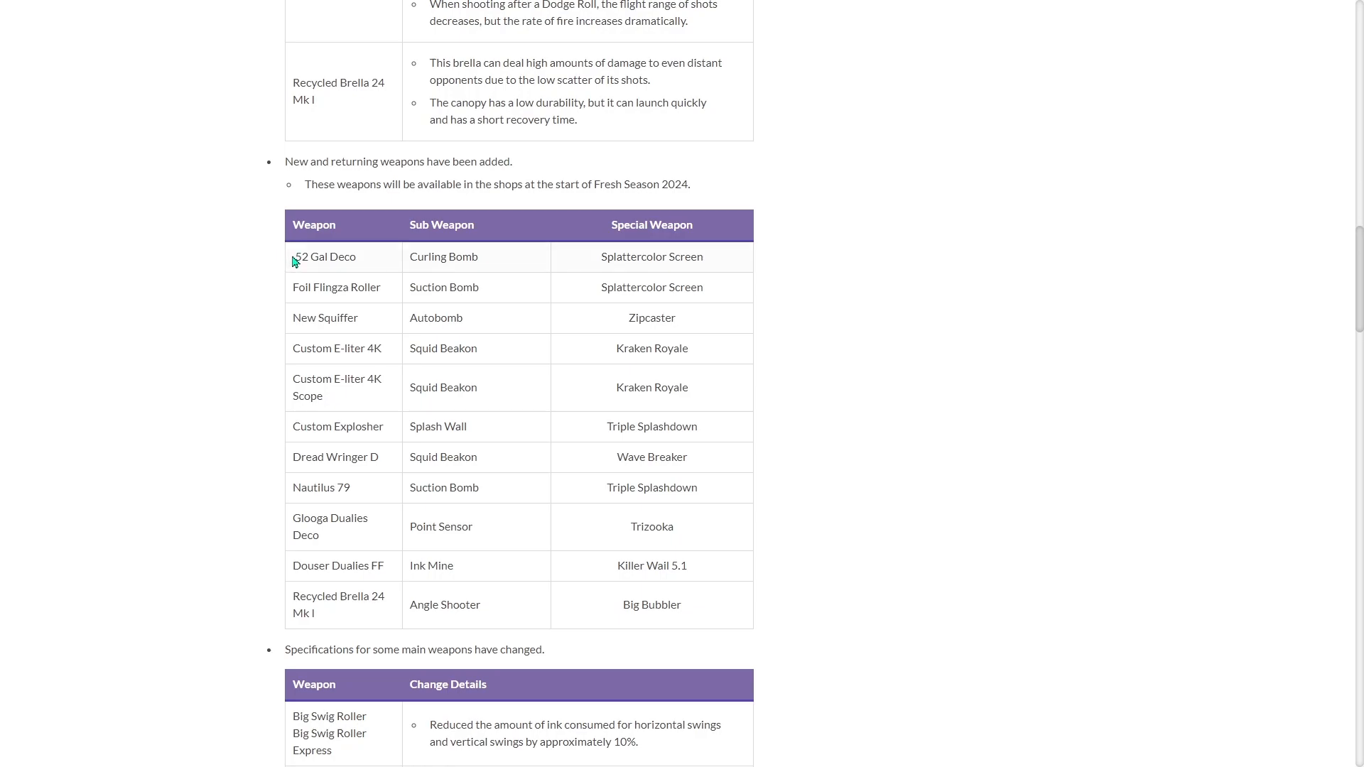
pyautogui.moveTo(306, 415)
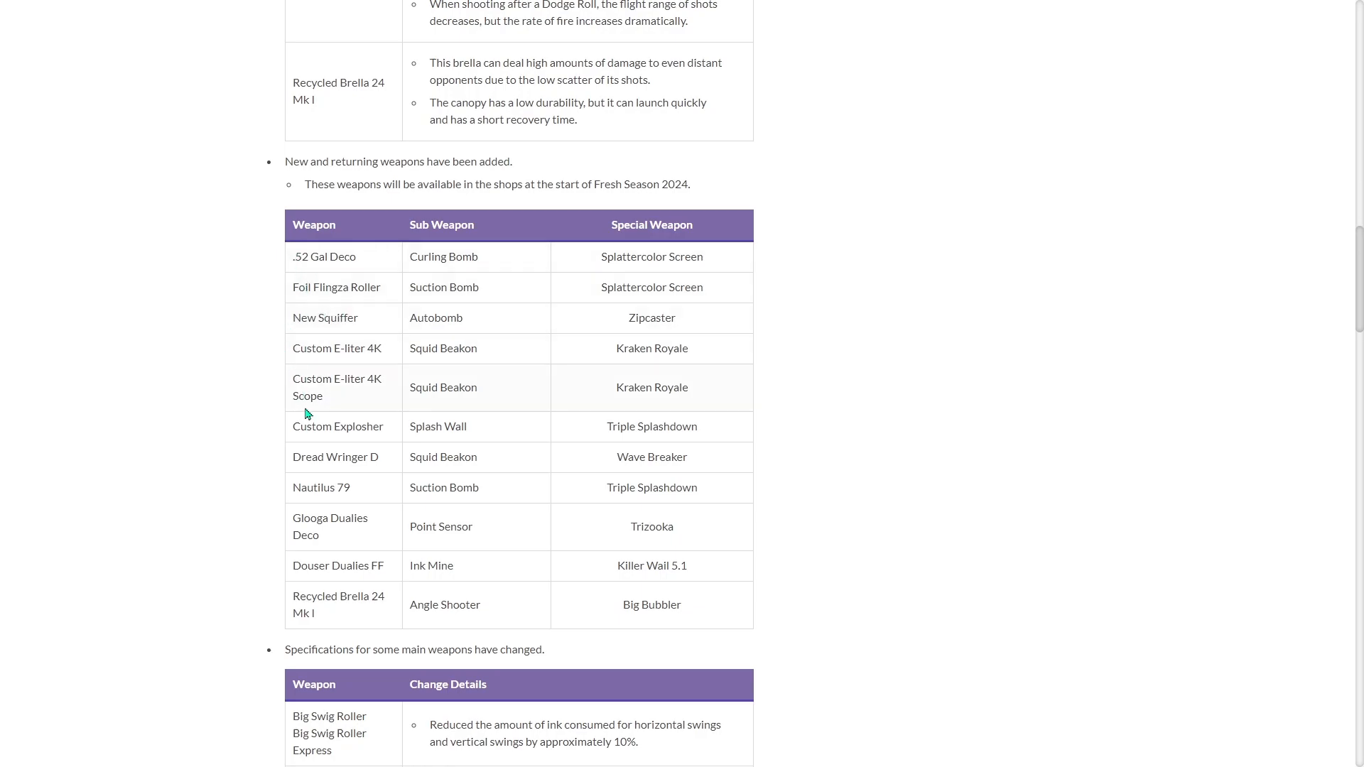
pyautogui.moveTo(342, 371)
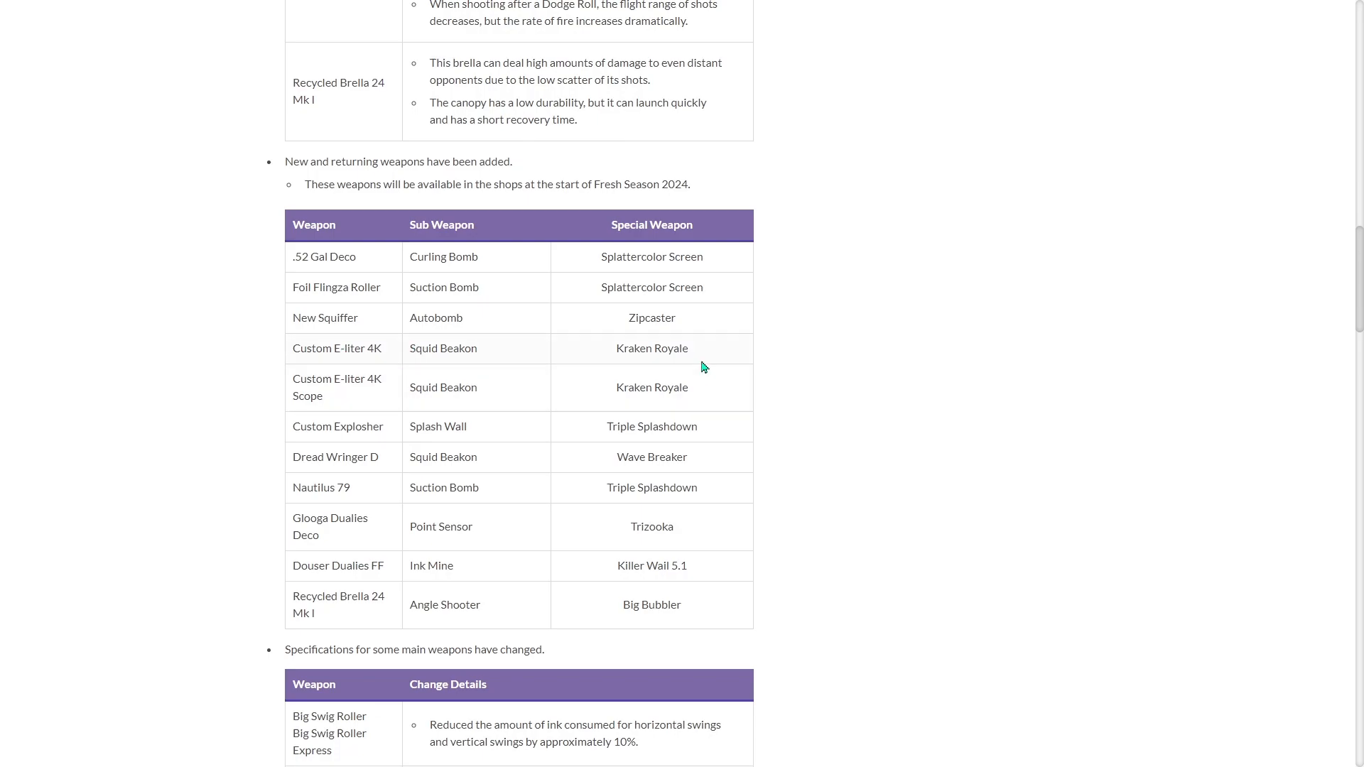
pyautogui.moveTo(507, 364)
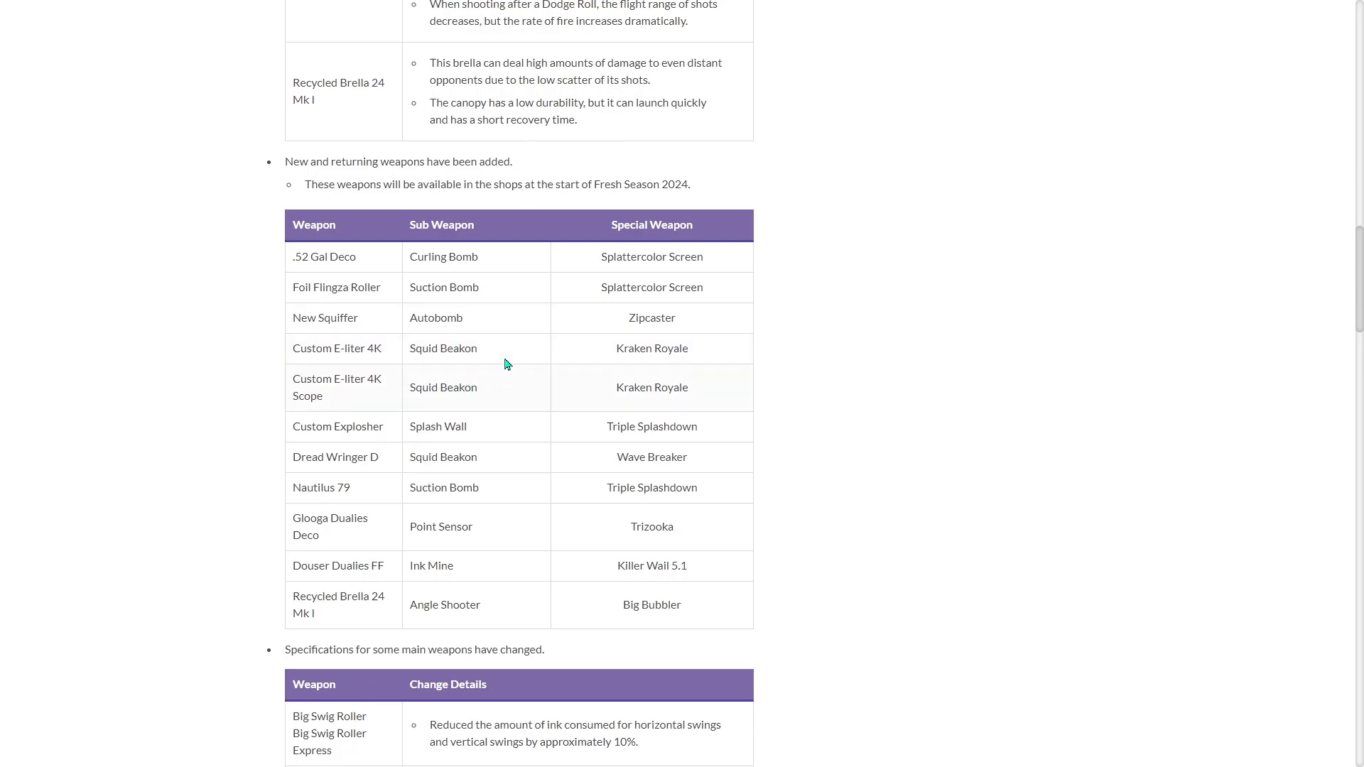
pyautogui.moveTo(403, 438)
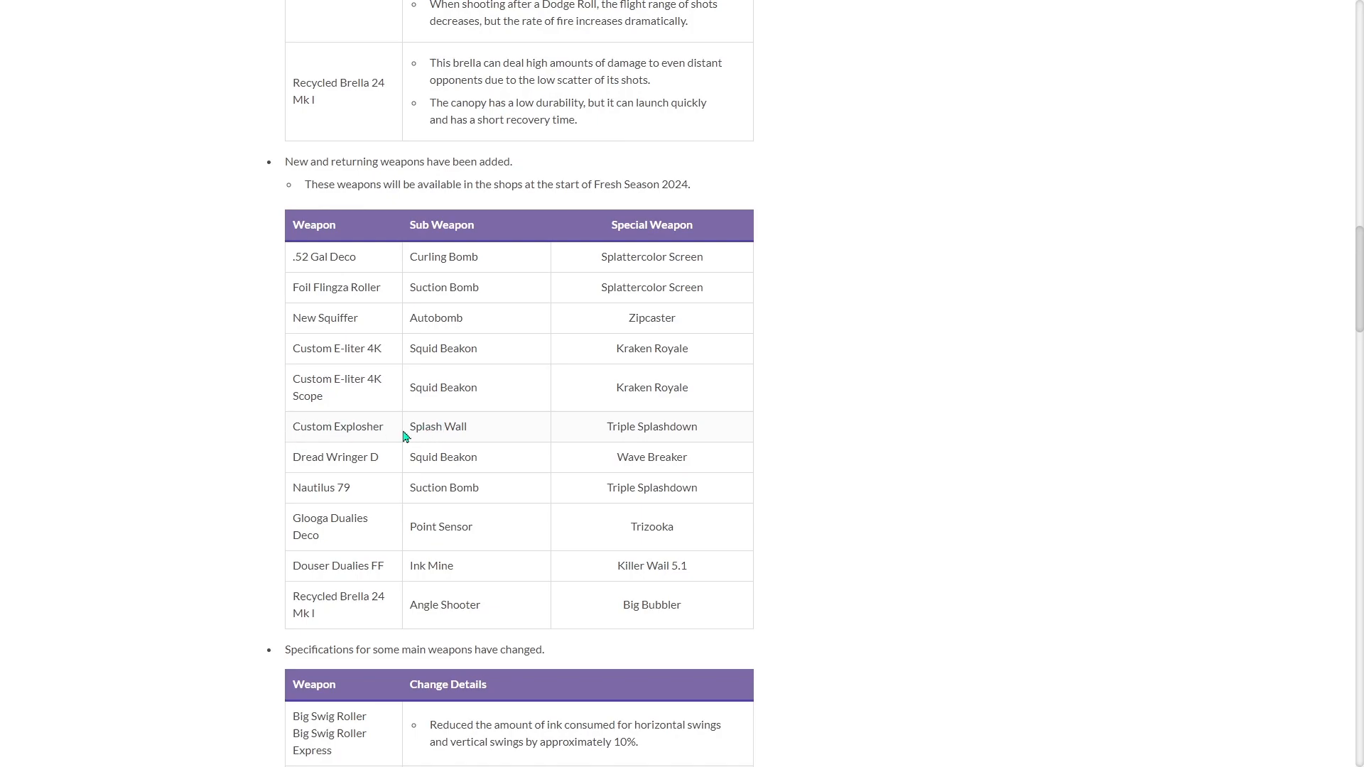
pyautogui.moveTo(979, 563)
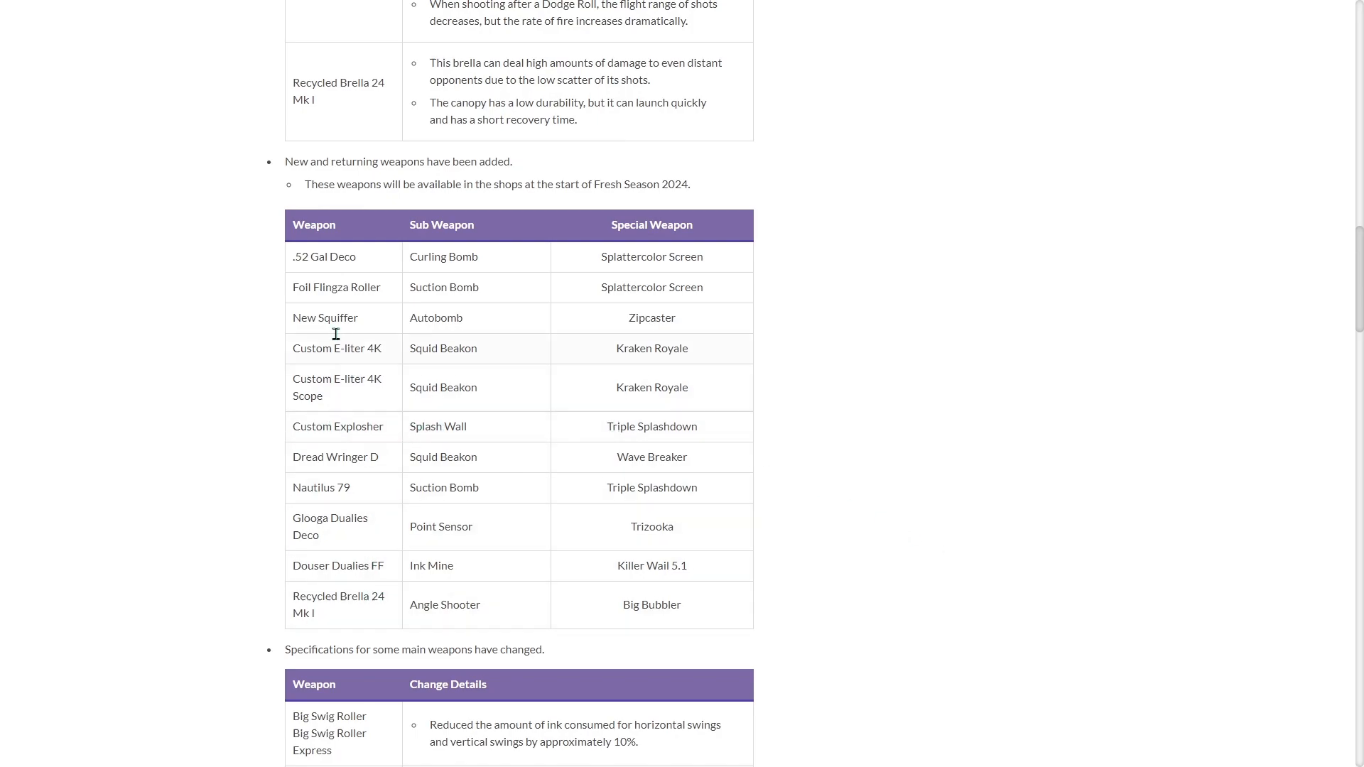
# Scroll past the Change Details and Before/After points tables to Changes to Splatfests
pyautogui.scroll(-3)
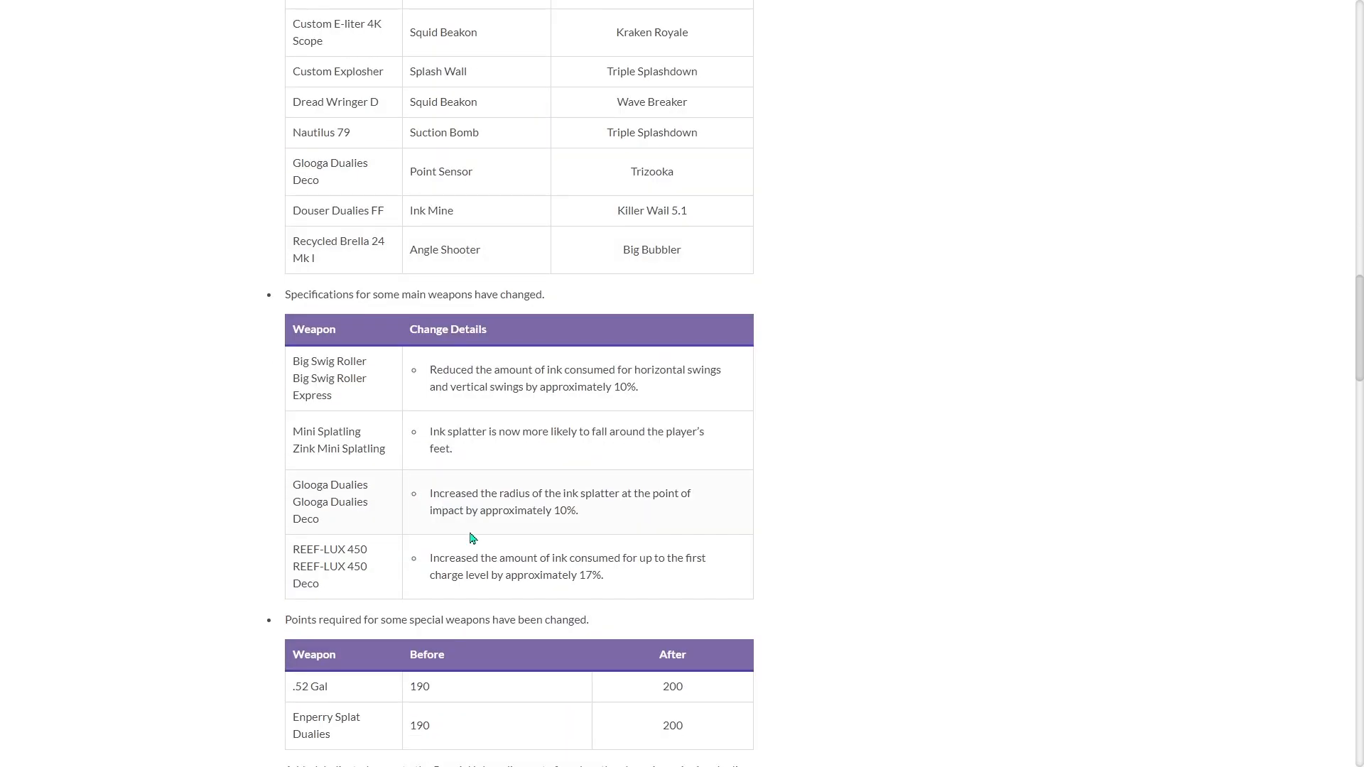
pyautogui.scroll(-3)
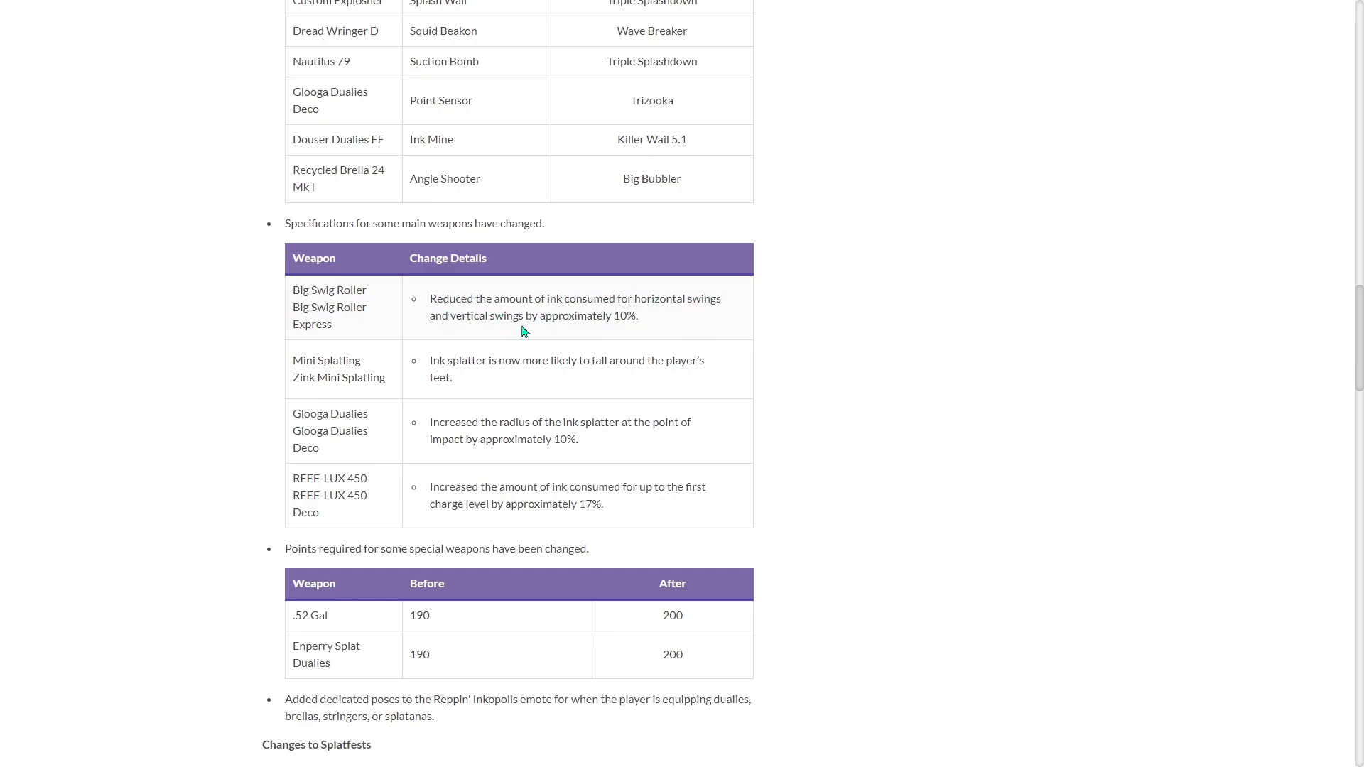
pyautogui.moveTo(291, 373)
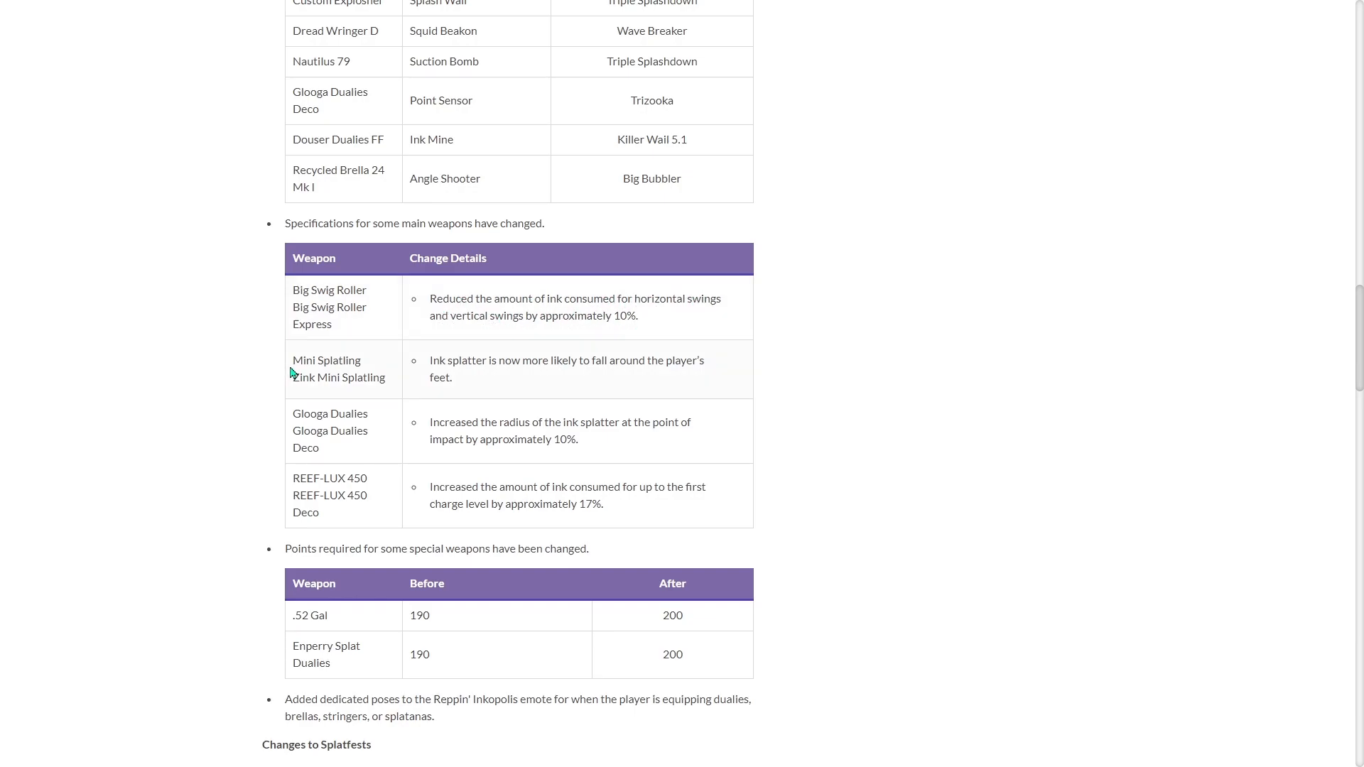
pyautogui.moveTo(598, 375)
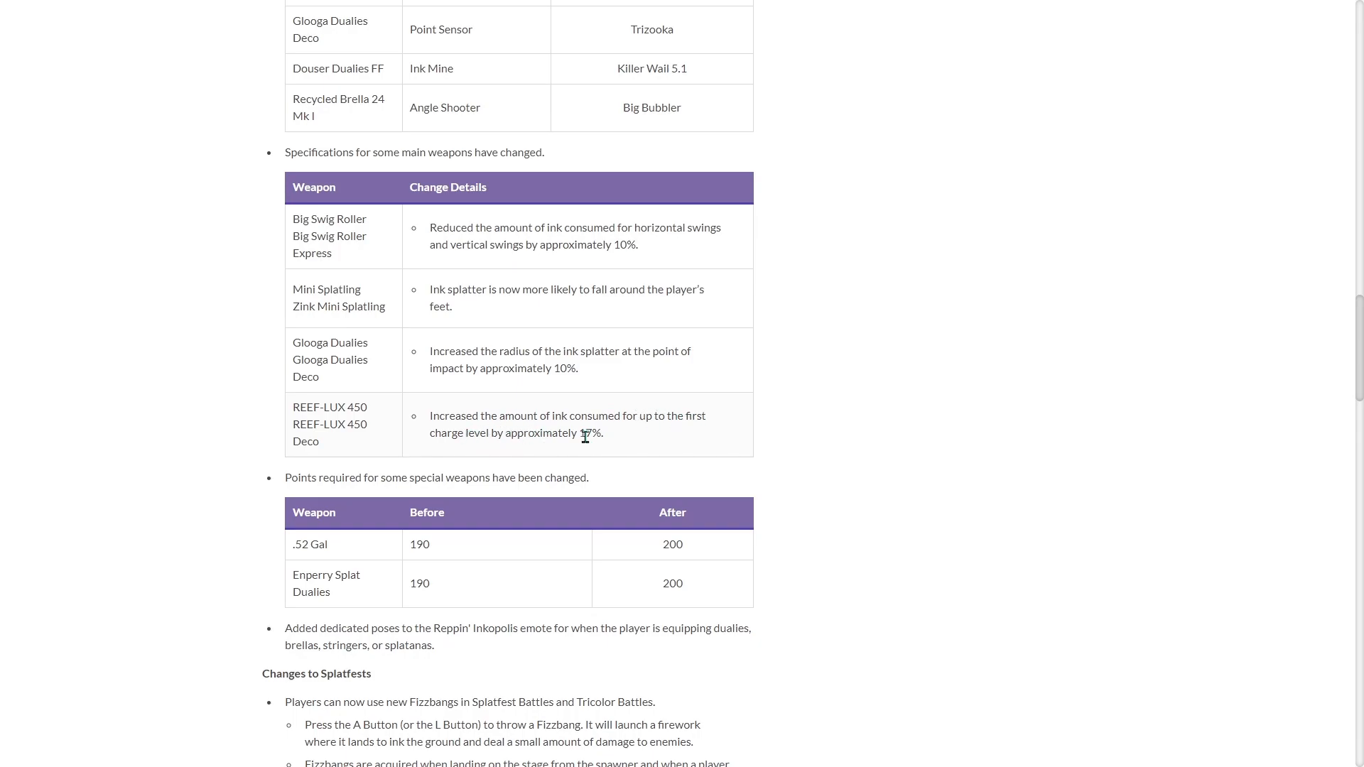
pyautogui.scroll(-3)
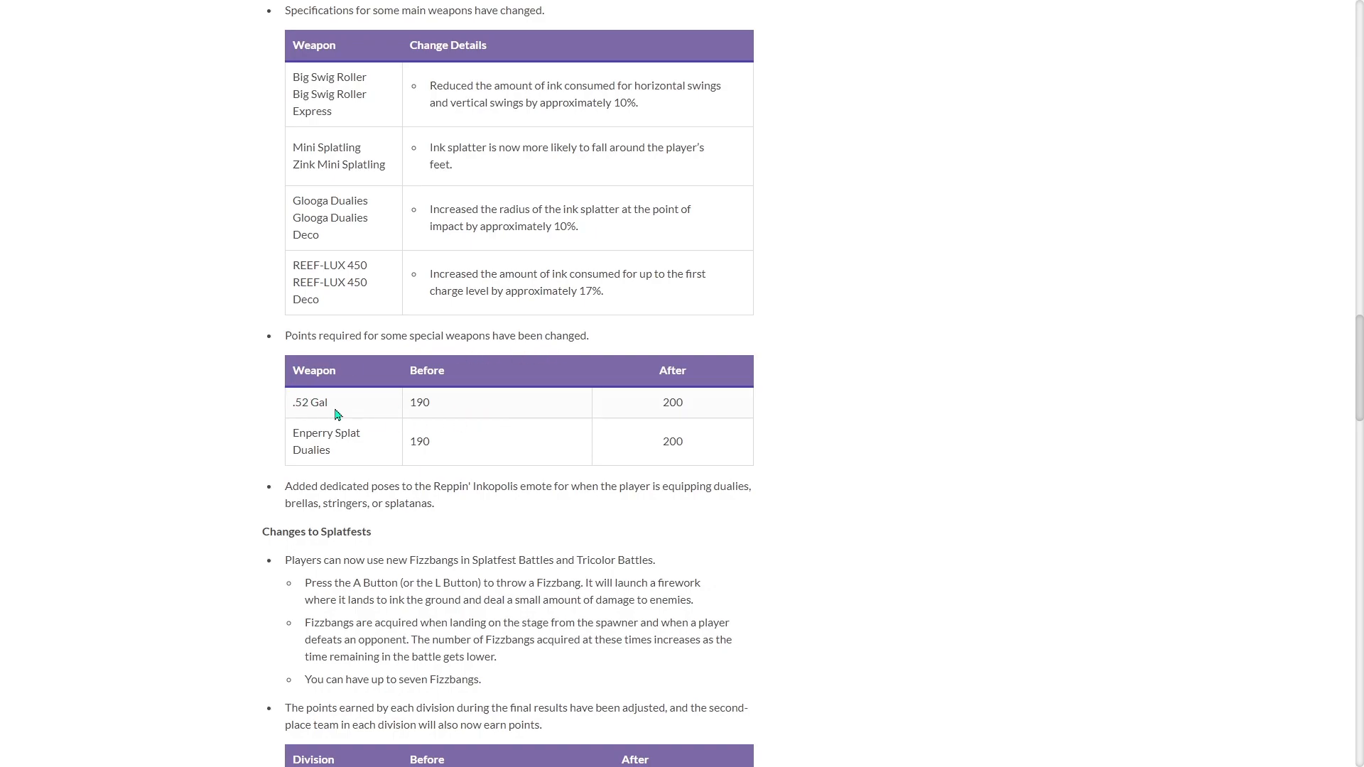
pyautogui.moveTo(383, 462)
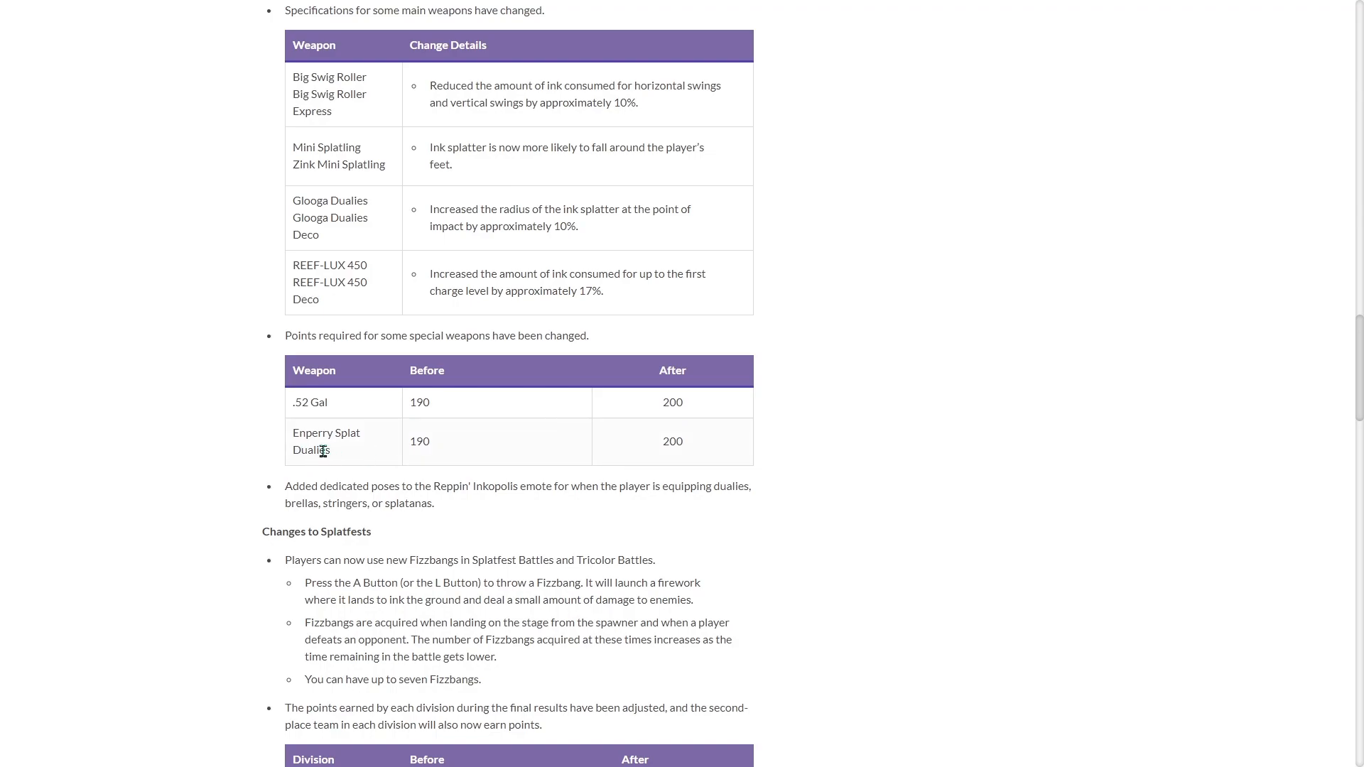
pyautogui.scroll(-3)
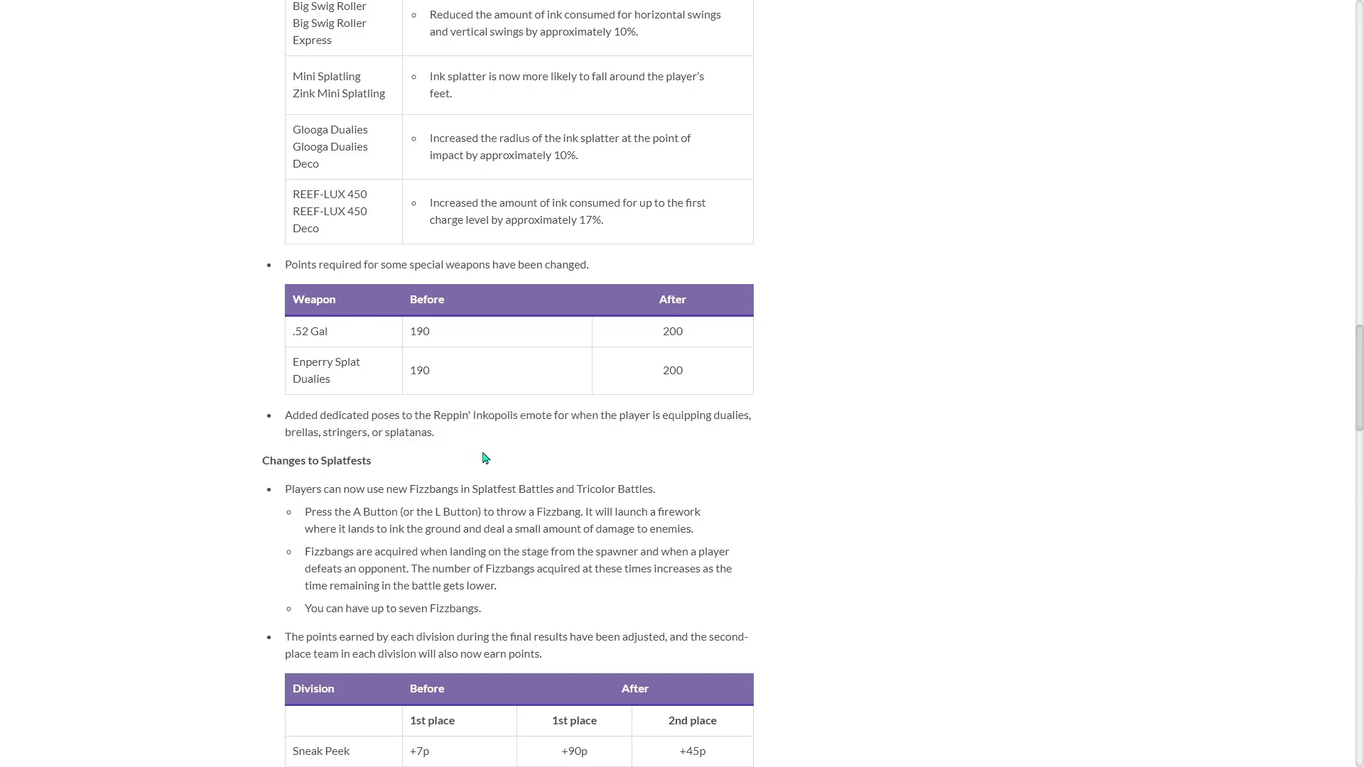
# Scroll past the Splatfest points table and matchmaking change to the Loaned Reefslider table
pyautogui.scroll(-3)
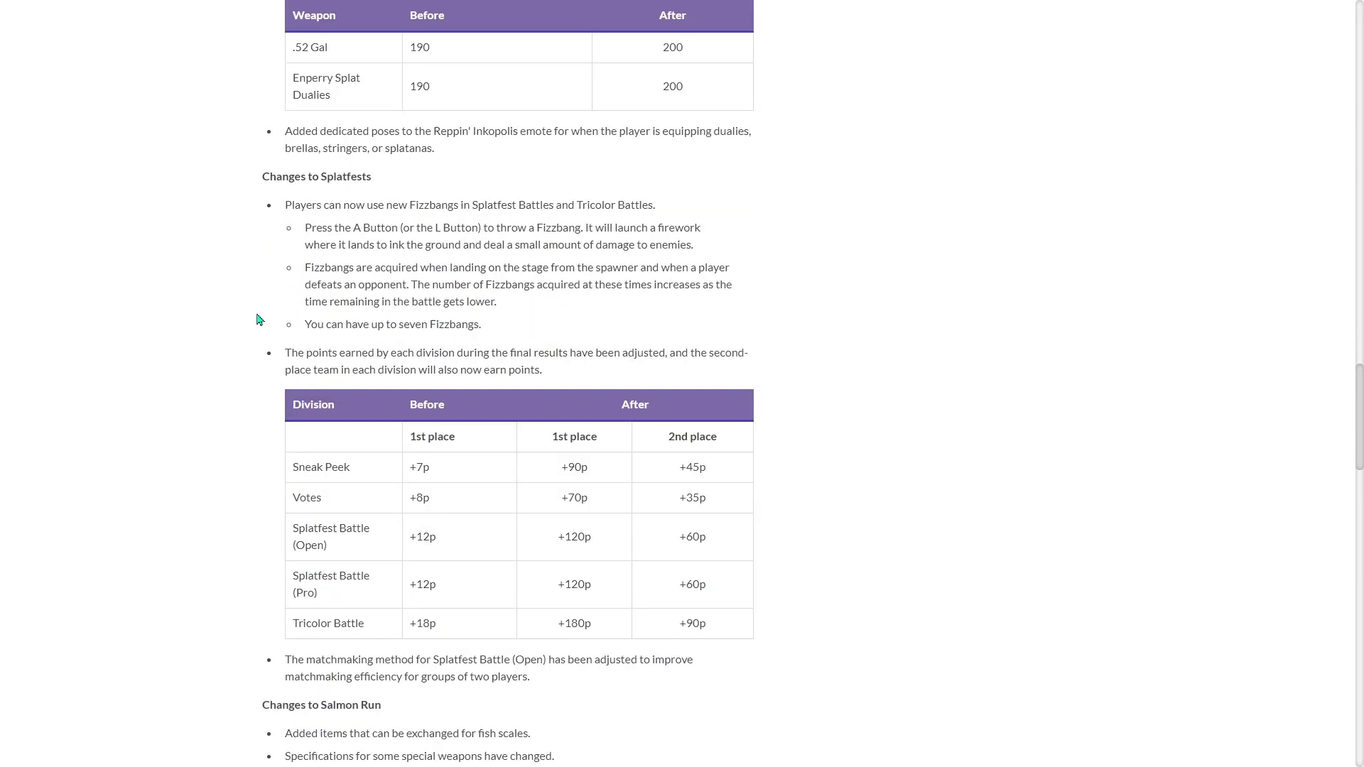
pyautogui.moveTo(446, 223)
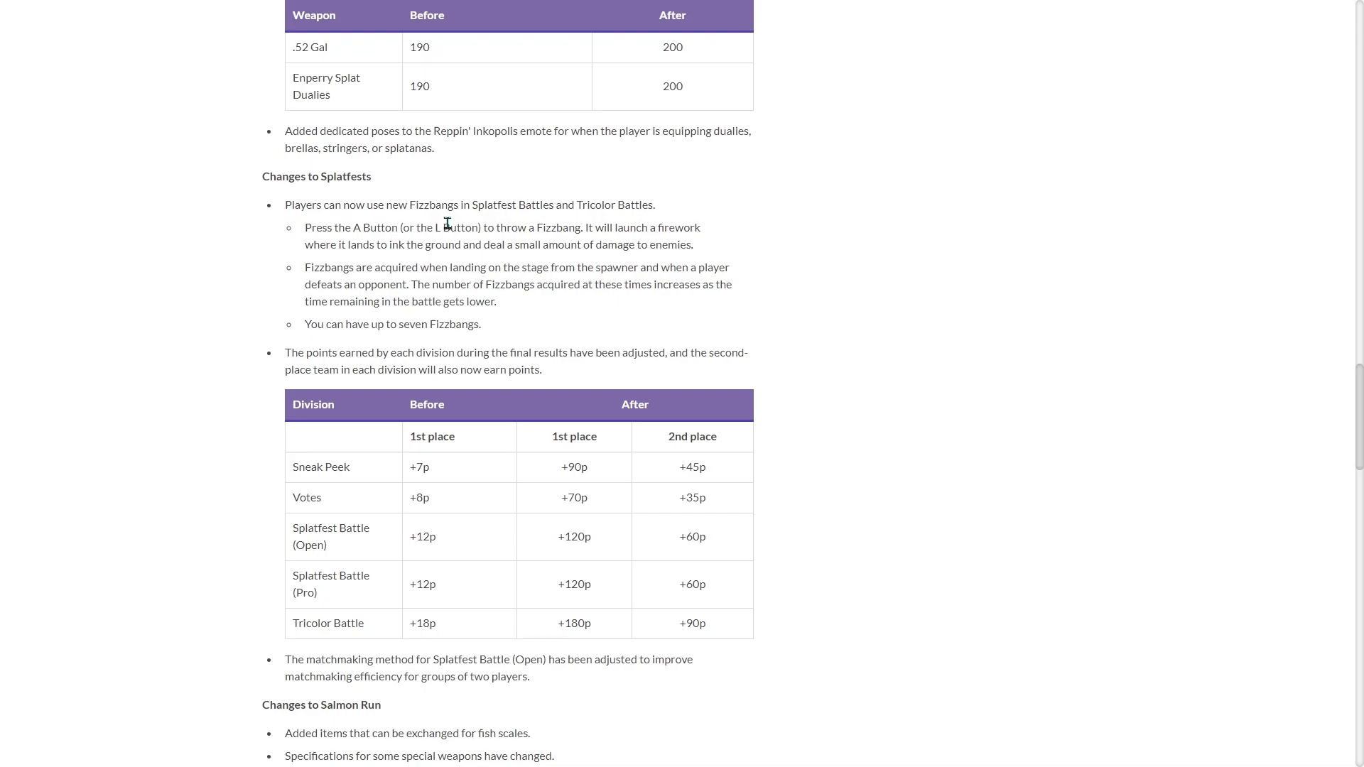
pyautogui.moveTo(322, 231)
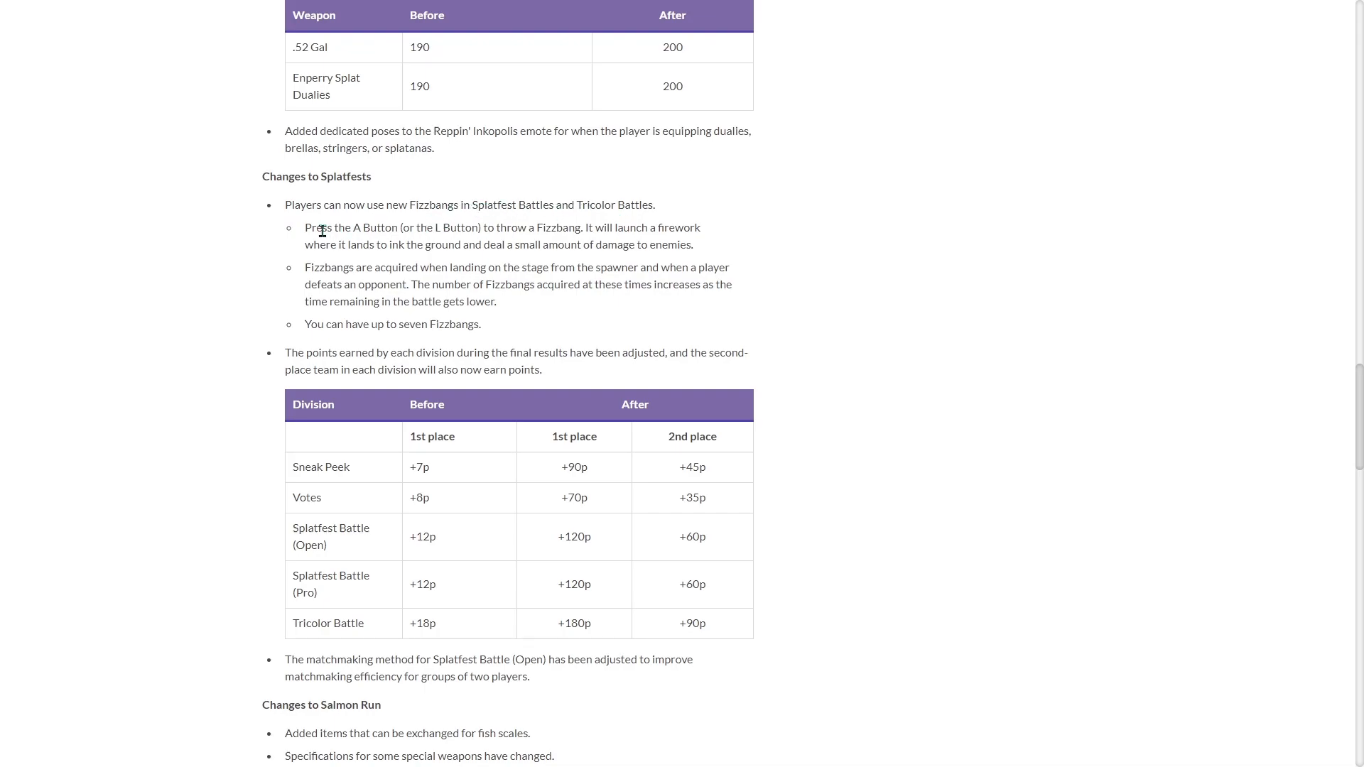
pyautogui.moveTo(294, 298)
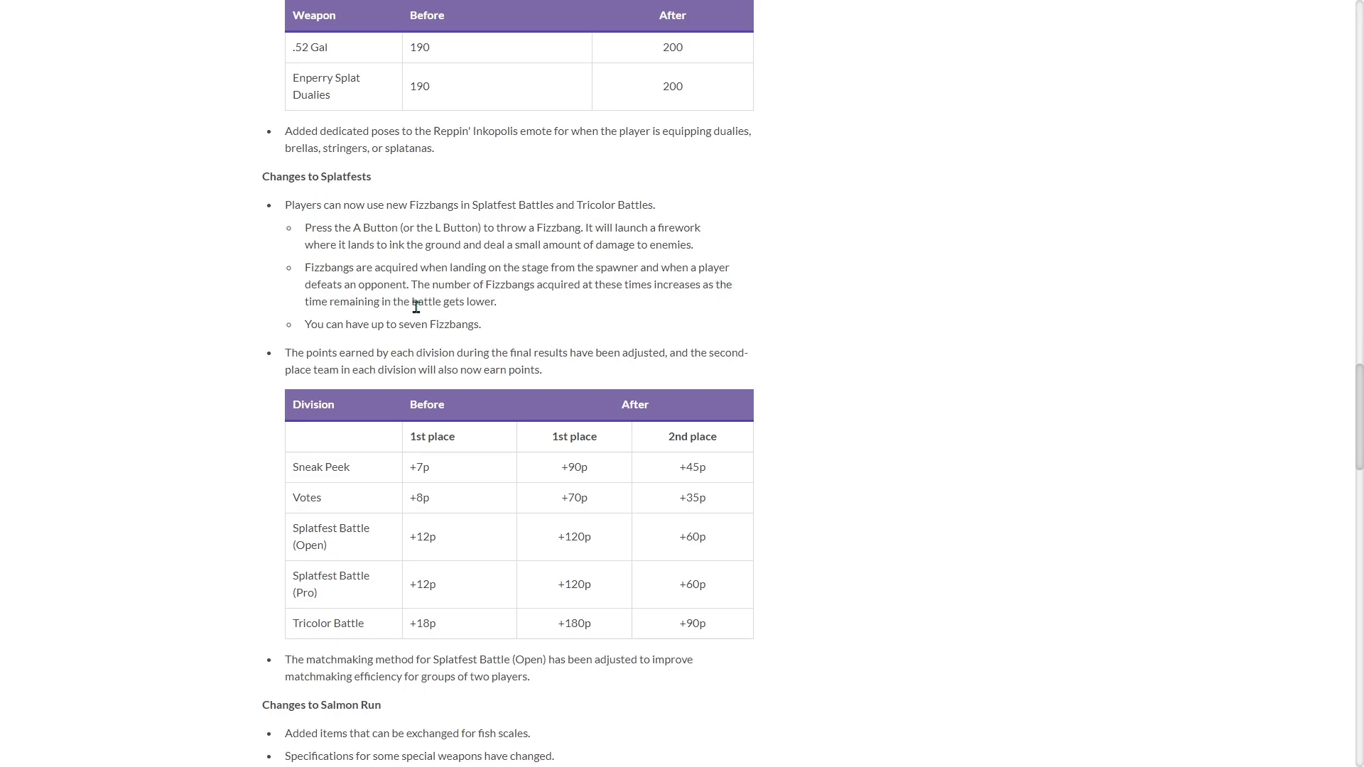
pyautogui.scroll(-3)
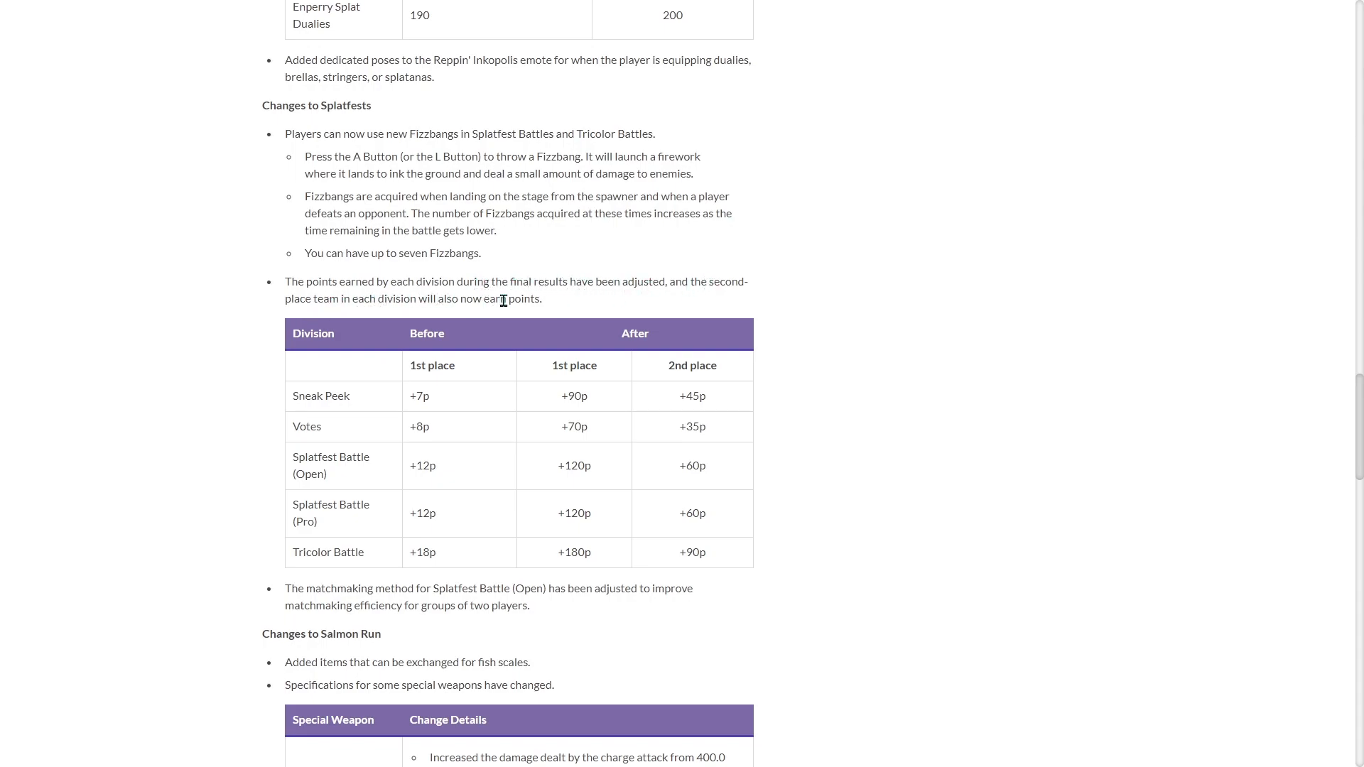
pyautogui.scroll(-3)
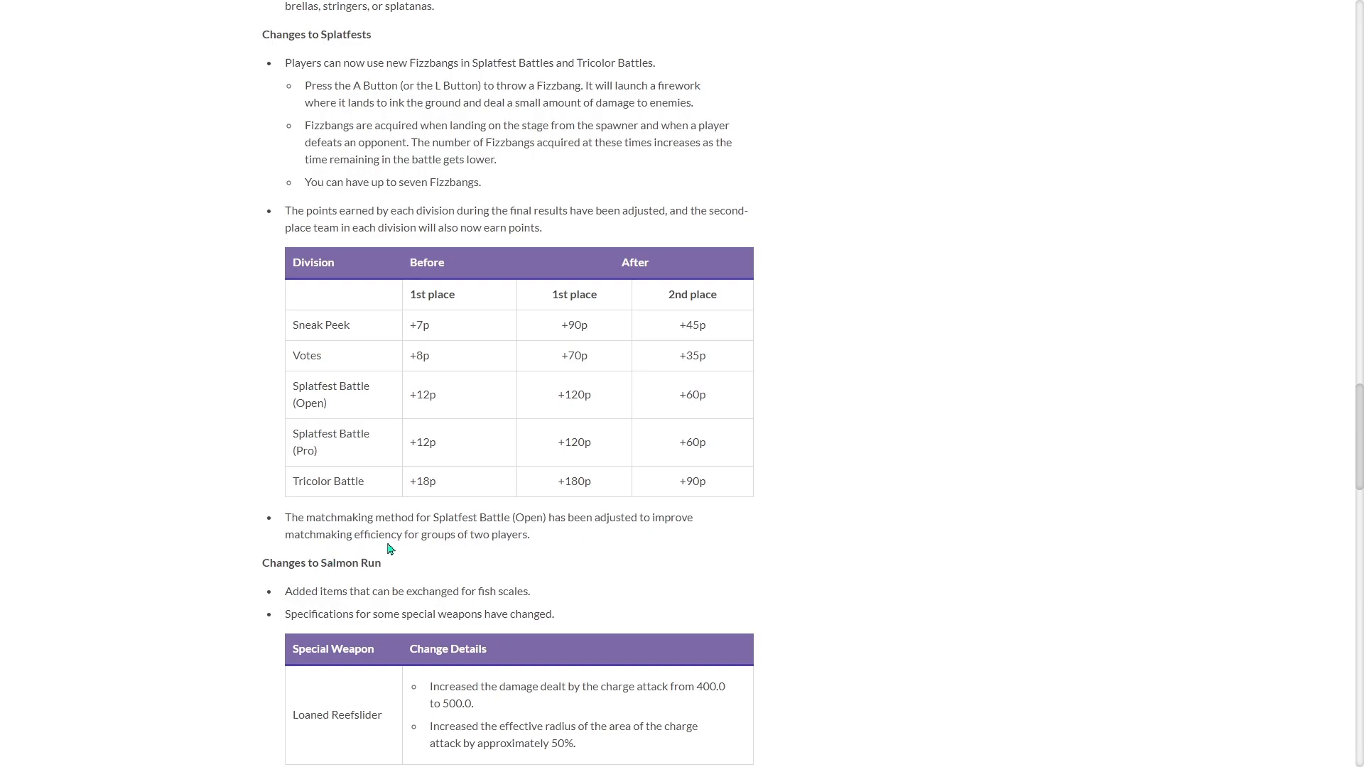
# Scroll through Salmon Run and Tableturf changes, briefly highlighting the Loaned Reefslider radius increase line
pyautogui.scroll(-3)
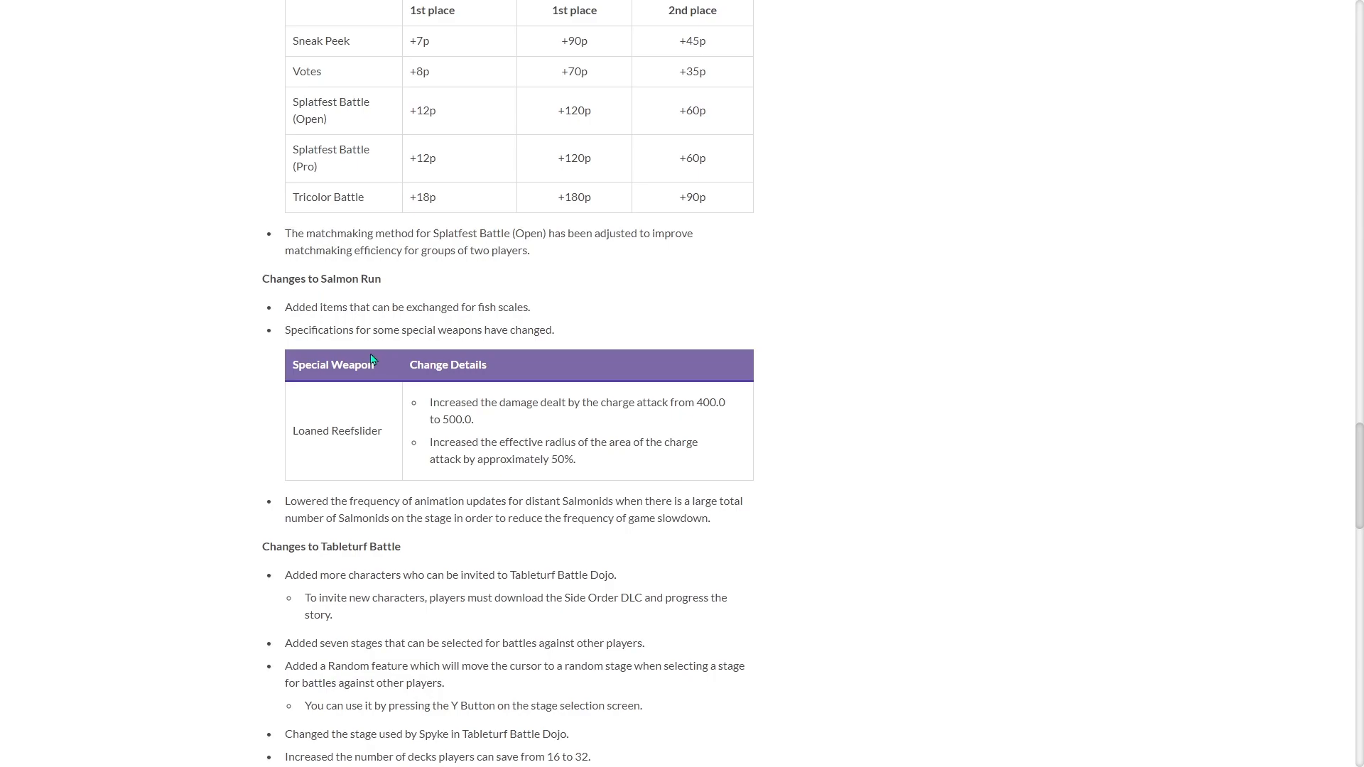
pyautogui.moveTo(410, 387)
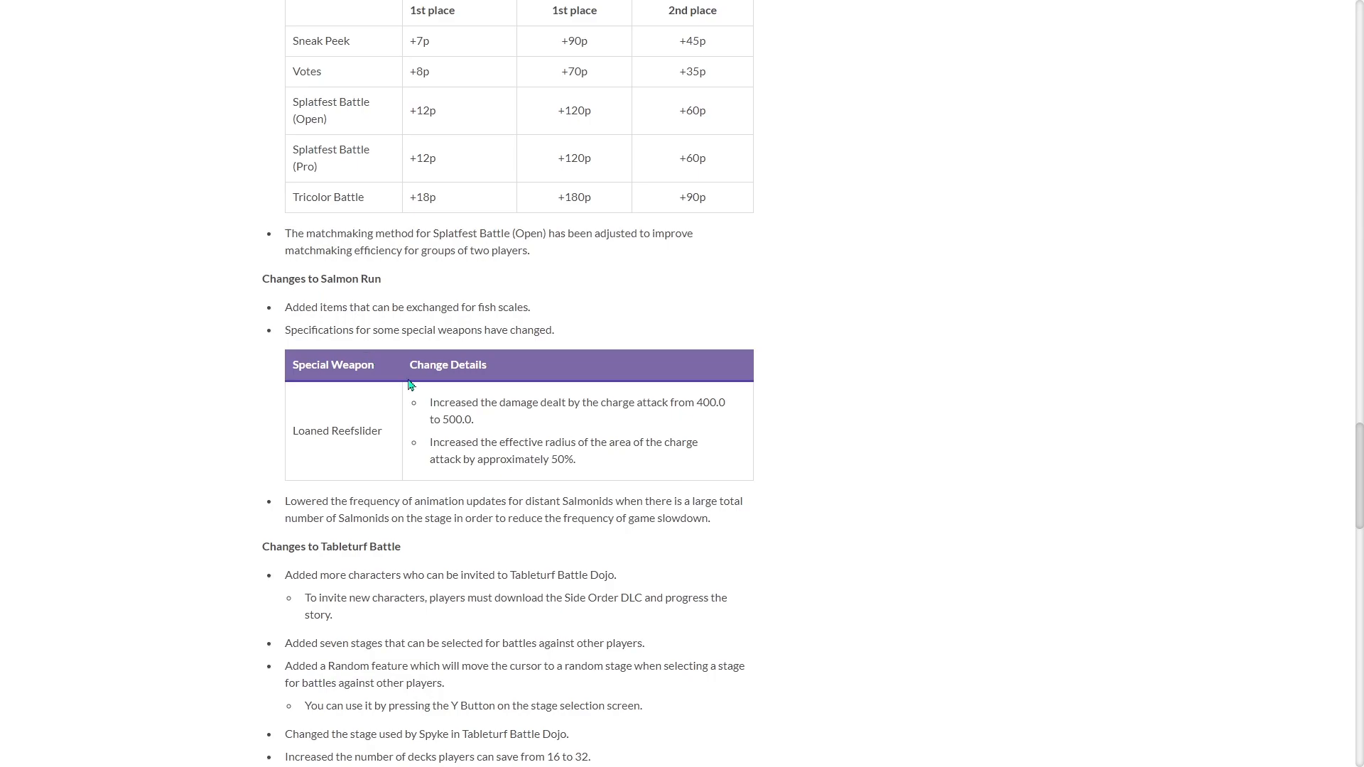
pyautogui.moveTo(631, 332)
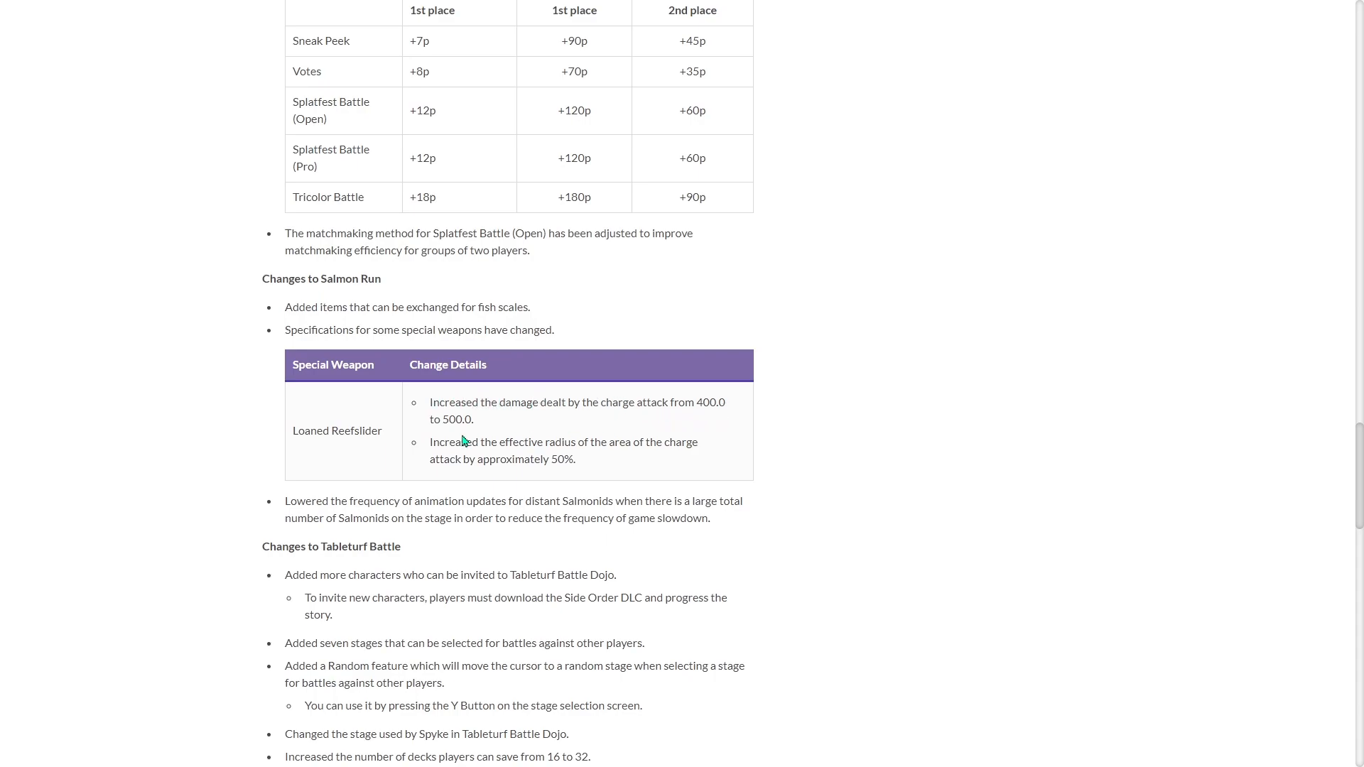
pyautogui.moveTo(469, 446)
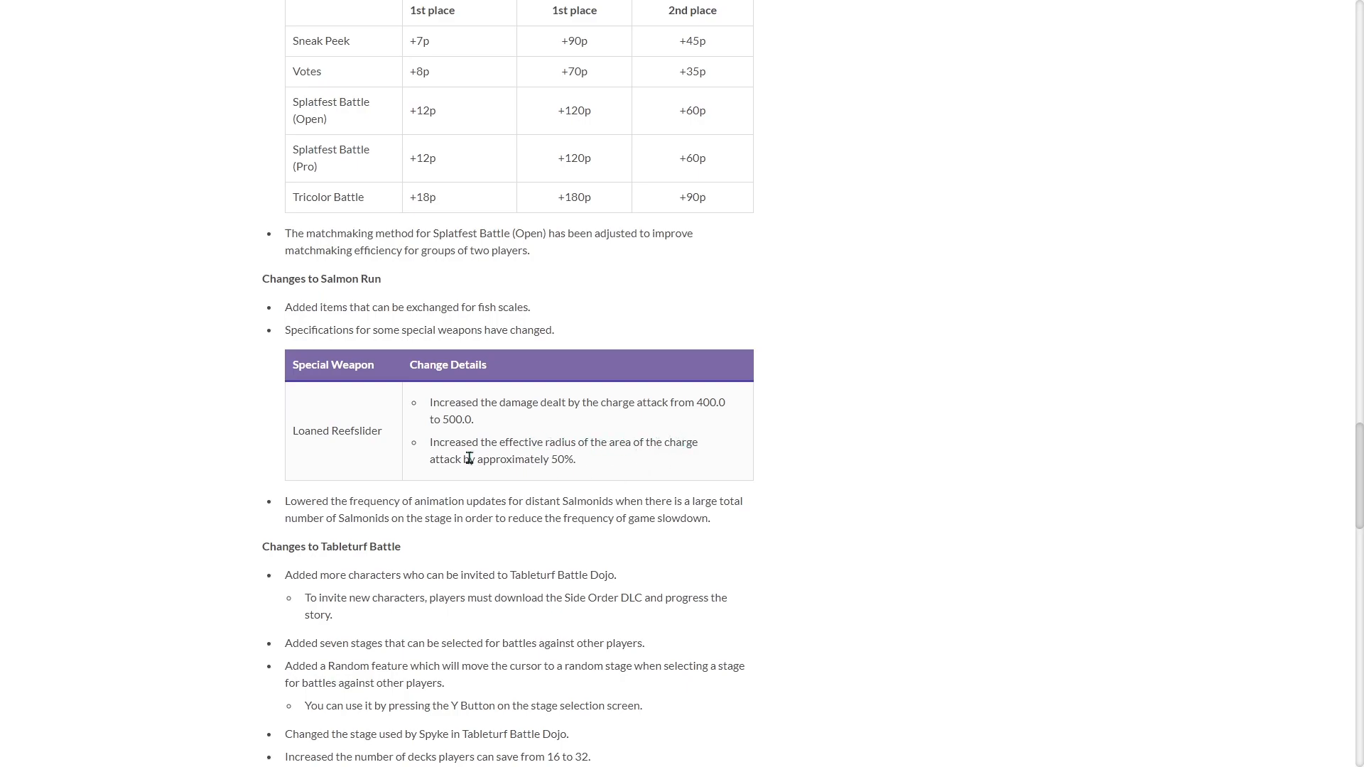
pyautogui.moveTo(566, 459)
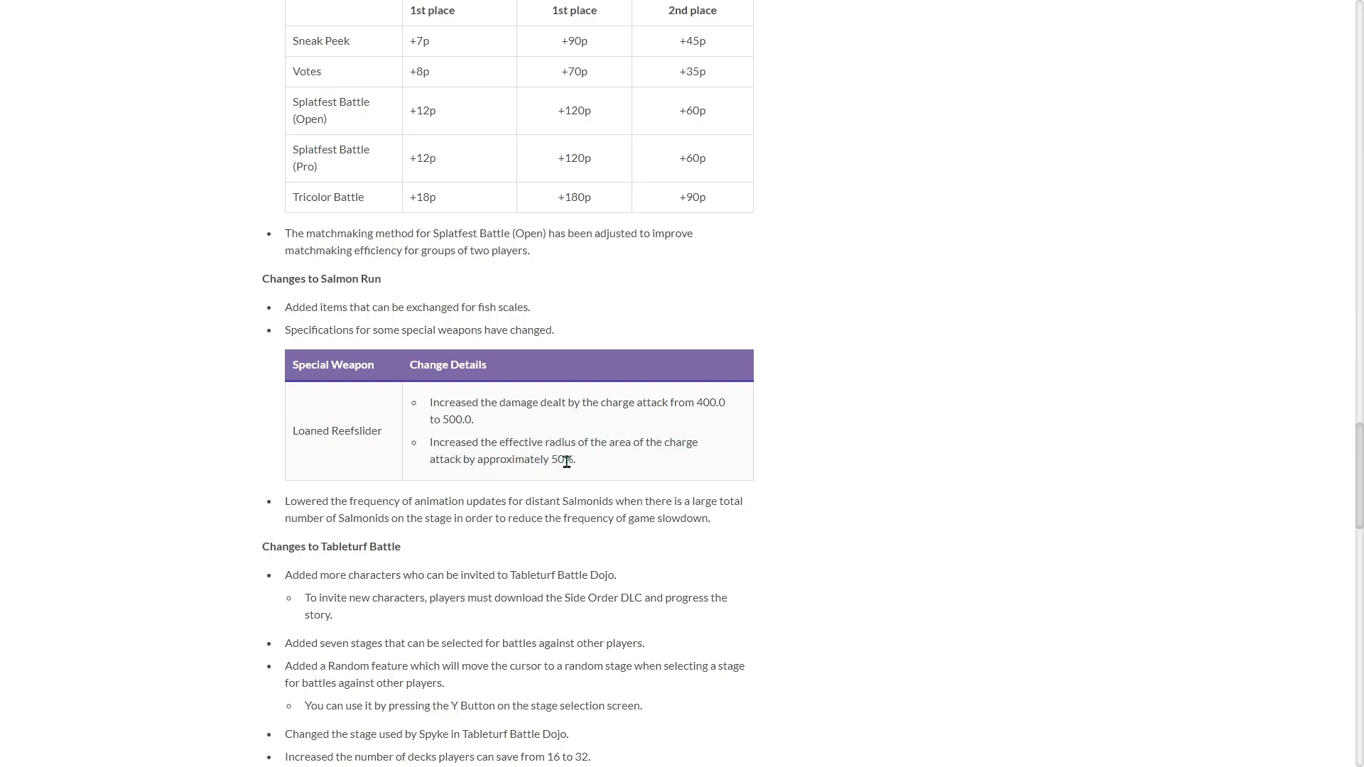
pyautogui.moveTo(516, 481)
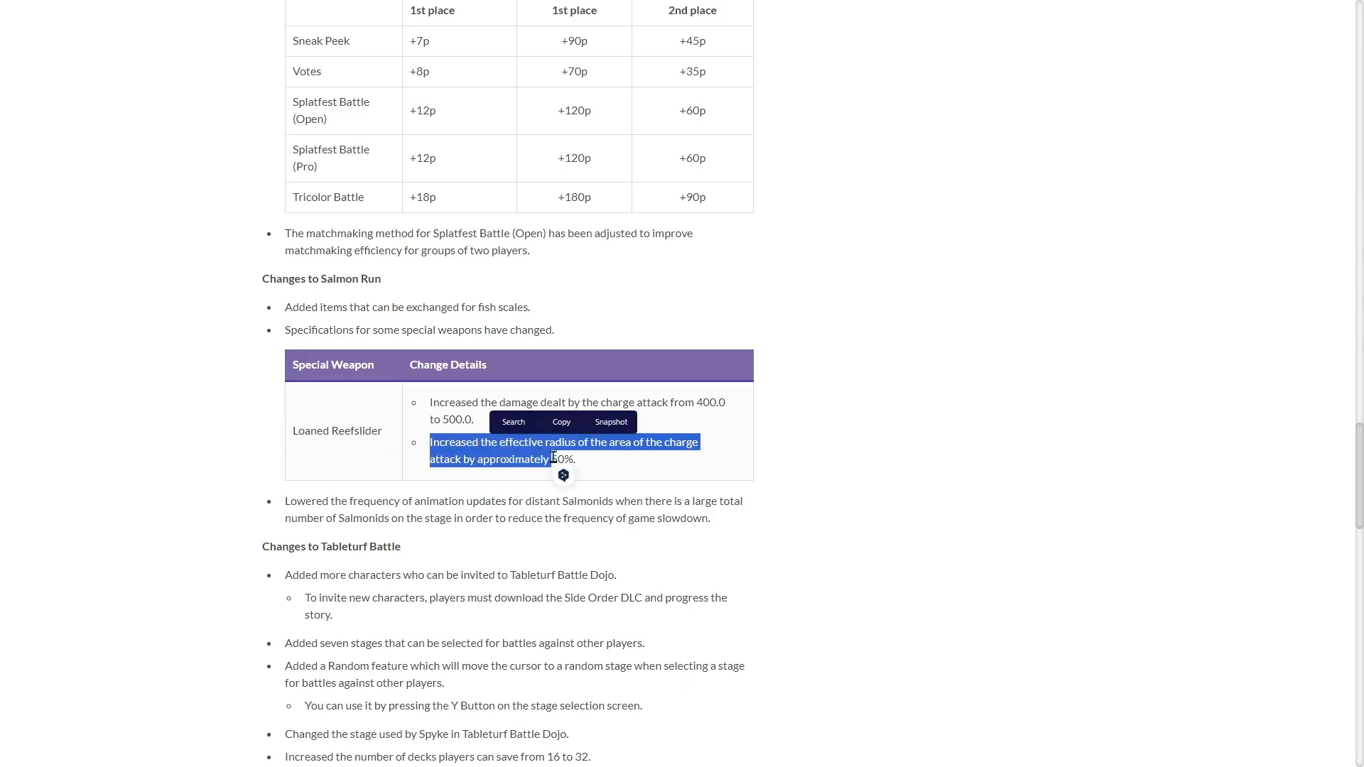
pyautogui.scroll(-3)
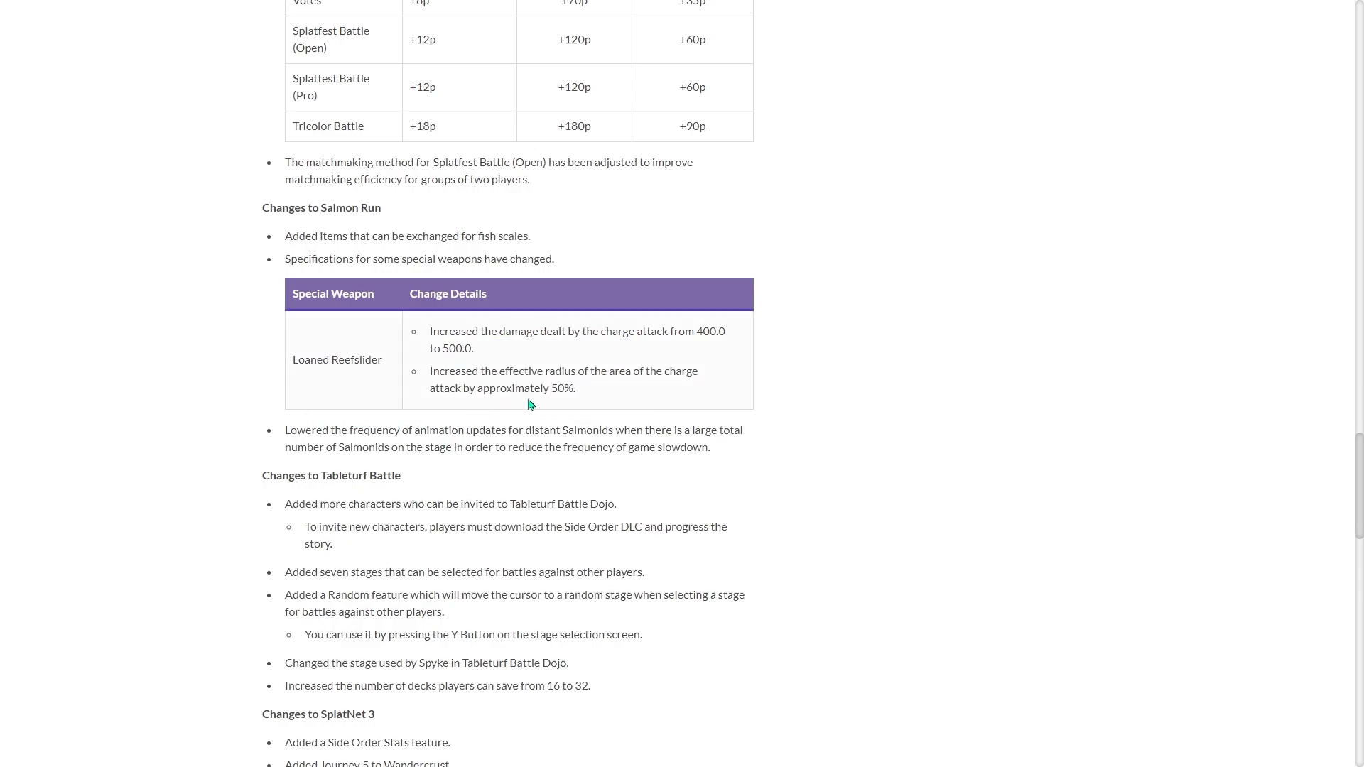
pyautogui.moveTo(461, 388); pyautogui.dragTo(574, 388)
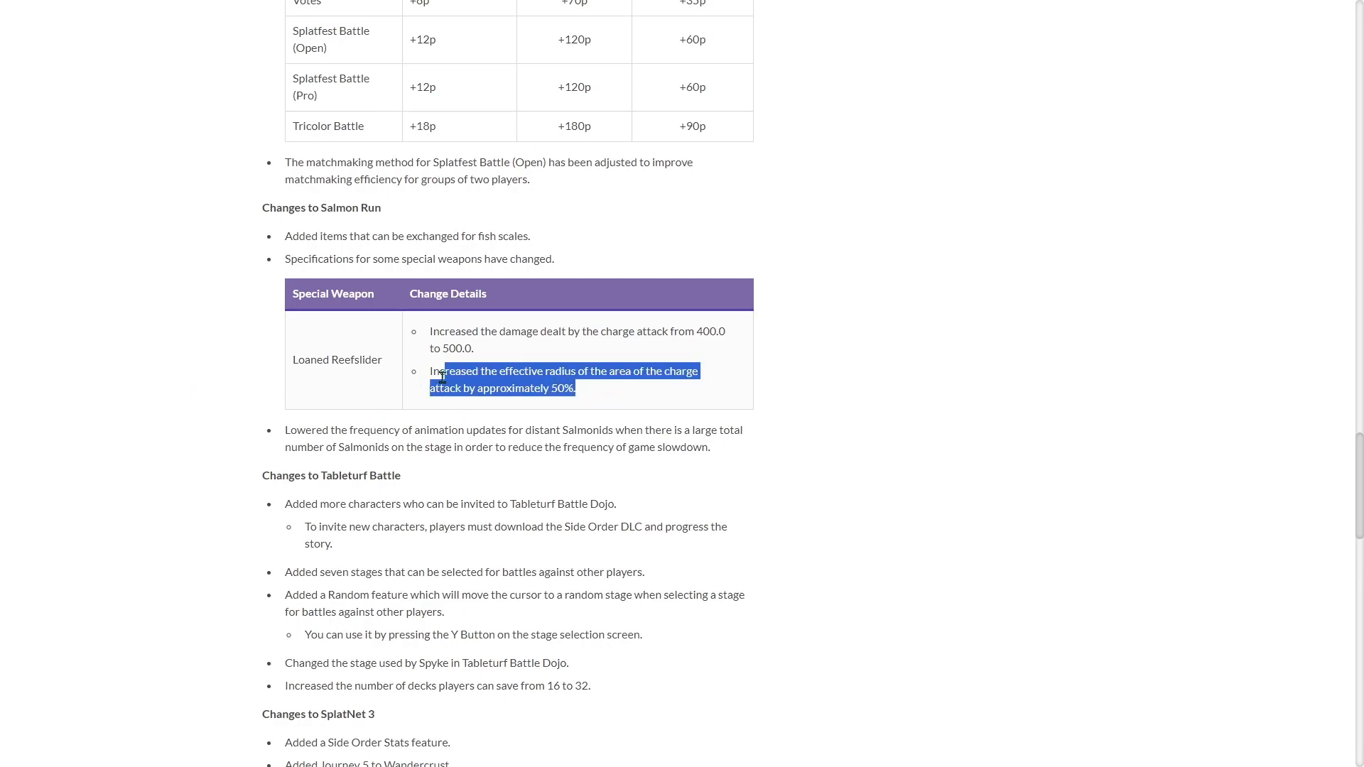
pyautogui.click(325, 489)
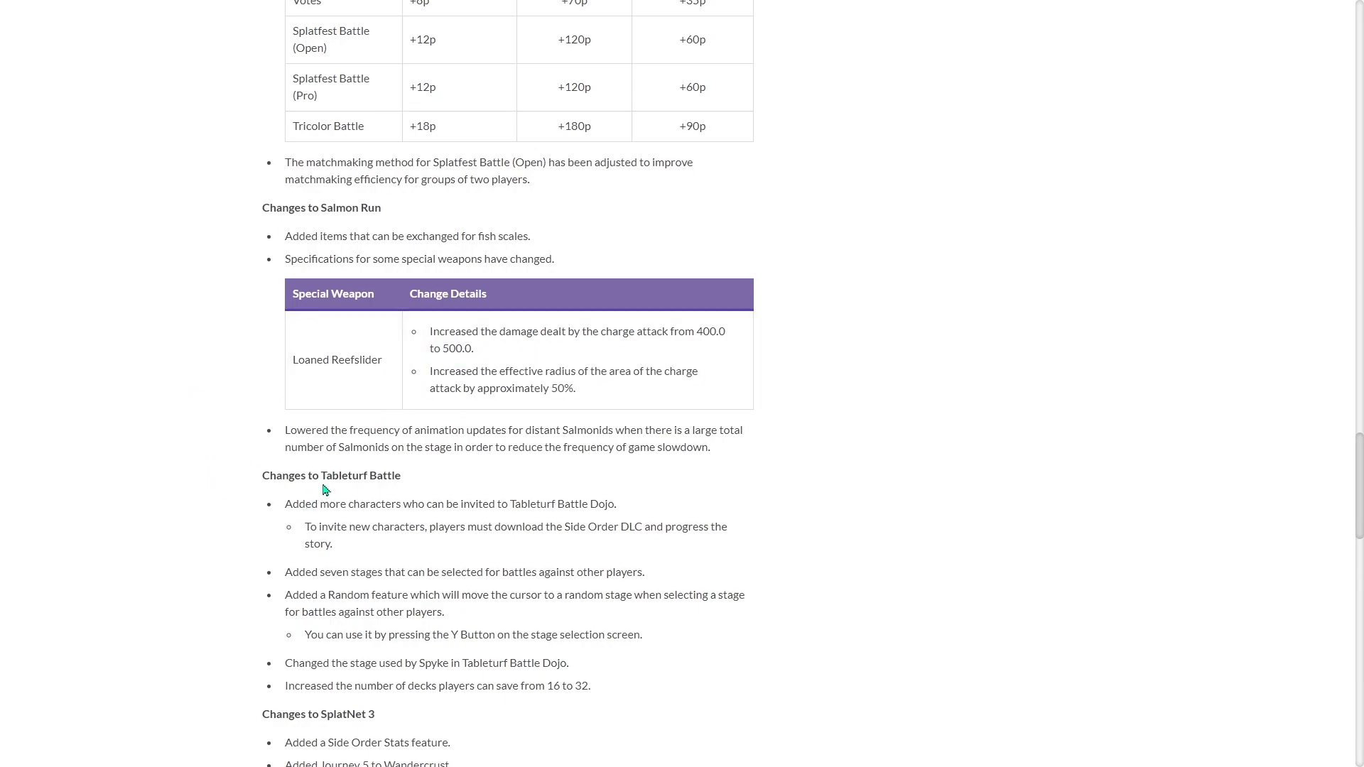
pyautogui.moveTo(545, 420)
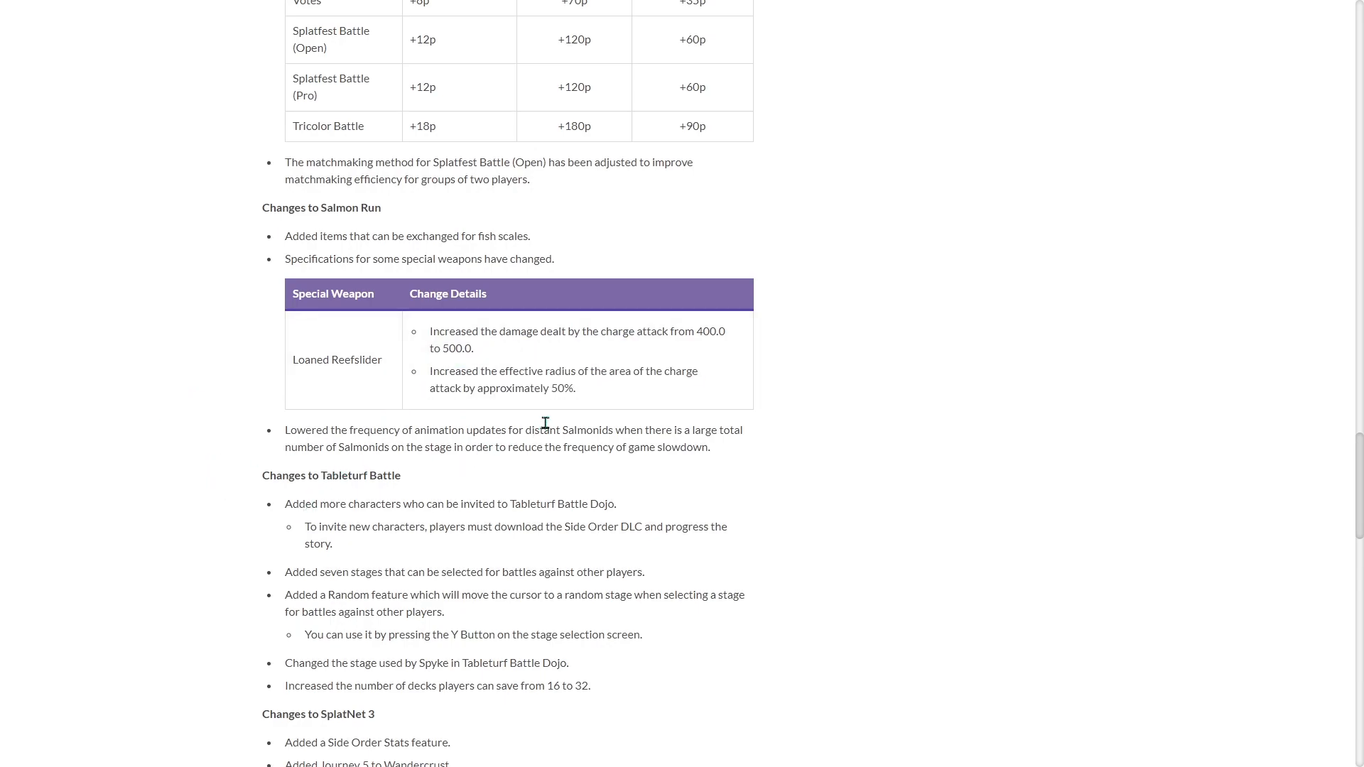
pyautogui.moveTo(535, 437)
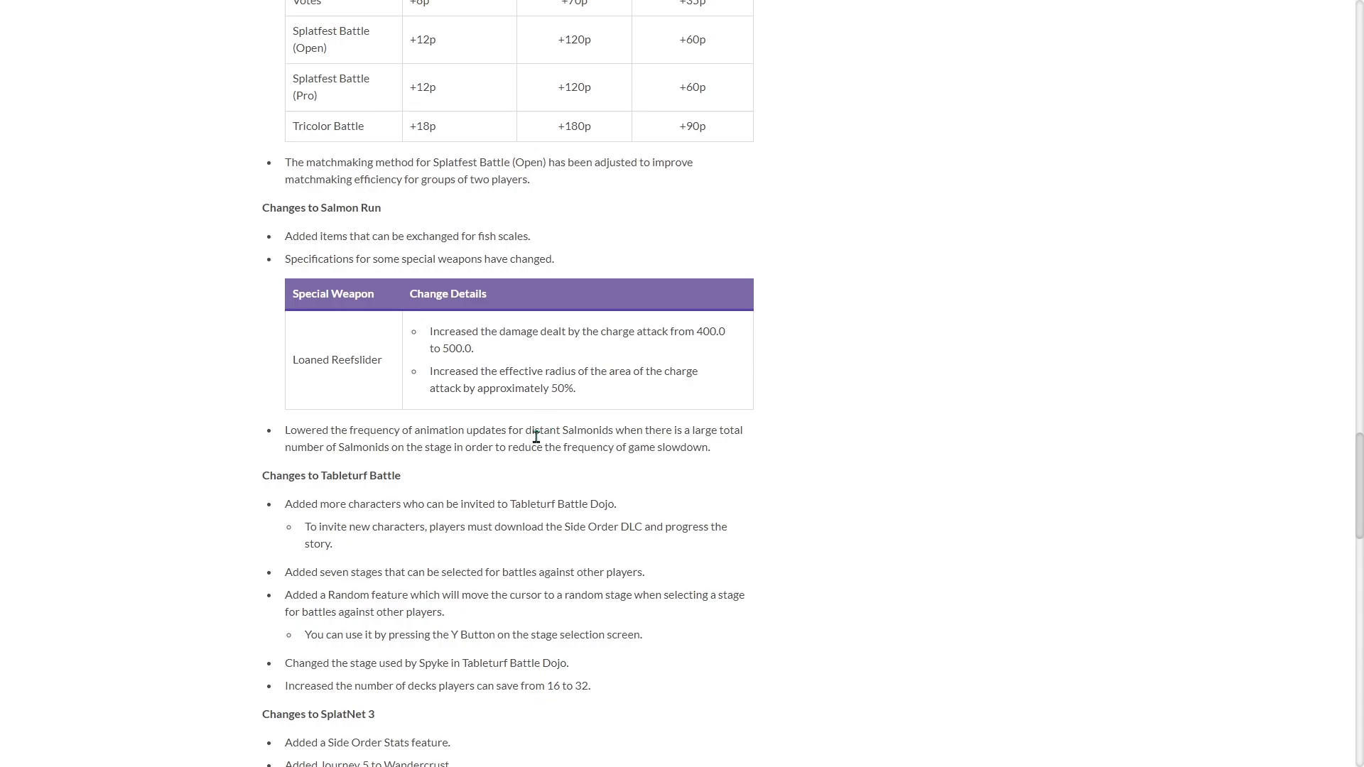
pyautogui.moveTo(568, 448)
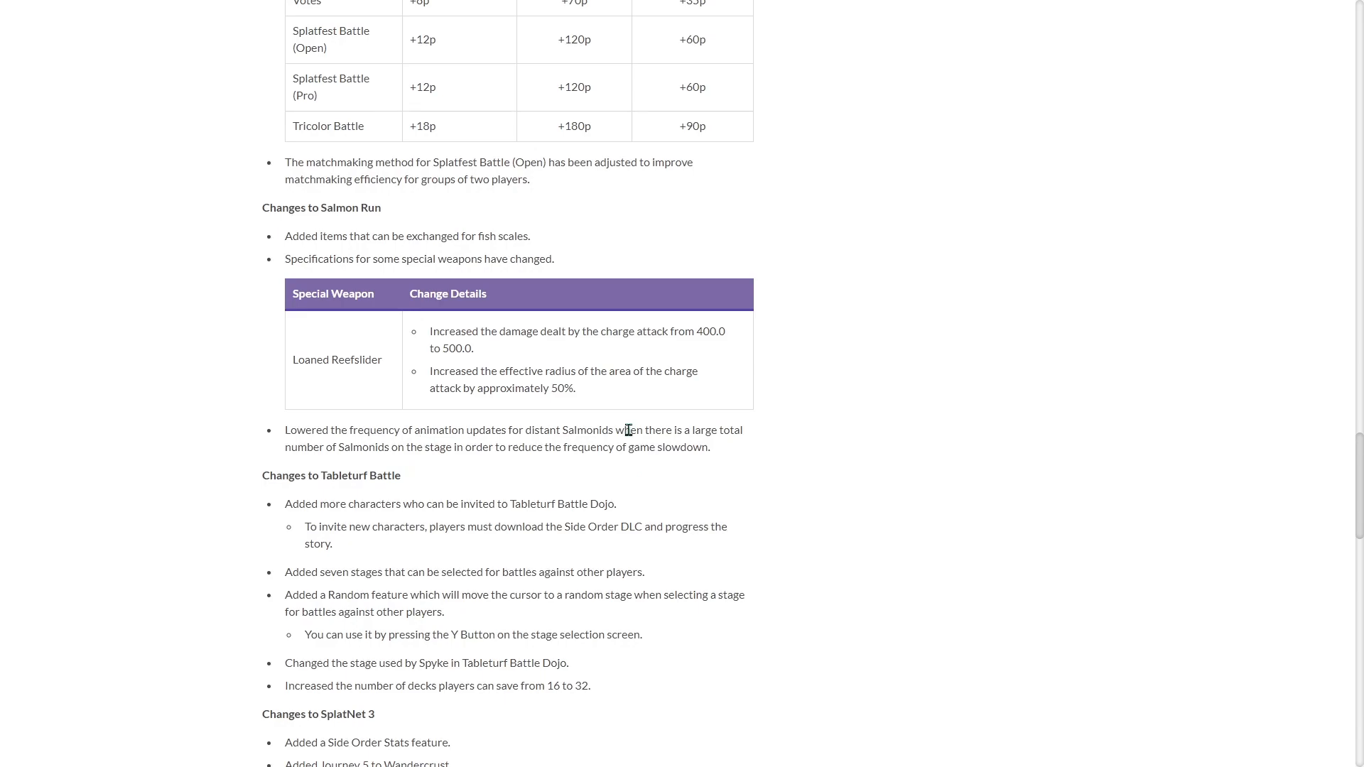
pyautogui.moveTo(615, 463)
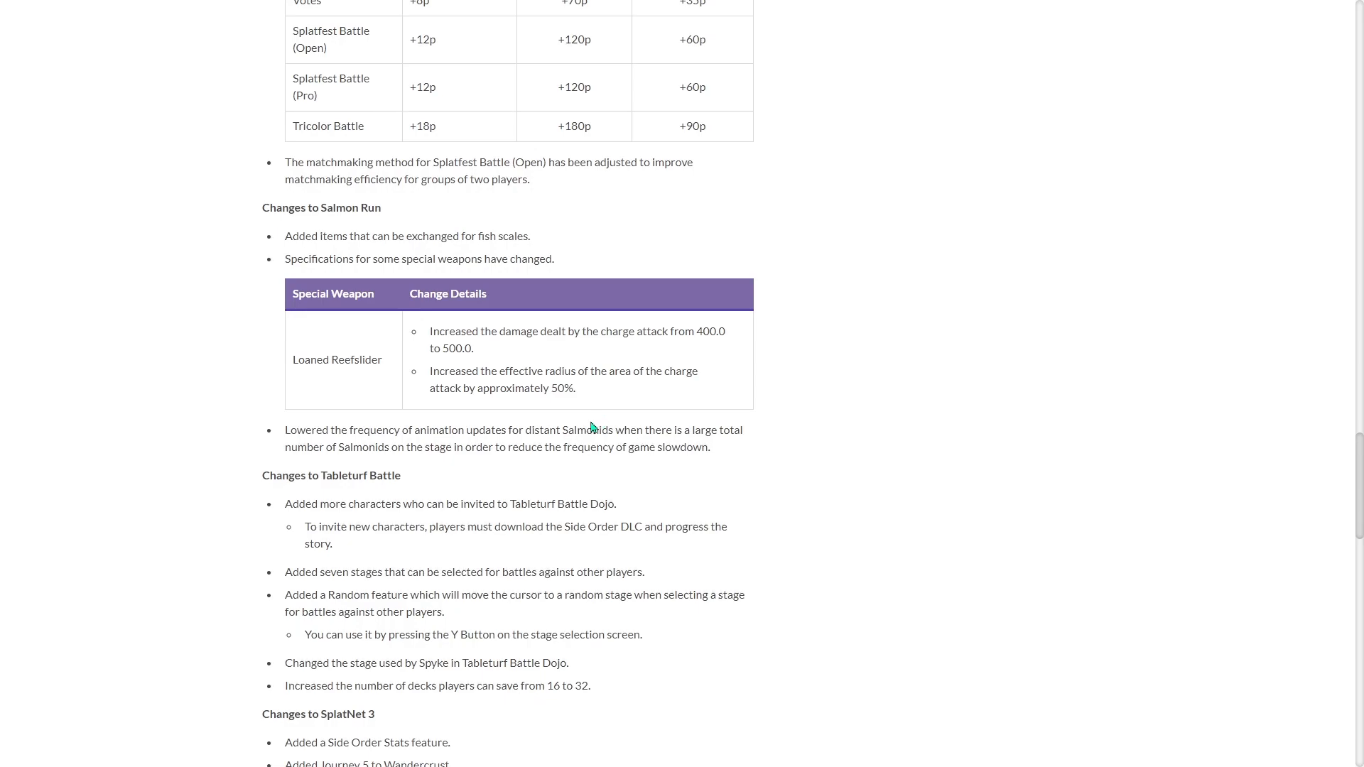
pyautogui.moveTo(477, 481)
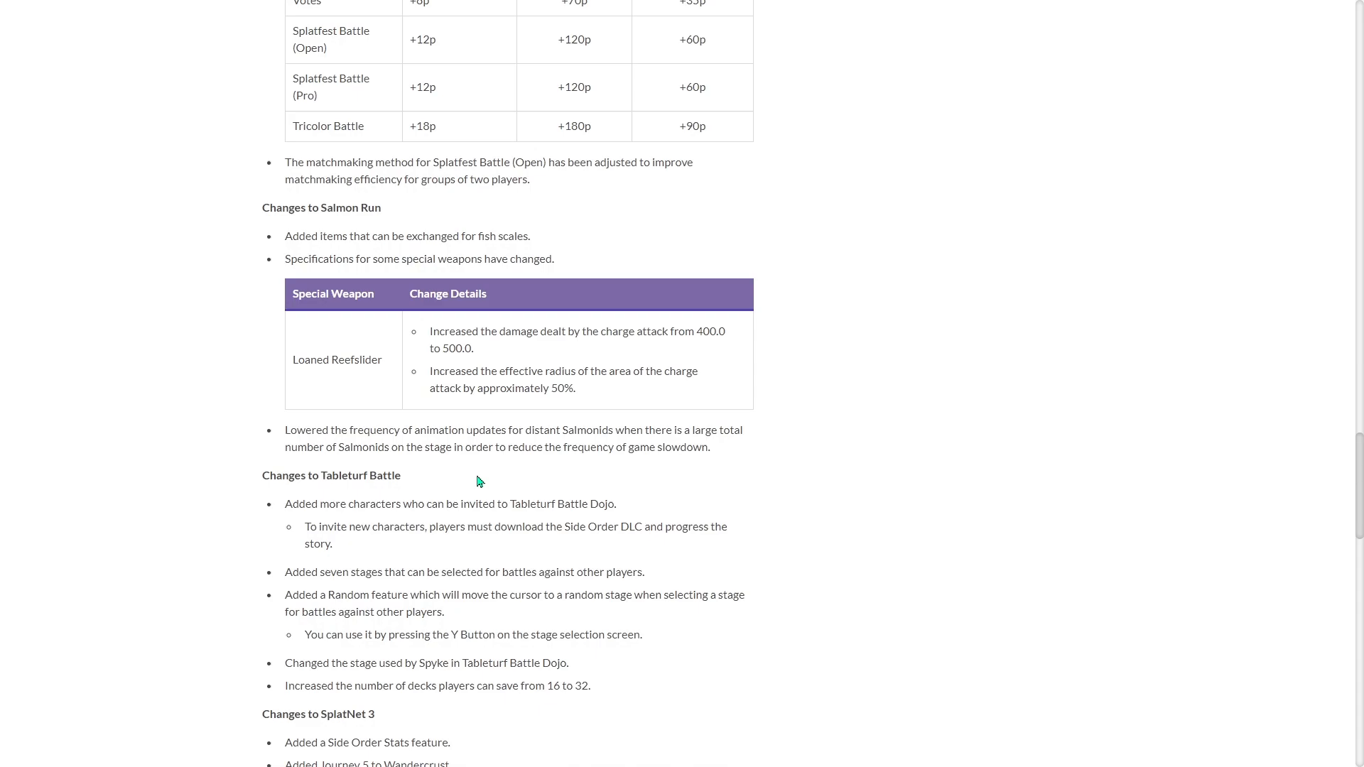
# Scroll to the SplatNet 3 changes, highlighting the 16 to 32 deck count and 'seven stages'
pyautogui.scroll(-3)
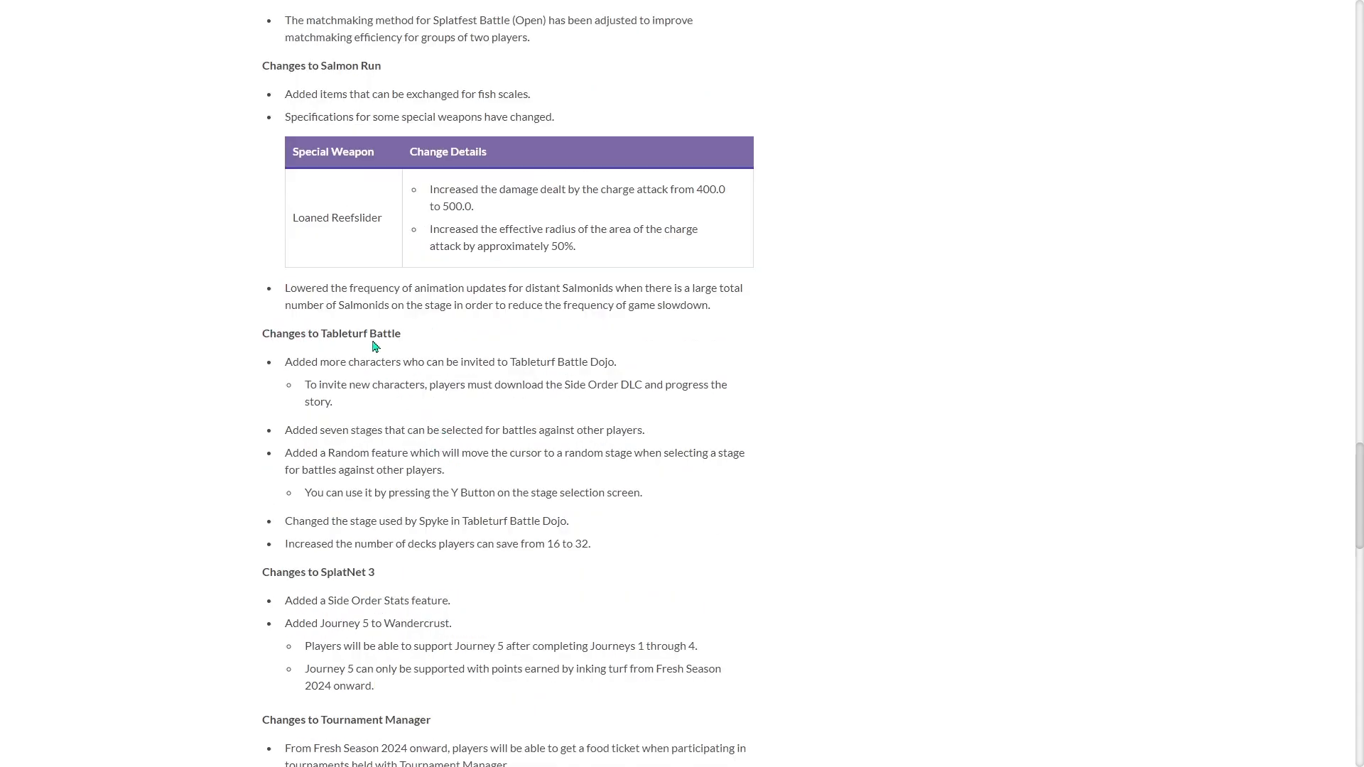
pyautogui.moveTo(414, 363)
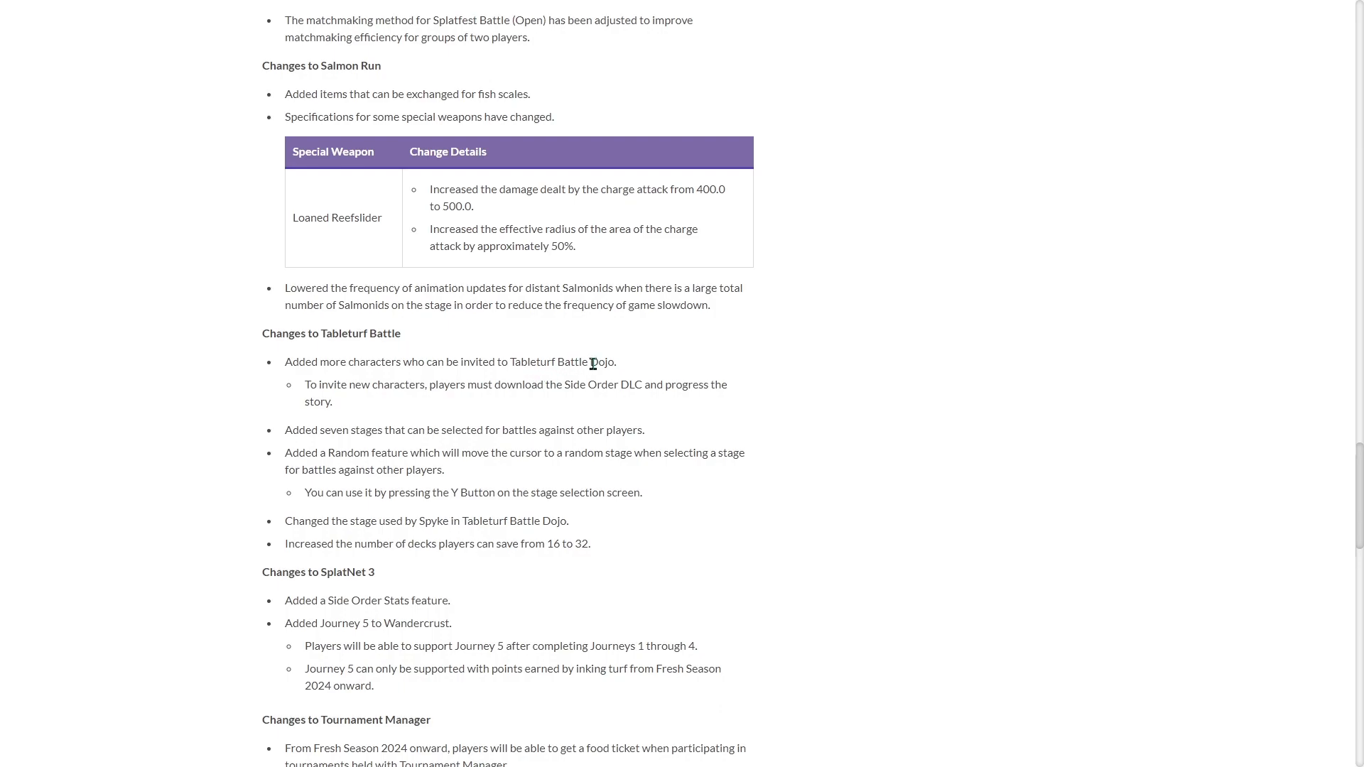
pyautogui.moveTo(600, 403)
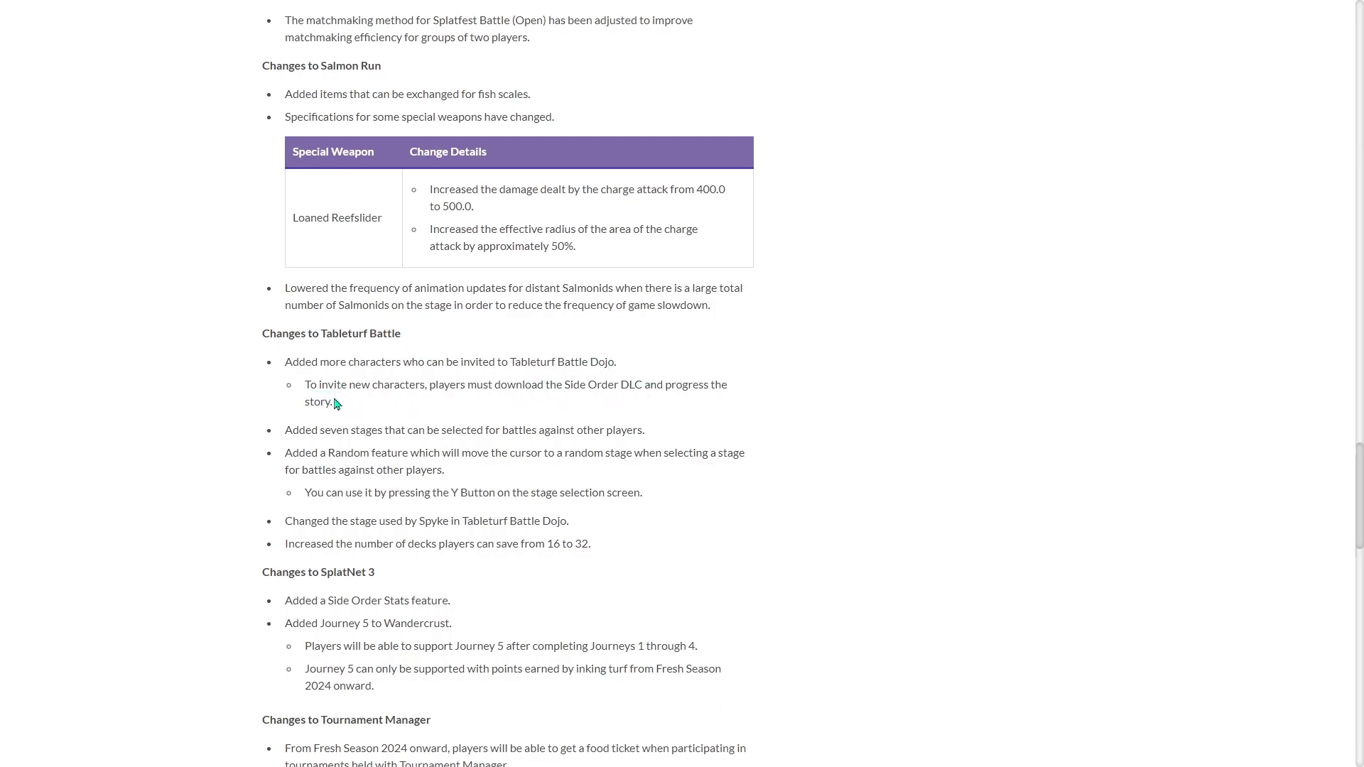
pyautogui.moveTo(593, 398)
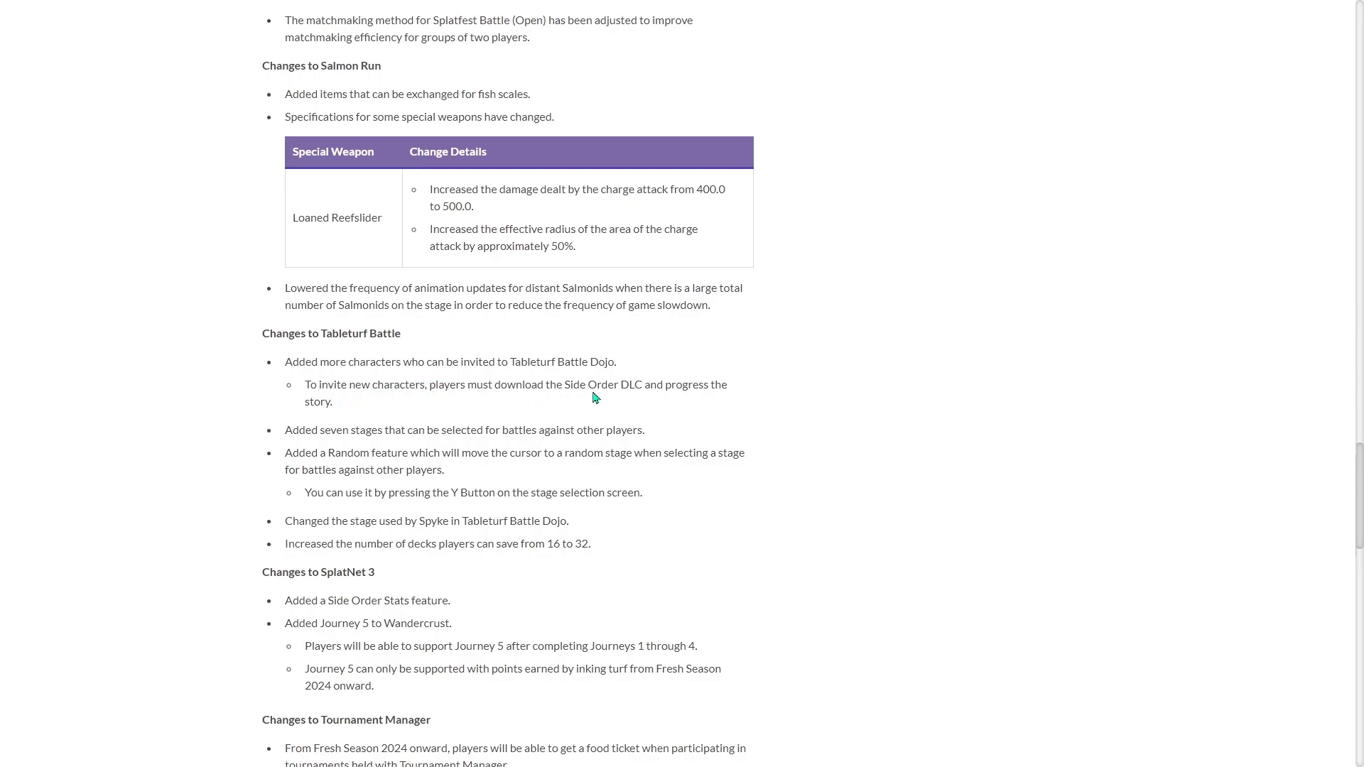
pyautogui.scroll(-3)
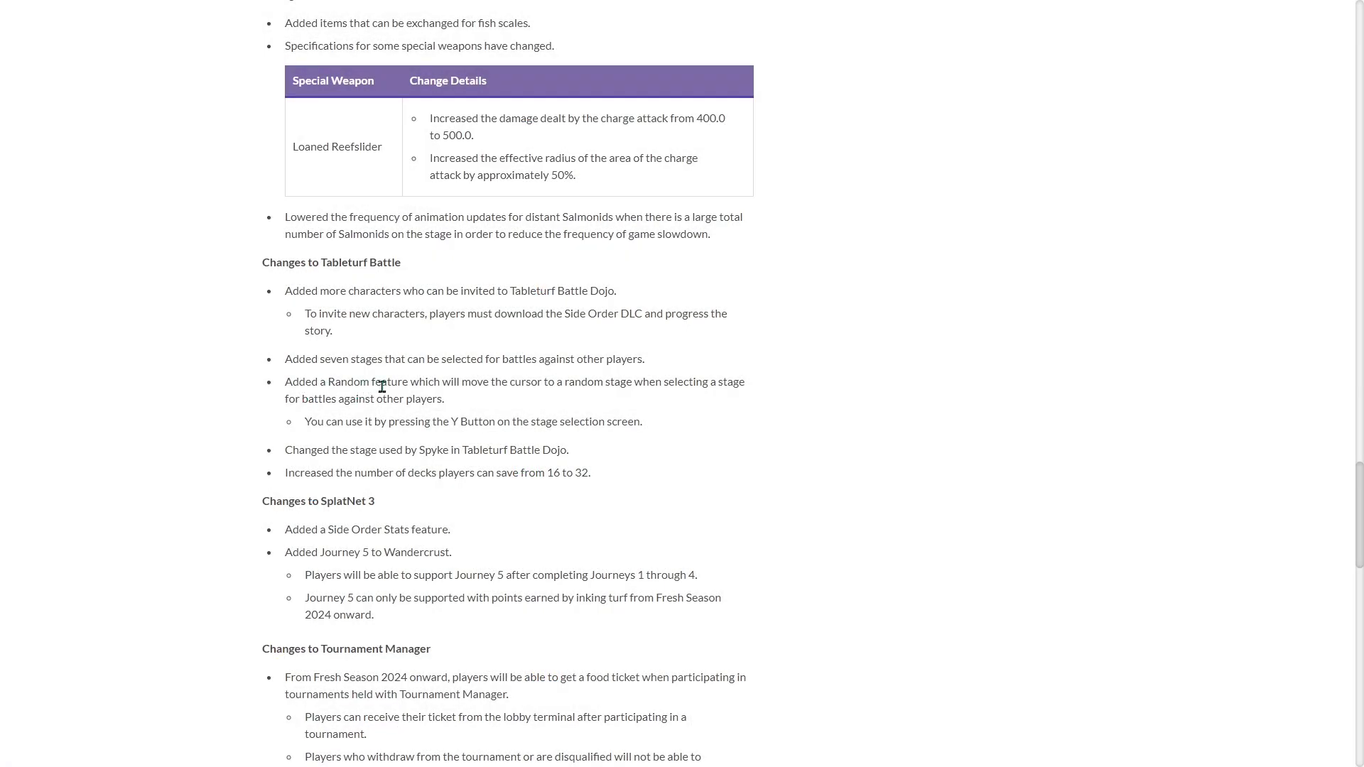
pyautogui.moveTo(604, 381)
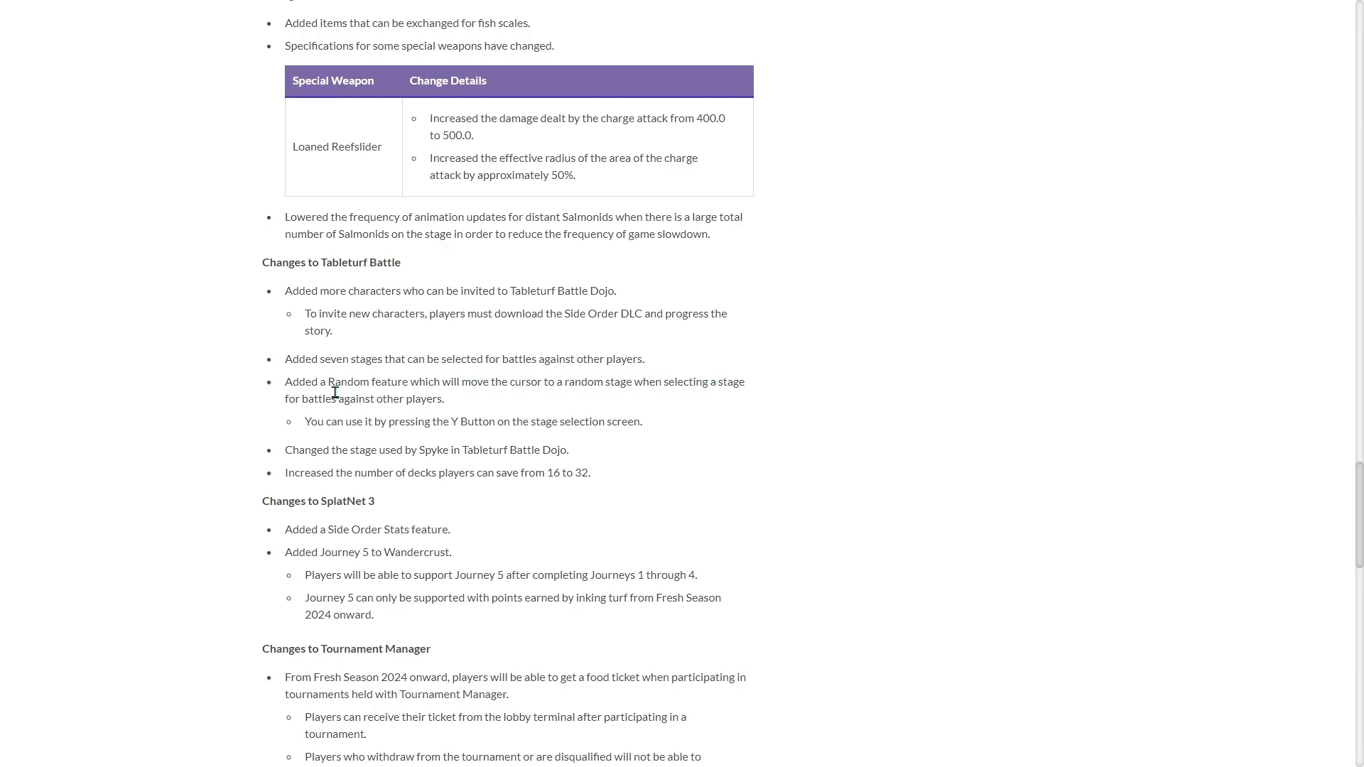
pyautogui.moveTo(404, 404)
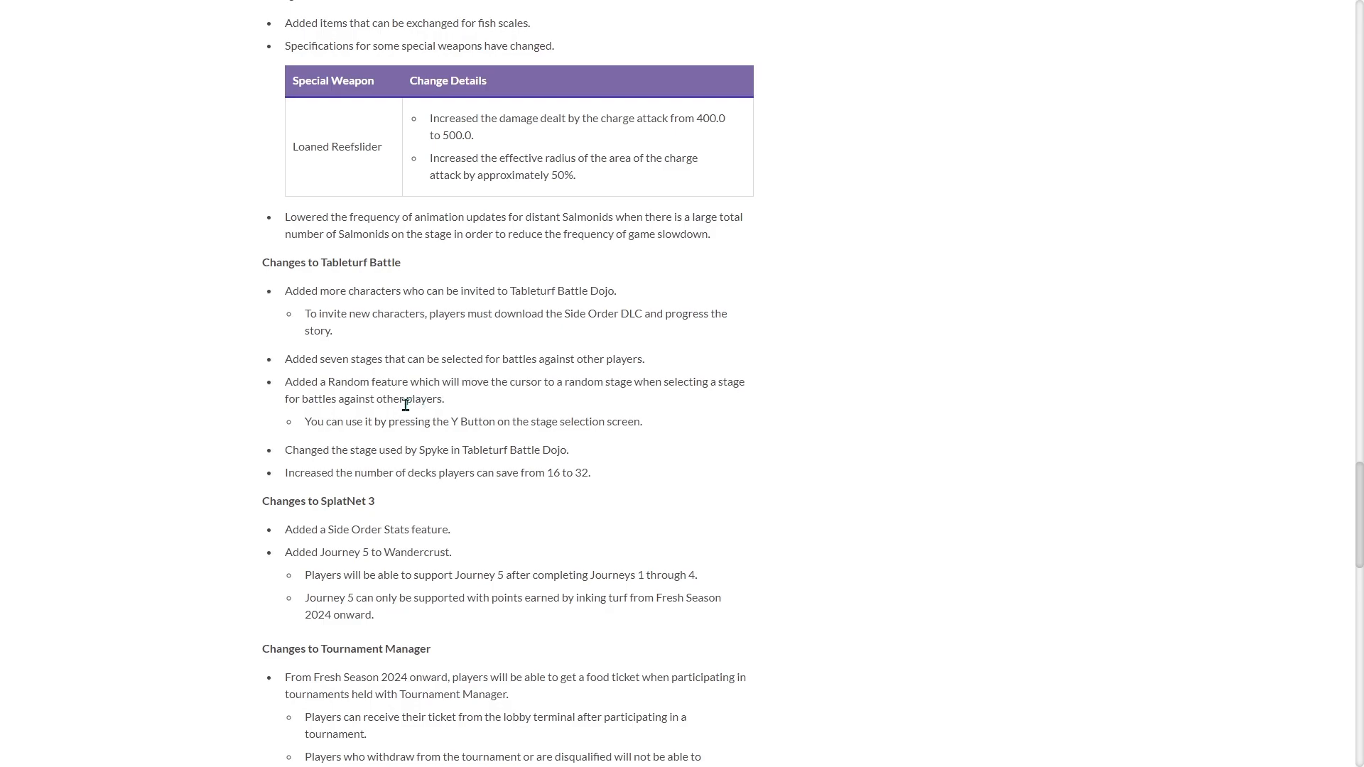
pyautogui.moveTo(396, 464)
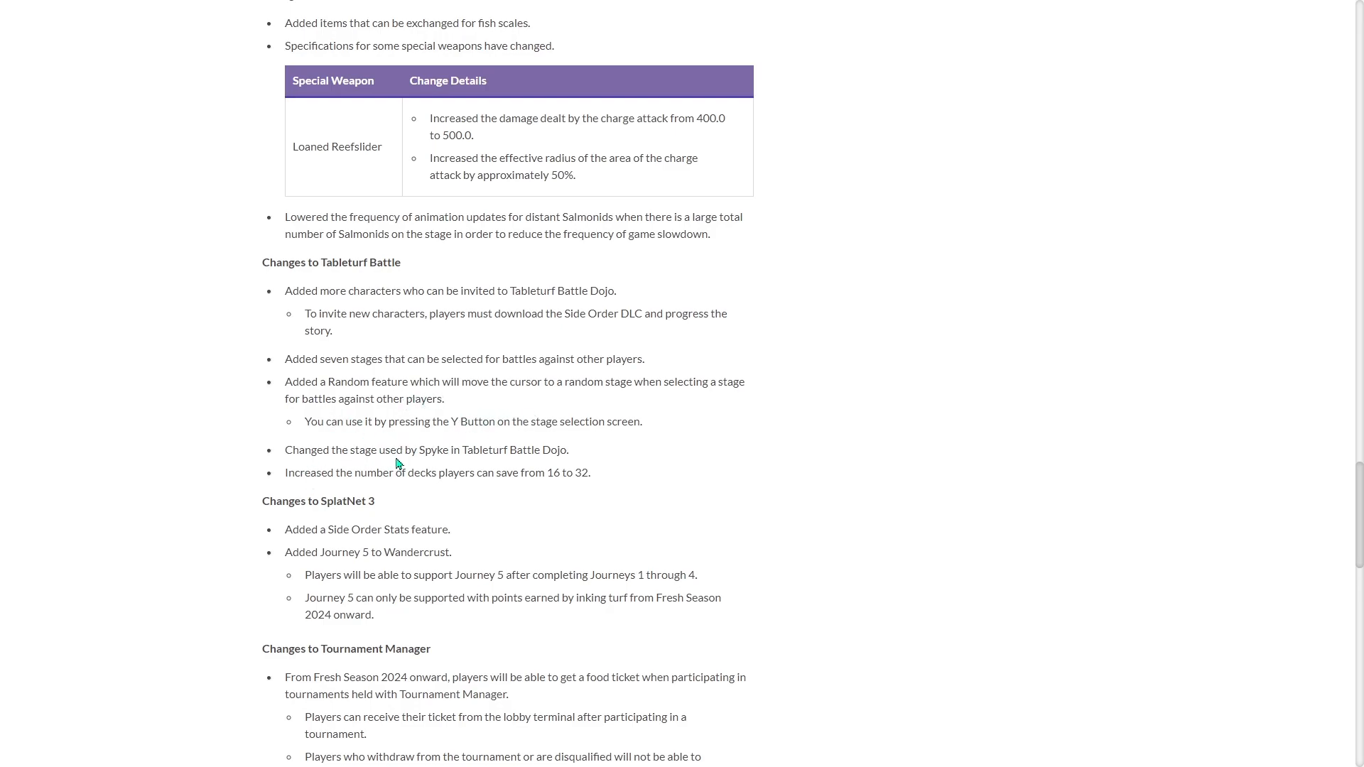
pyautogui.moveTo(534, 450)
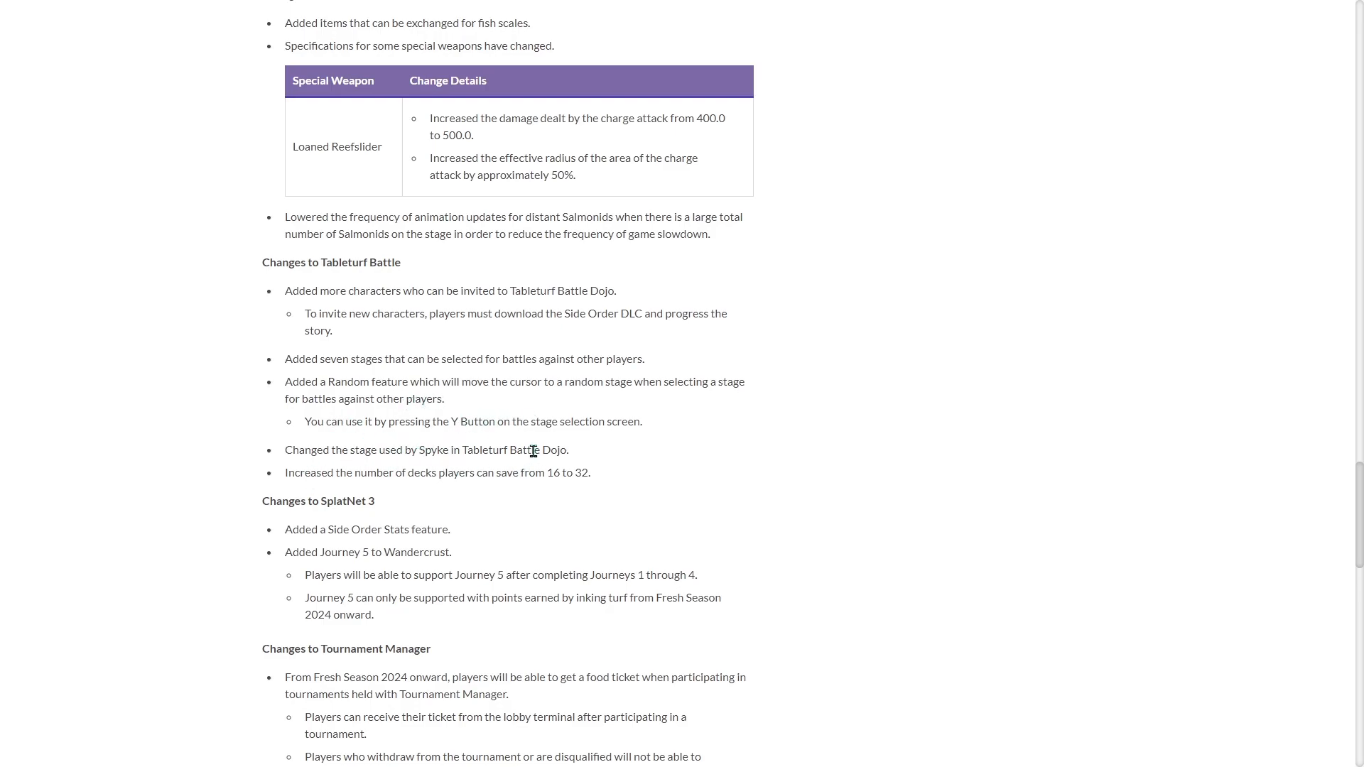
pyautogui.moveTo(337, 497)
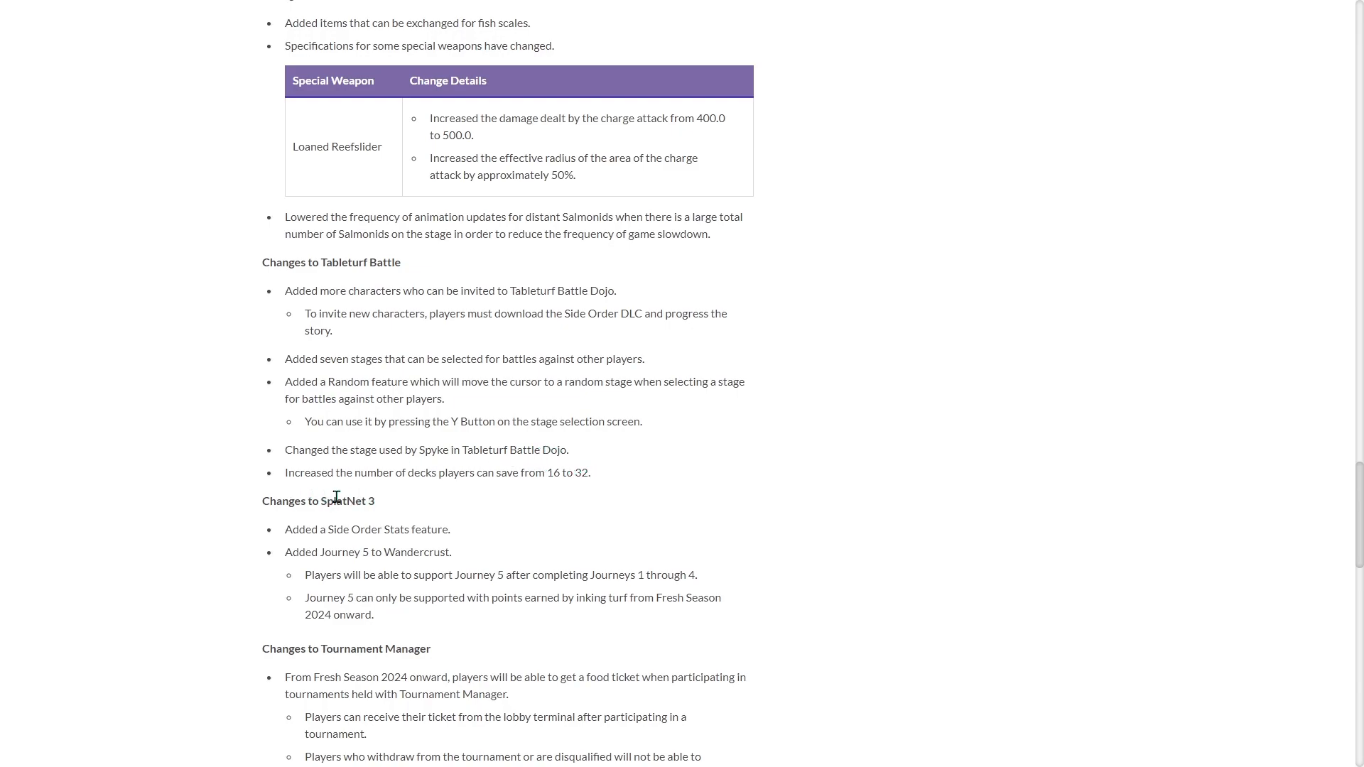
pyautogui.moveTo(569, 476)
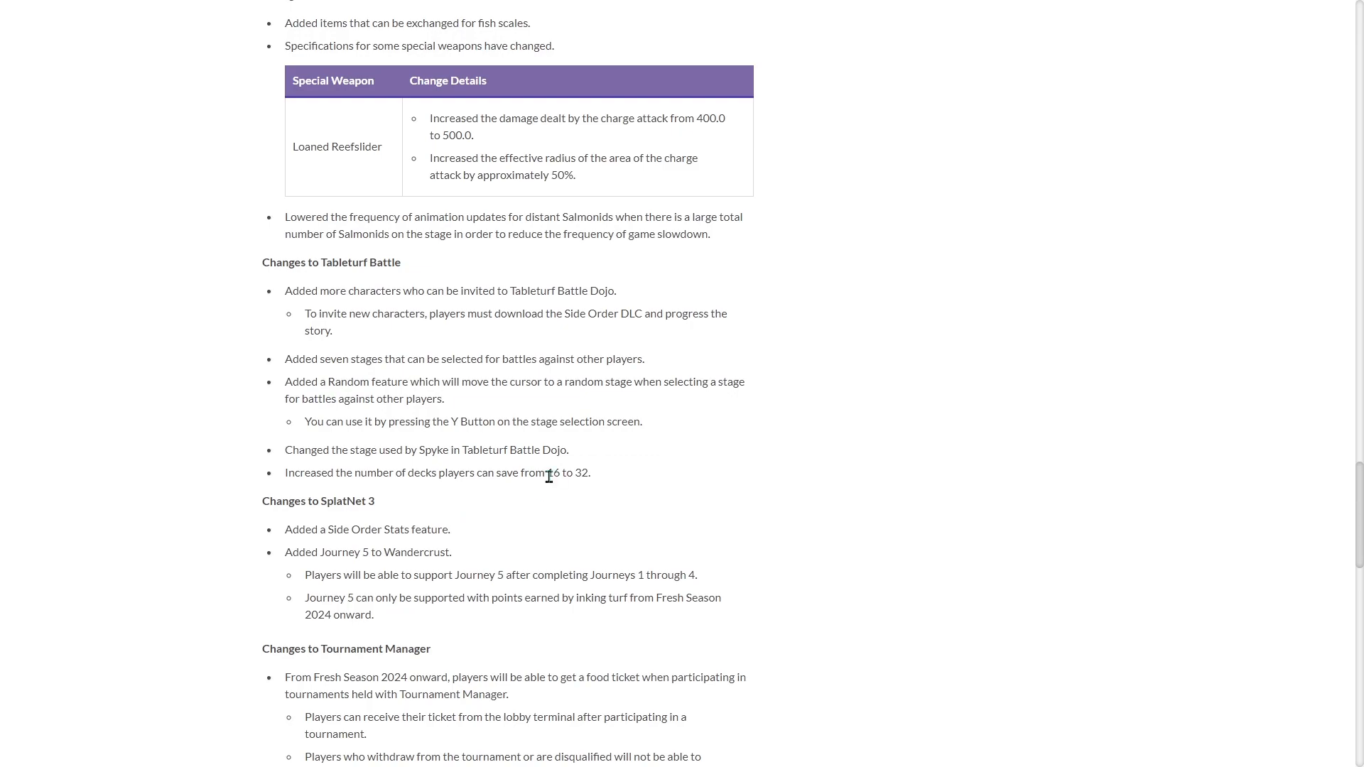
pyautogui.moveTo(550, 473); pyautogui.dragTo(589, 473)
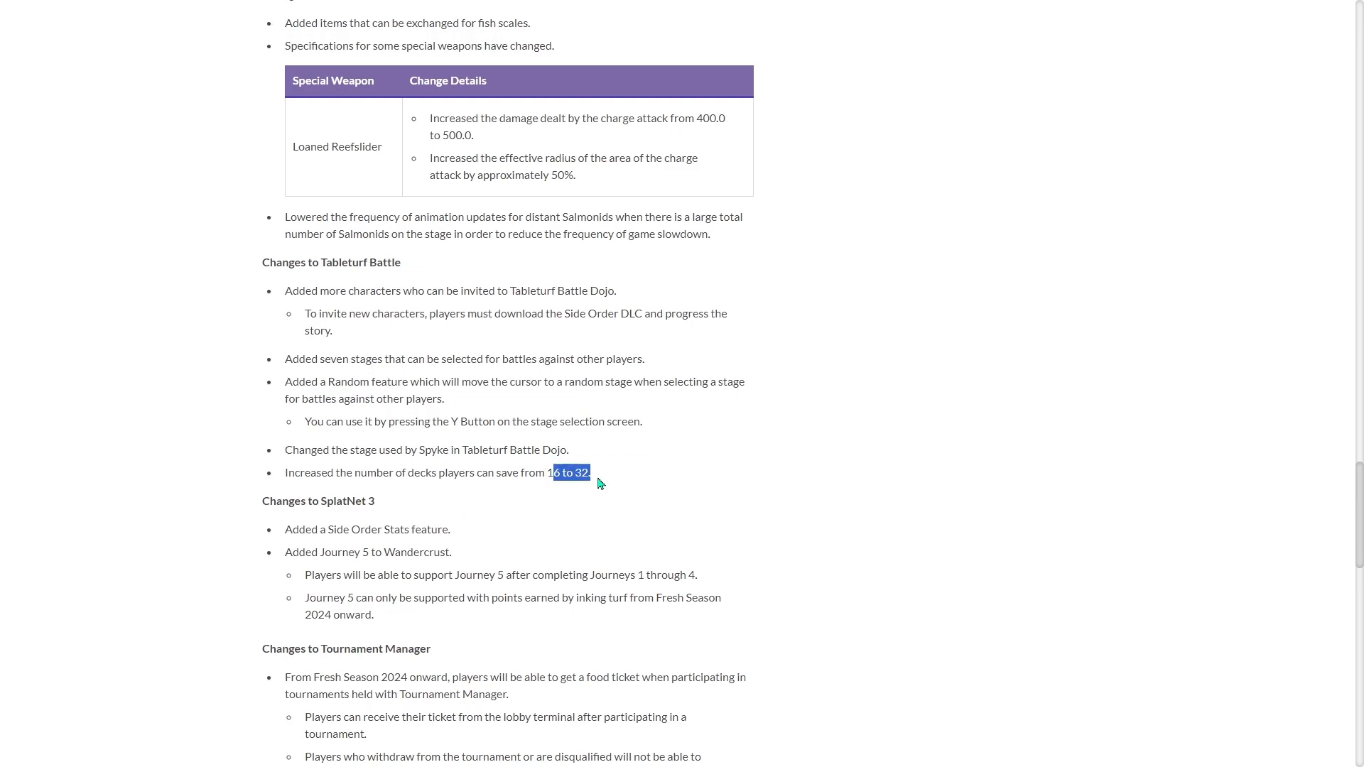
pyautogui.moveTo(318, 361)
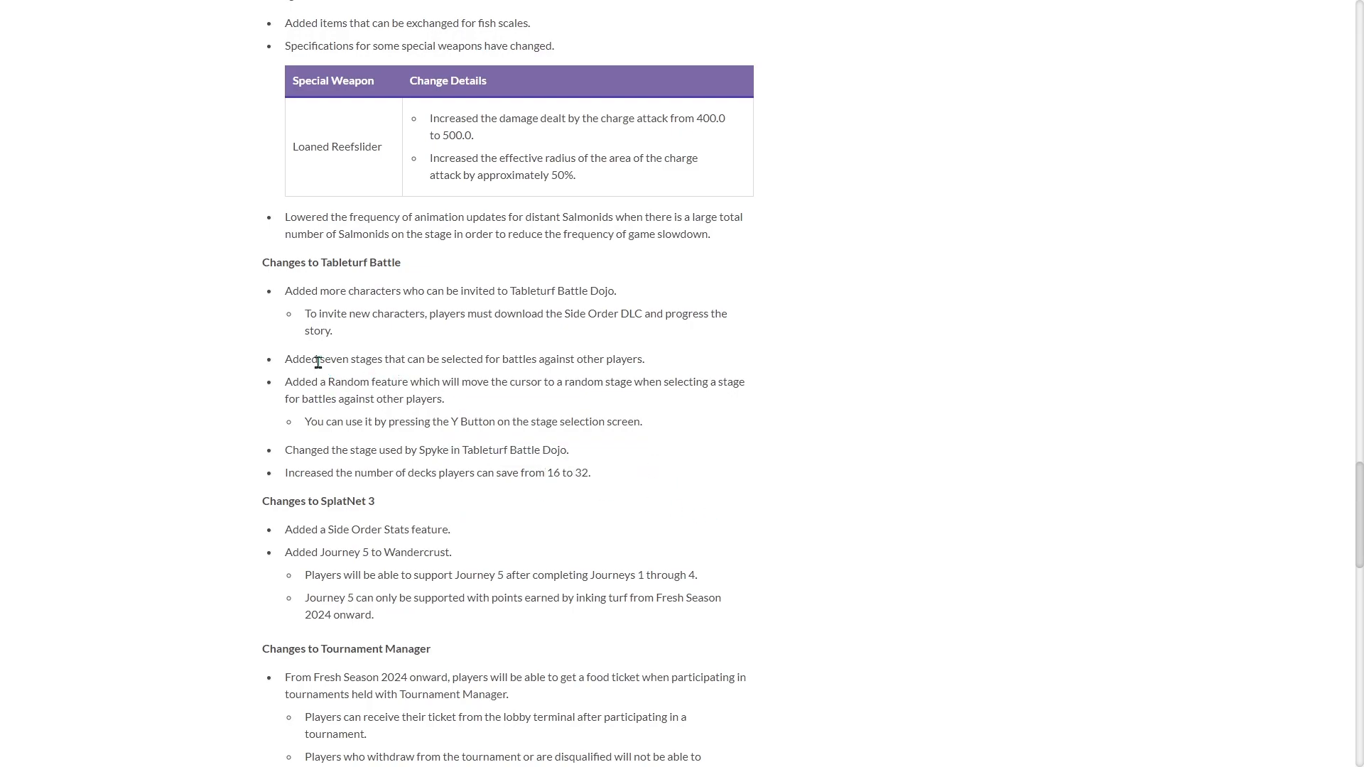
pyautogui.moveTo(330, 375)
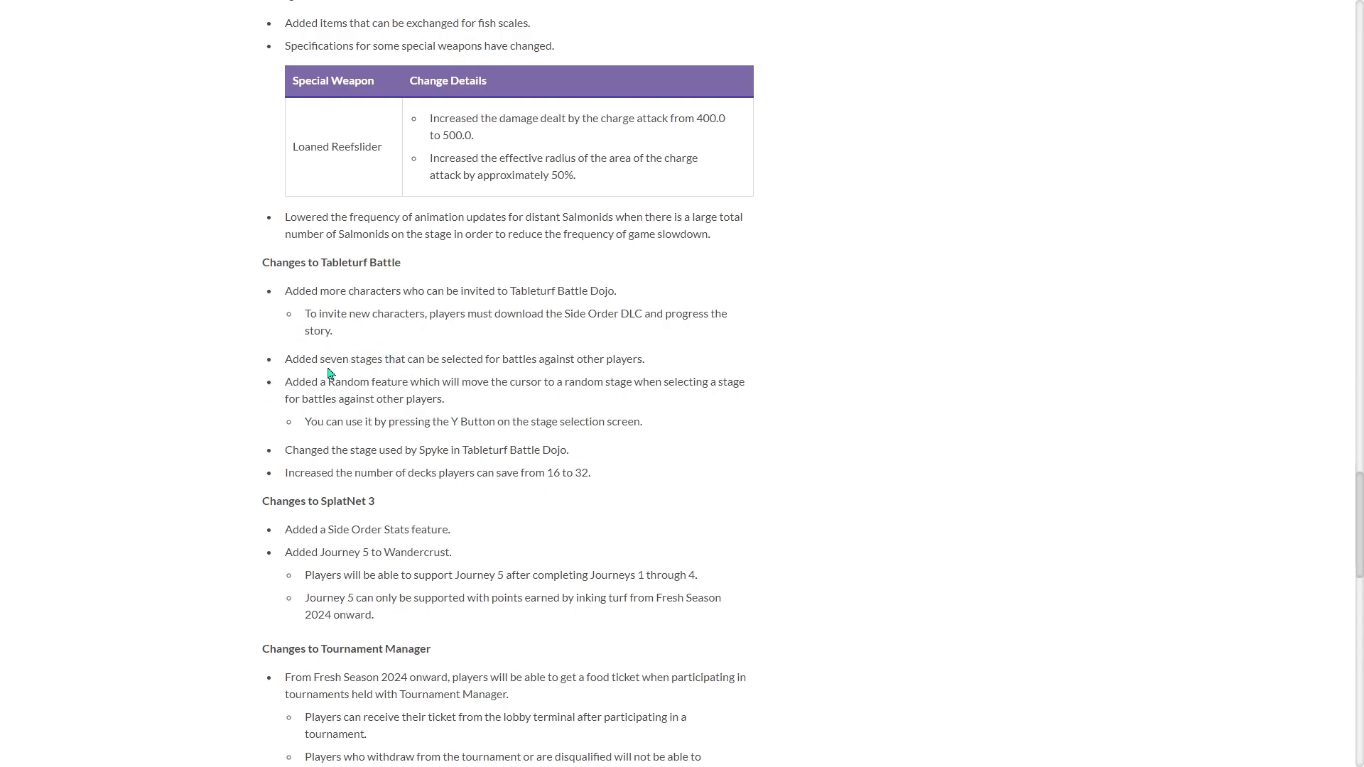
pyautogui.doubleClick(349, 358)
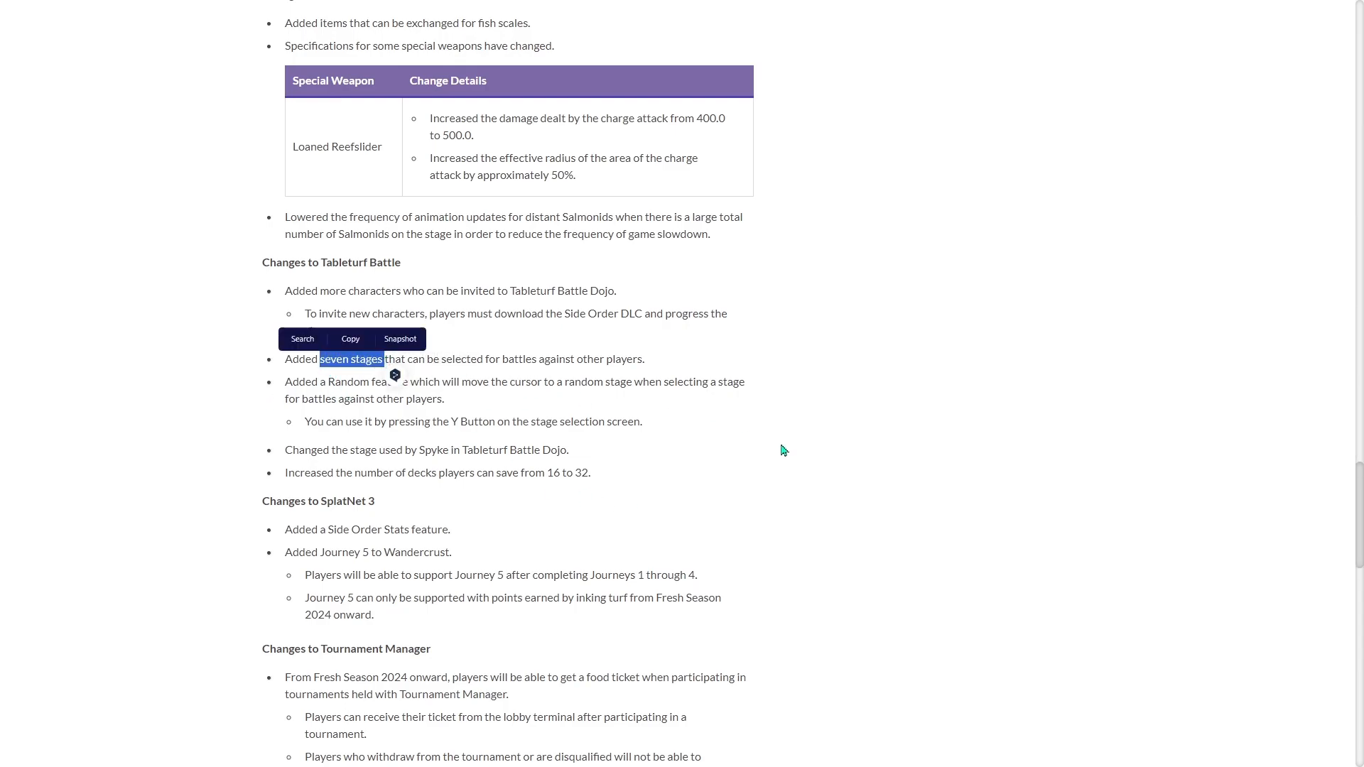
pyautogui.click(654, 419)
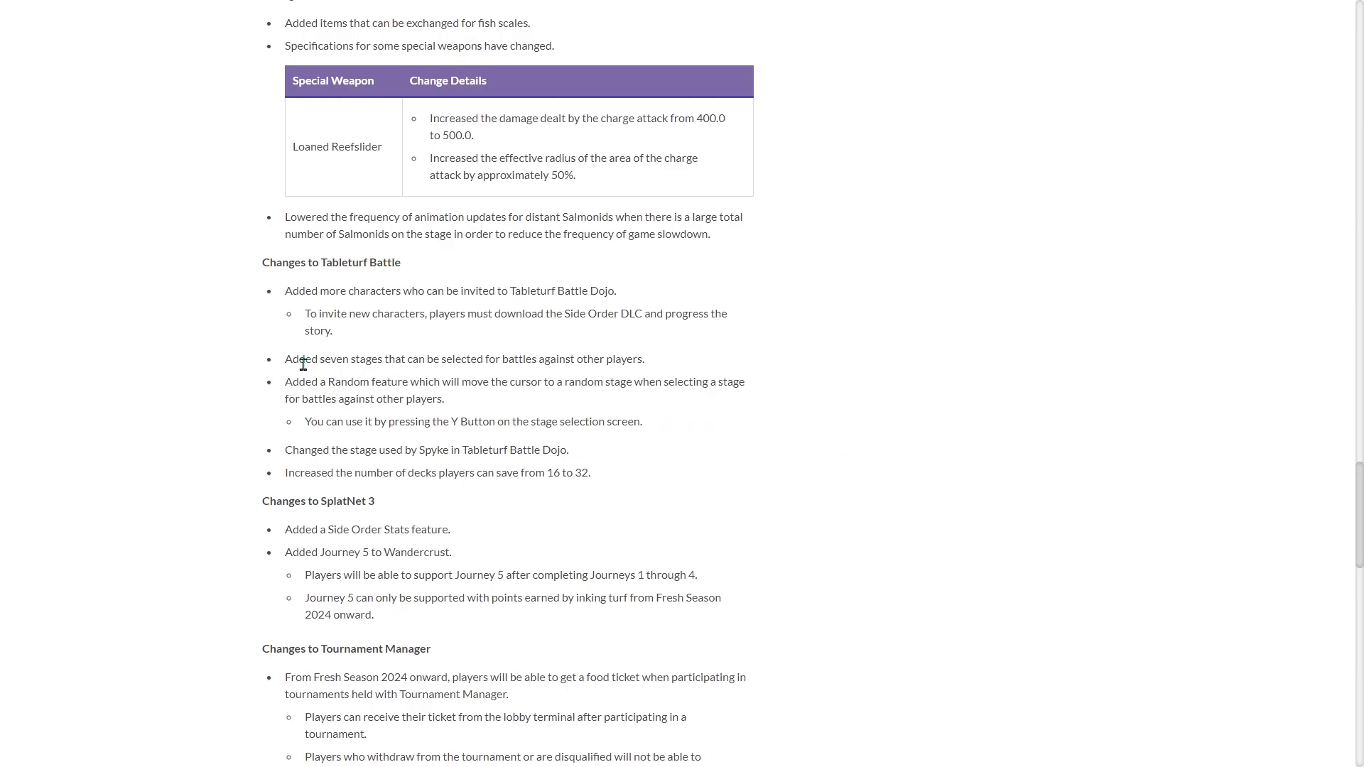
pyautogui.moveTo(551, 523)
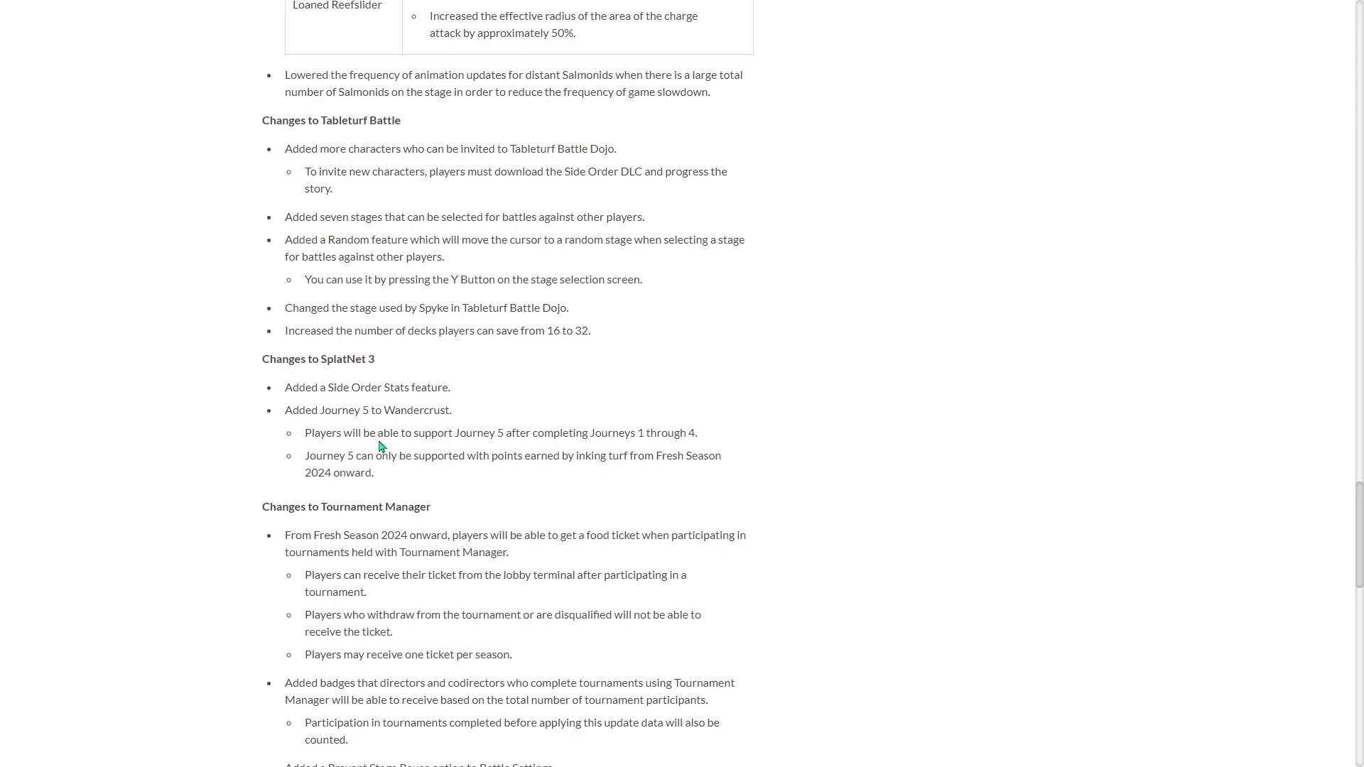
pyautogui.moveTo(635, 446)
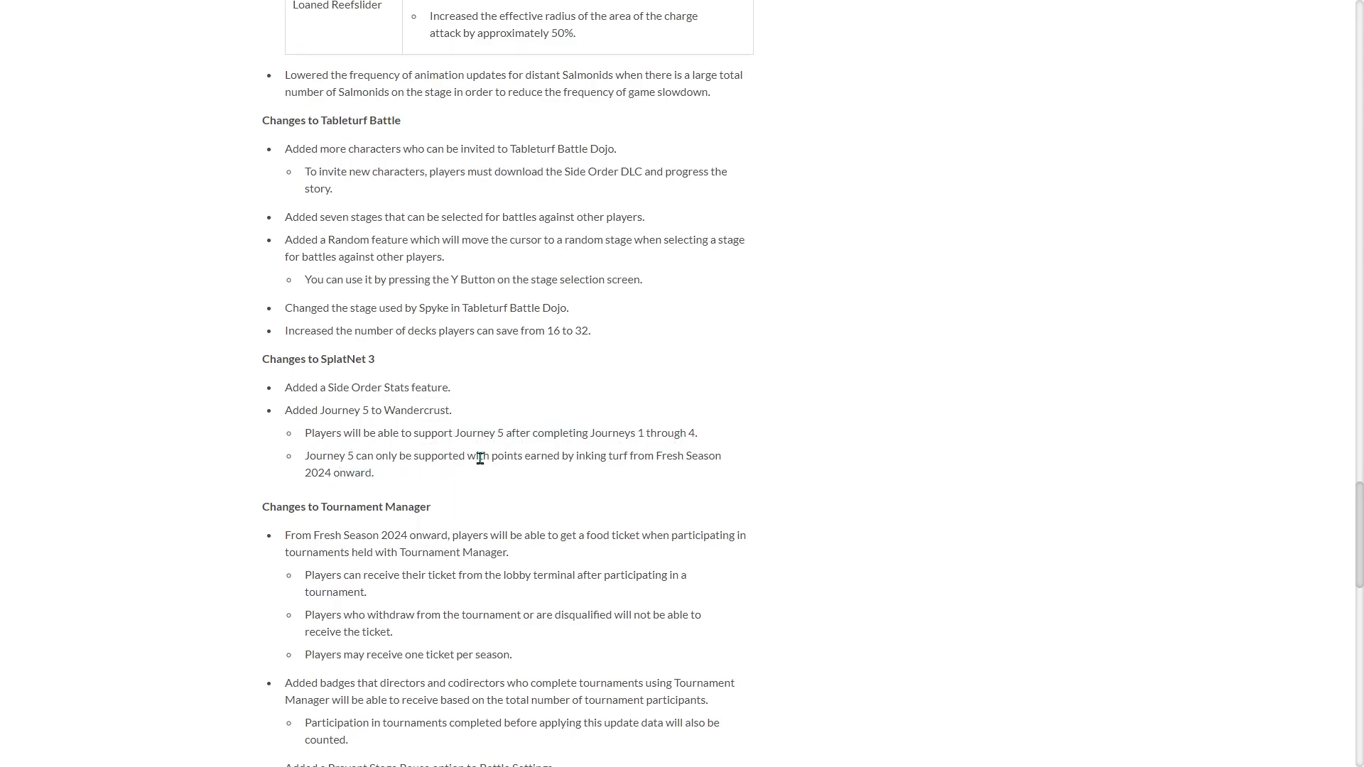
pyautogui.moveTo(403, 424)
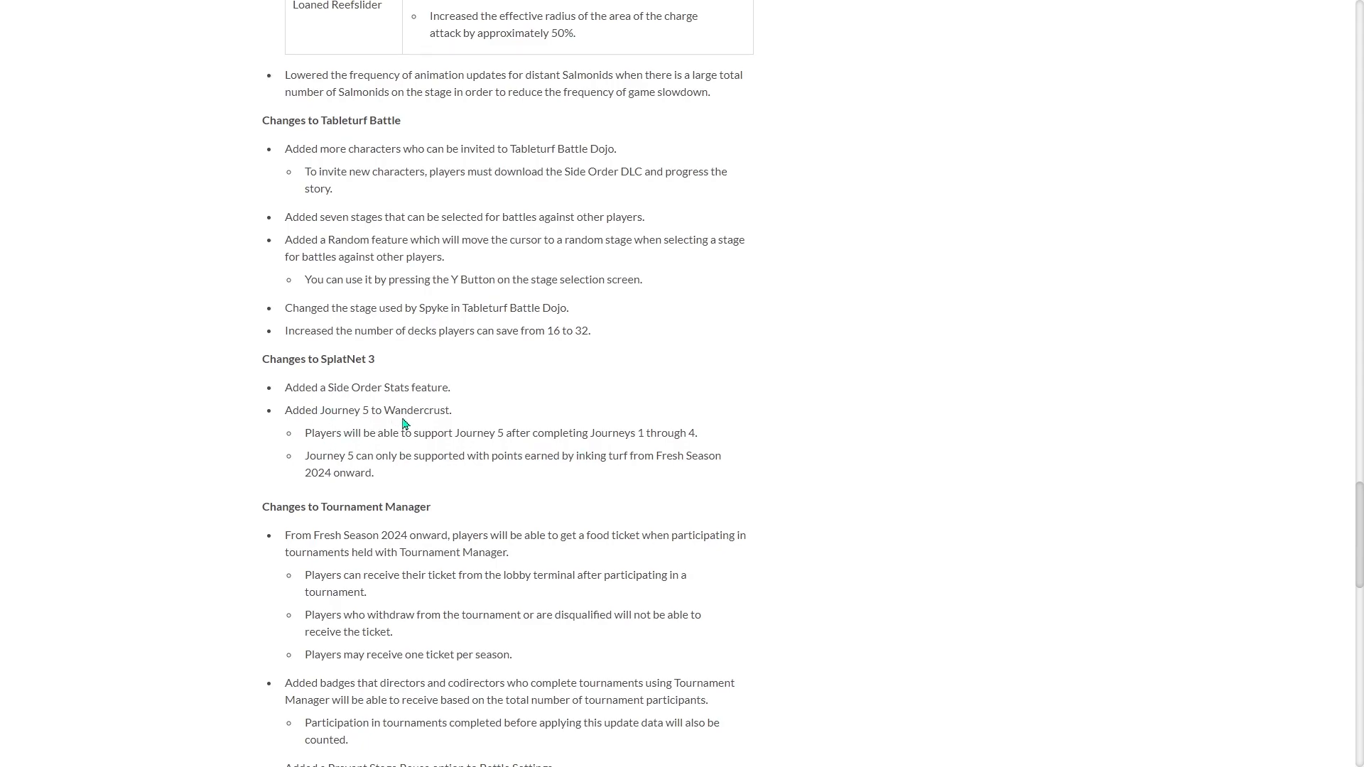
# Highlight 'Fresh Season' in the Journey 5 note and scroll into Tournament Manager changes
pyautogui.doubleClick(687, 454)
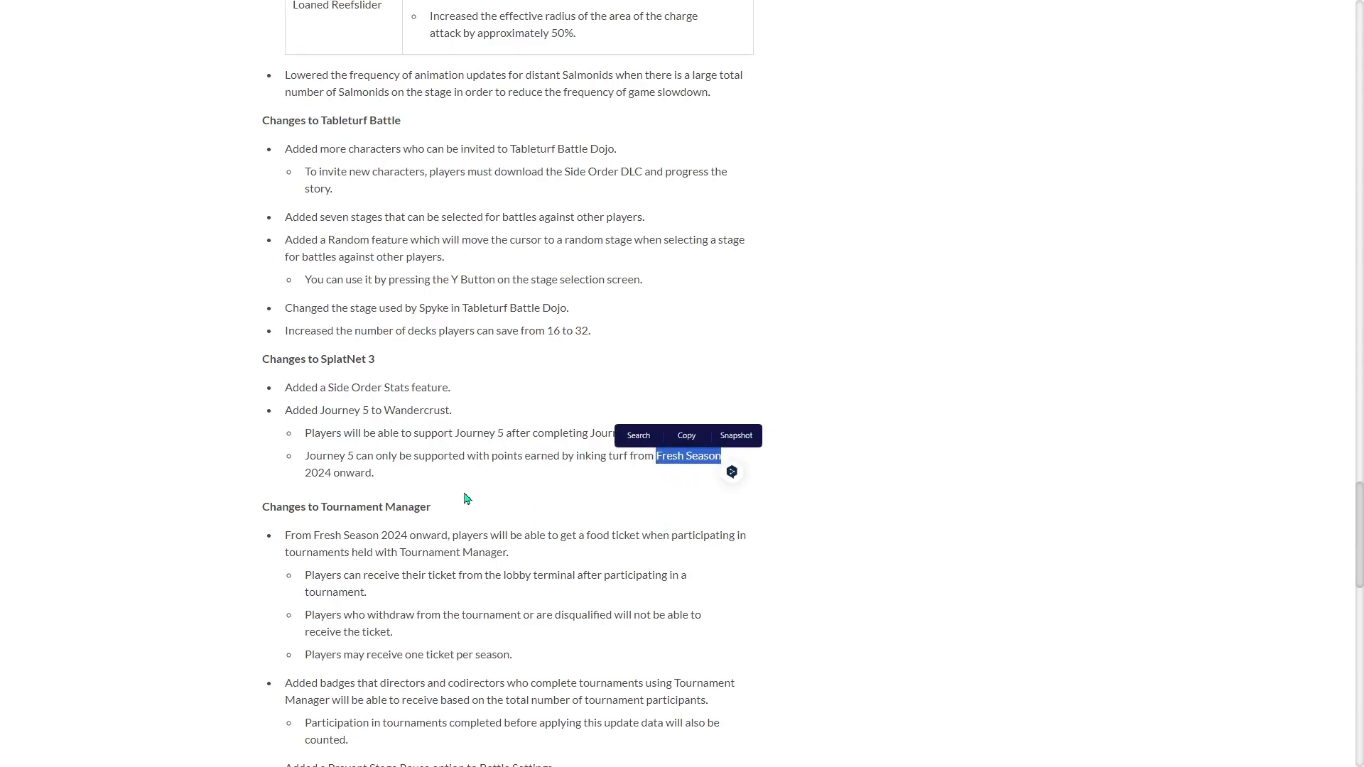
pyautogui.moveTo(553, 495)
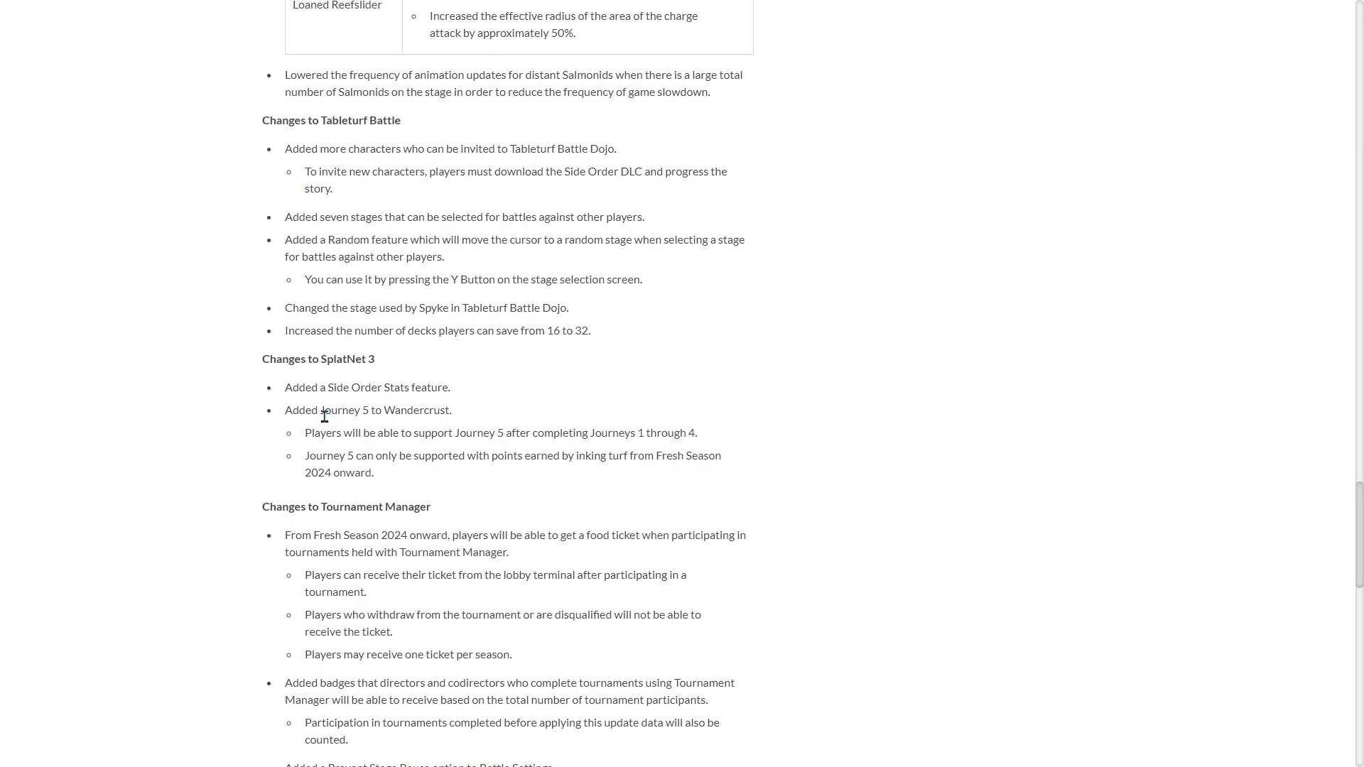
pyautogui.scroll(-3)
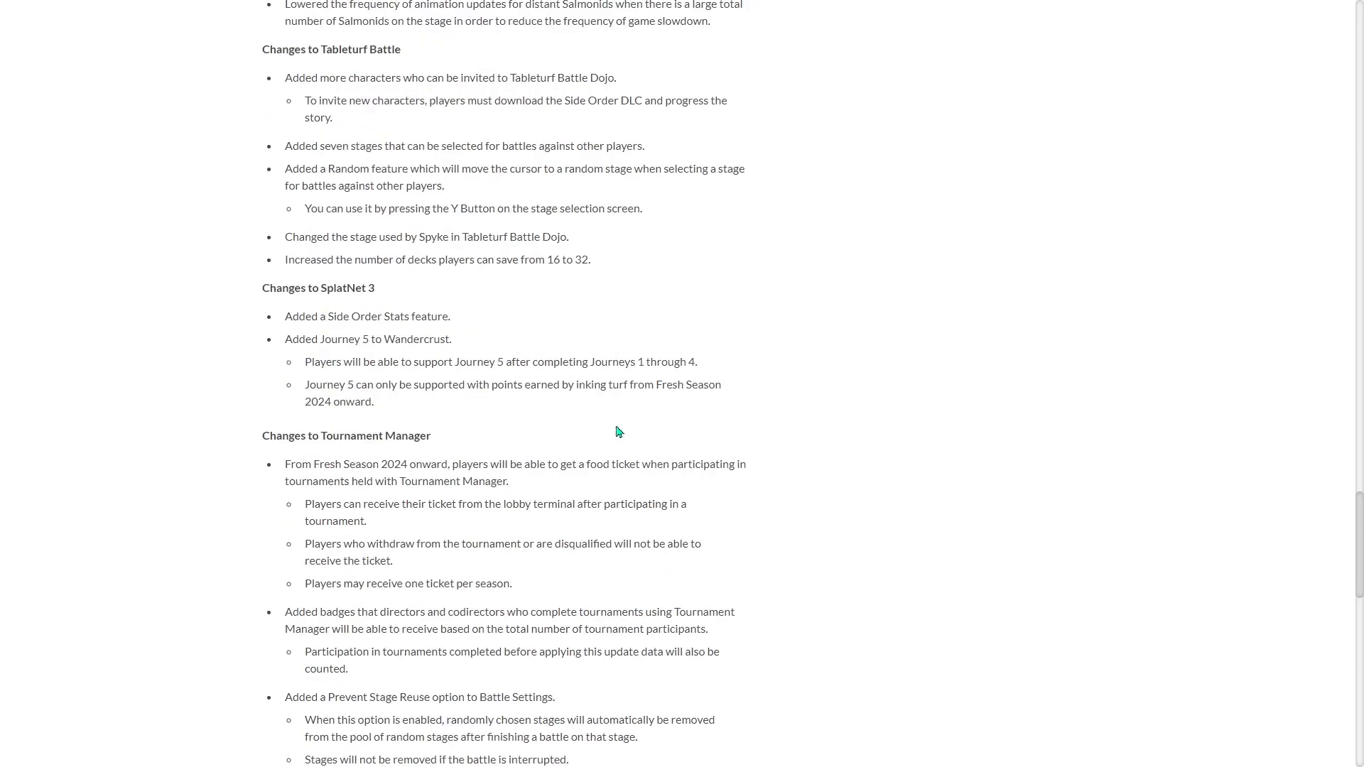
# Scroll past the update summary until the collapsed Bug Fixes categories appear
pyautogui.scroll(-3)
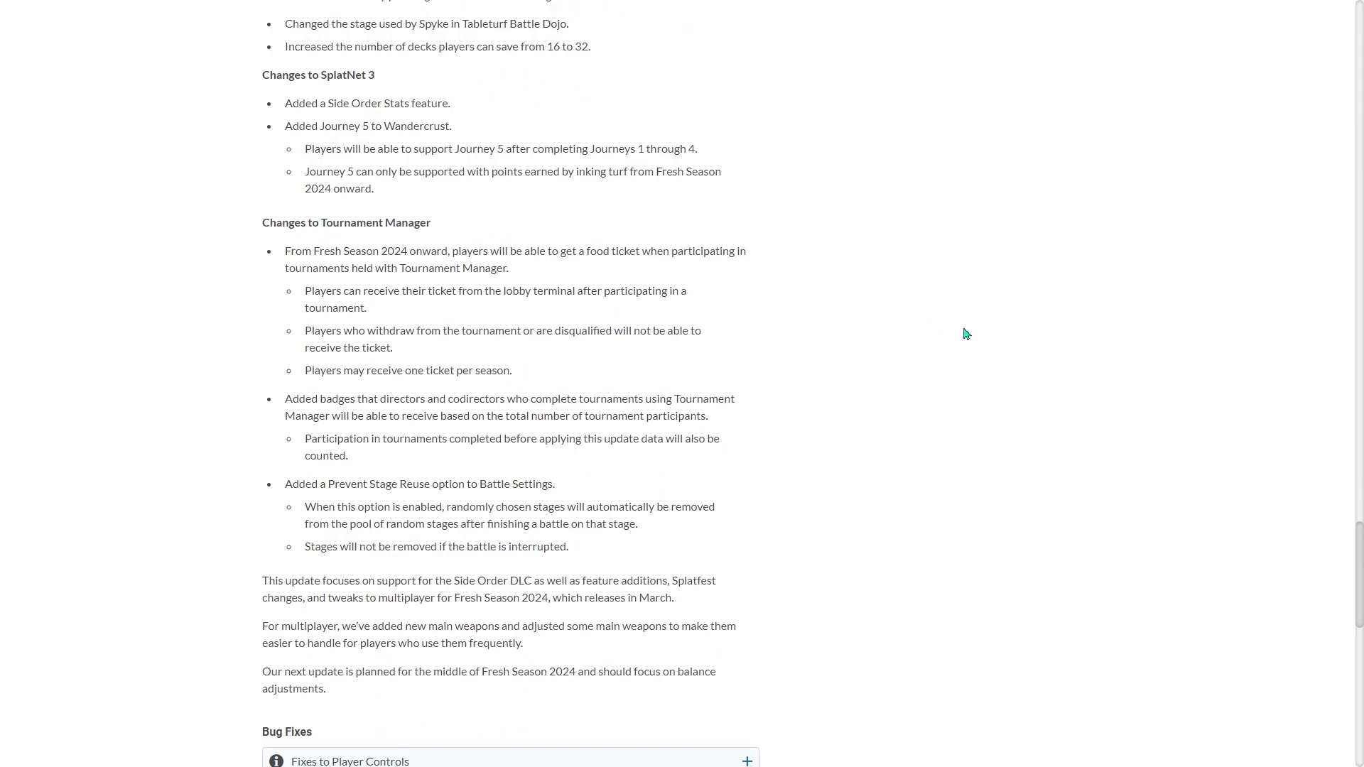
pyautogui.moveTo(1260, 499)
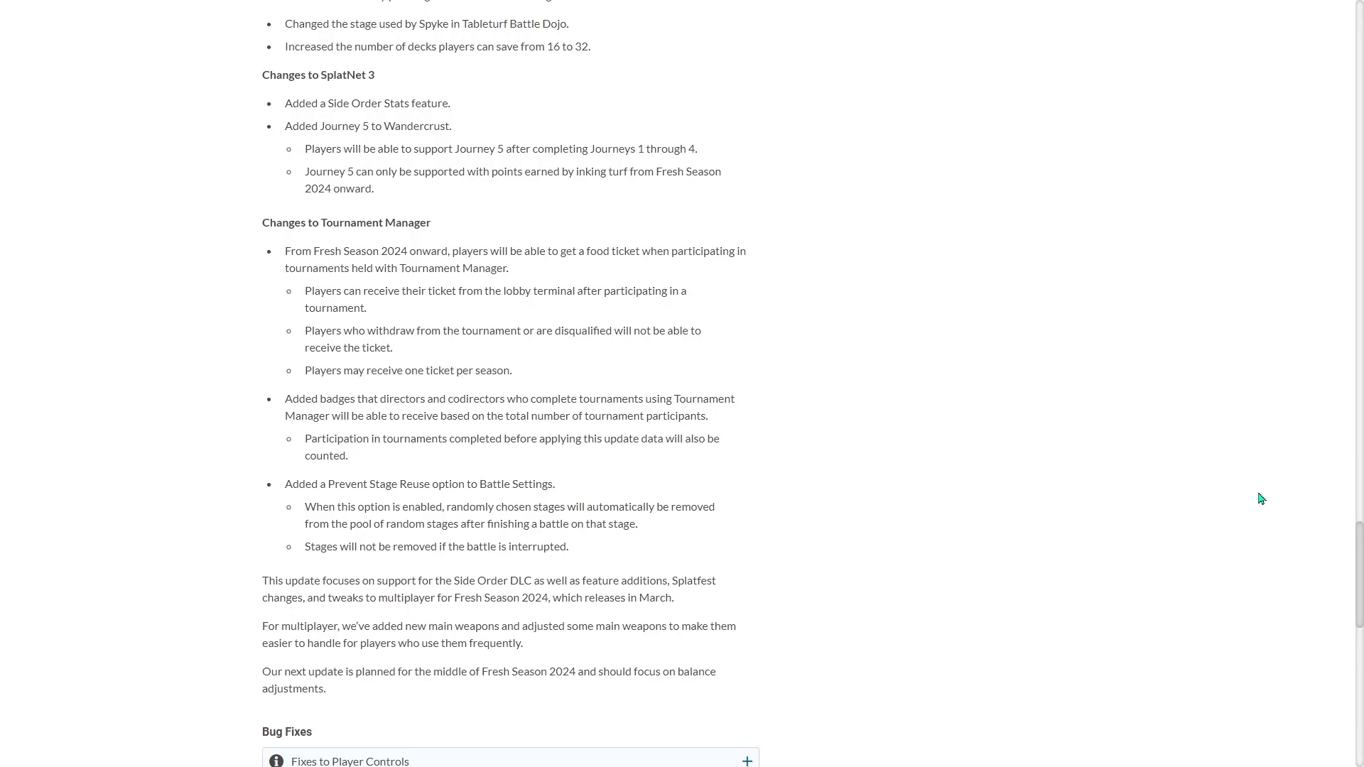
pyautogui.scroll(-3)
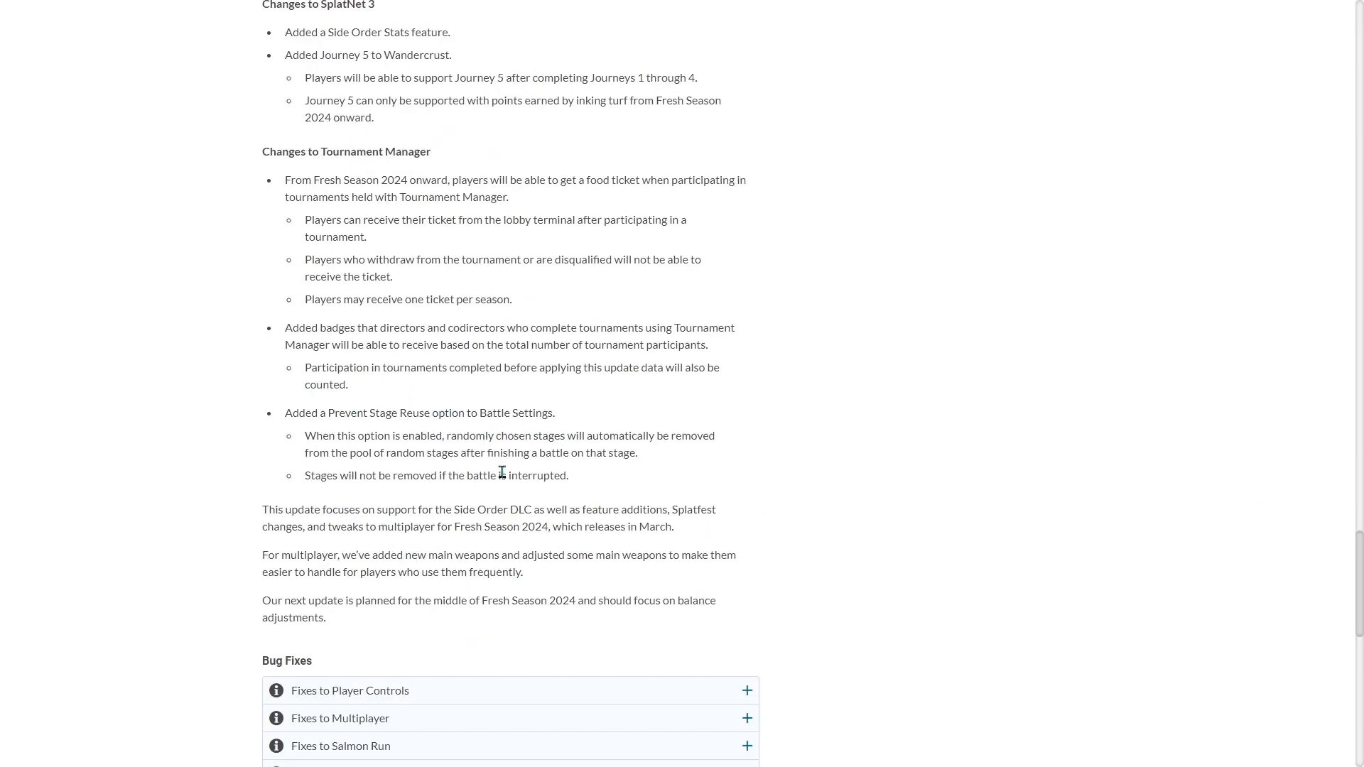
pyautogui.scroll(-3)
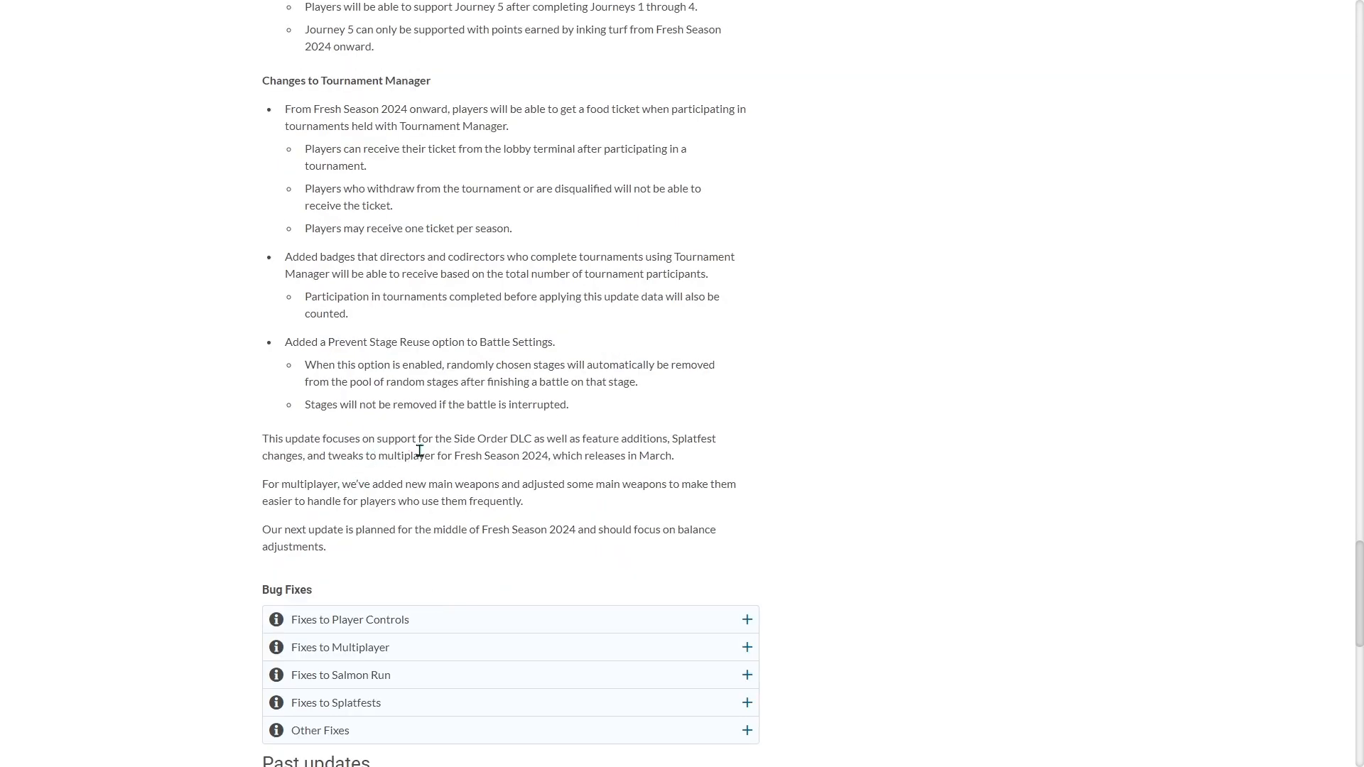
pyautogui.moveTo(606, 439)
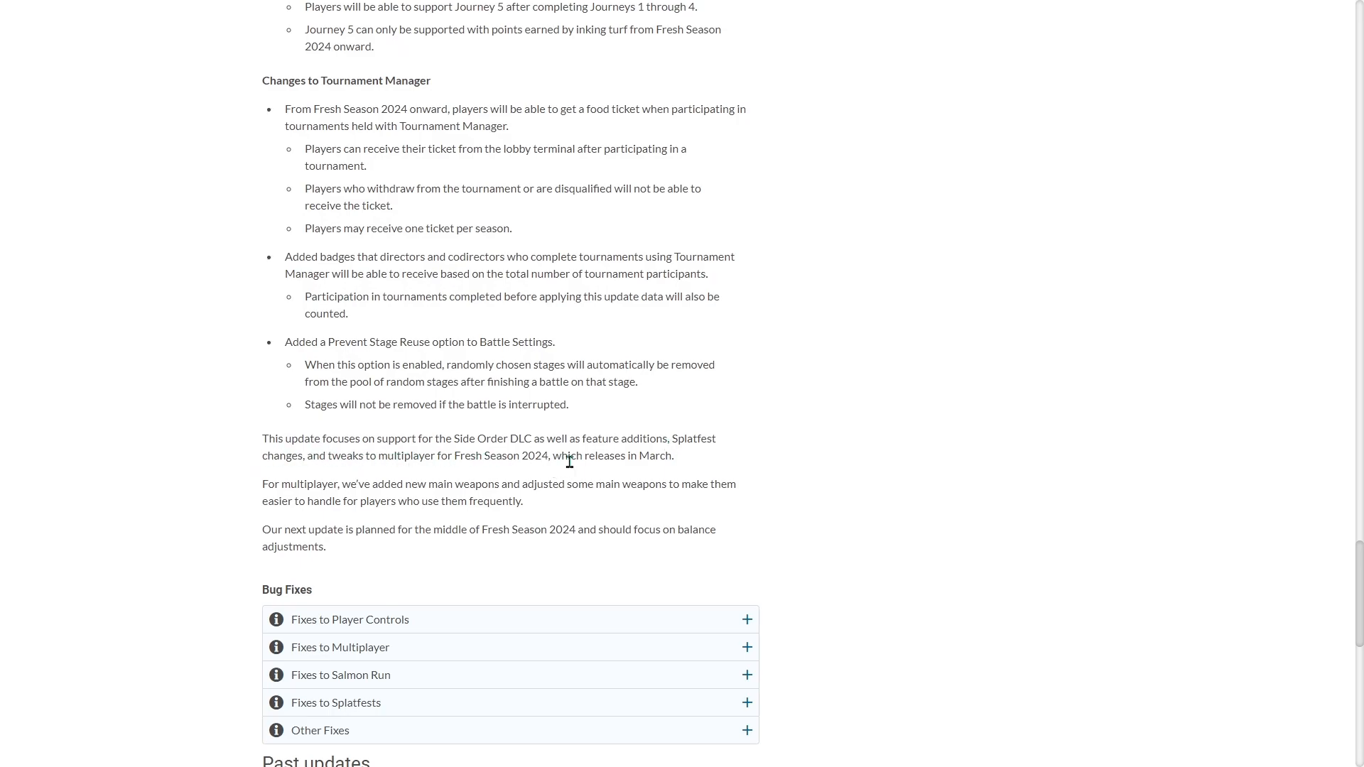
pyautogui.moveTo(334, 505)
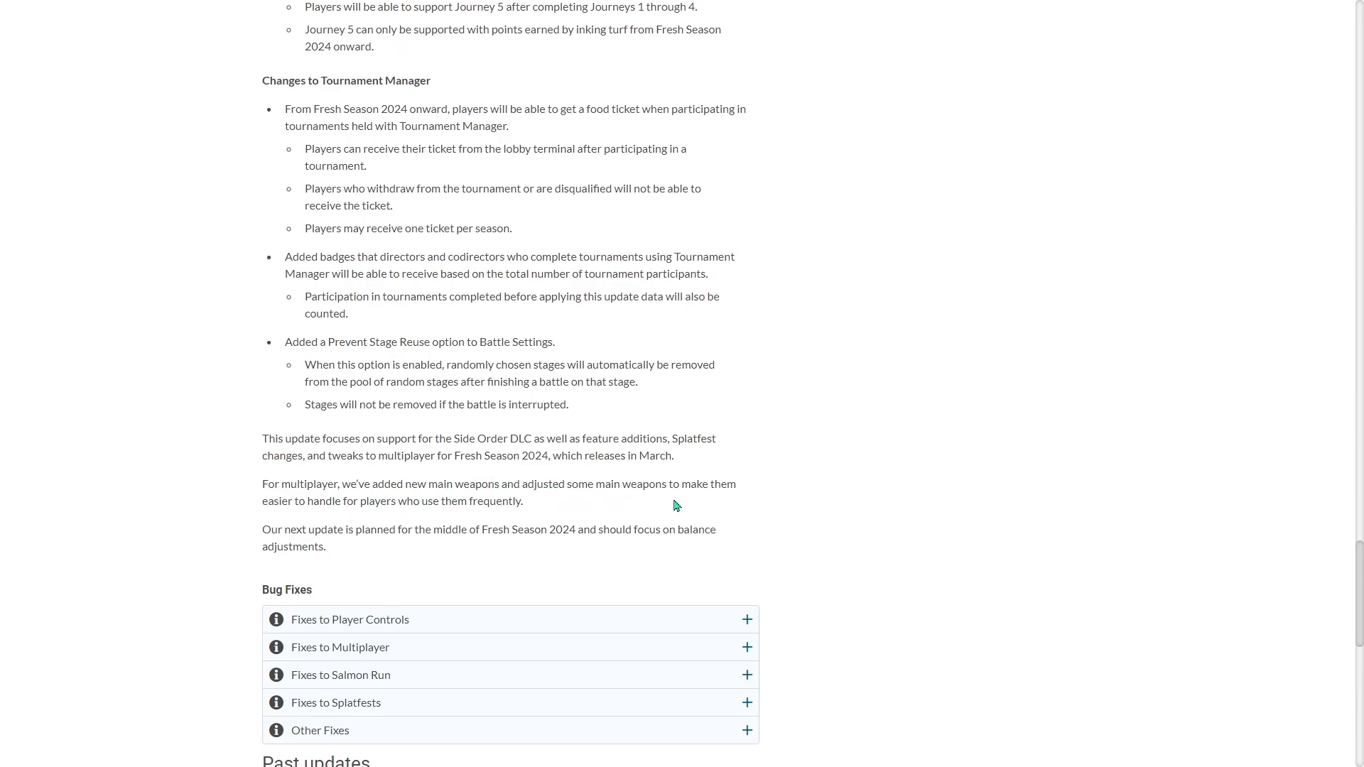
pyautogui.moveTo(495, 534)
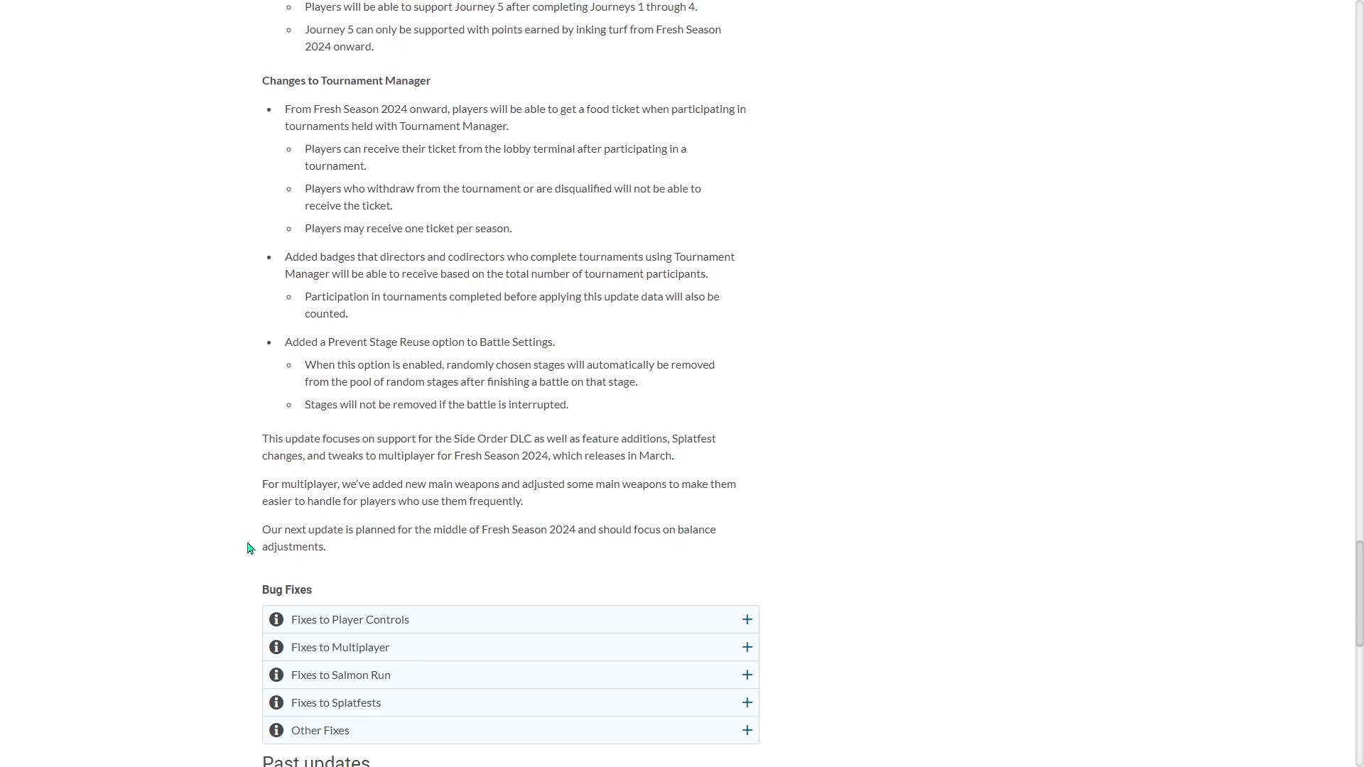
pyautogui.scroll(-3)
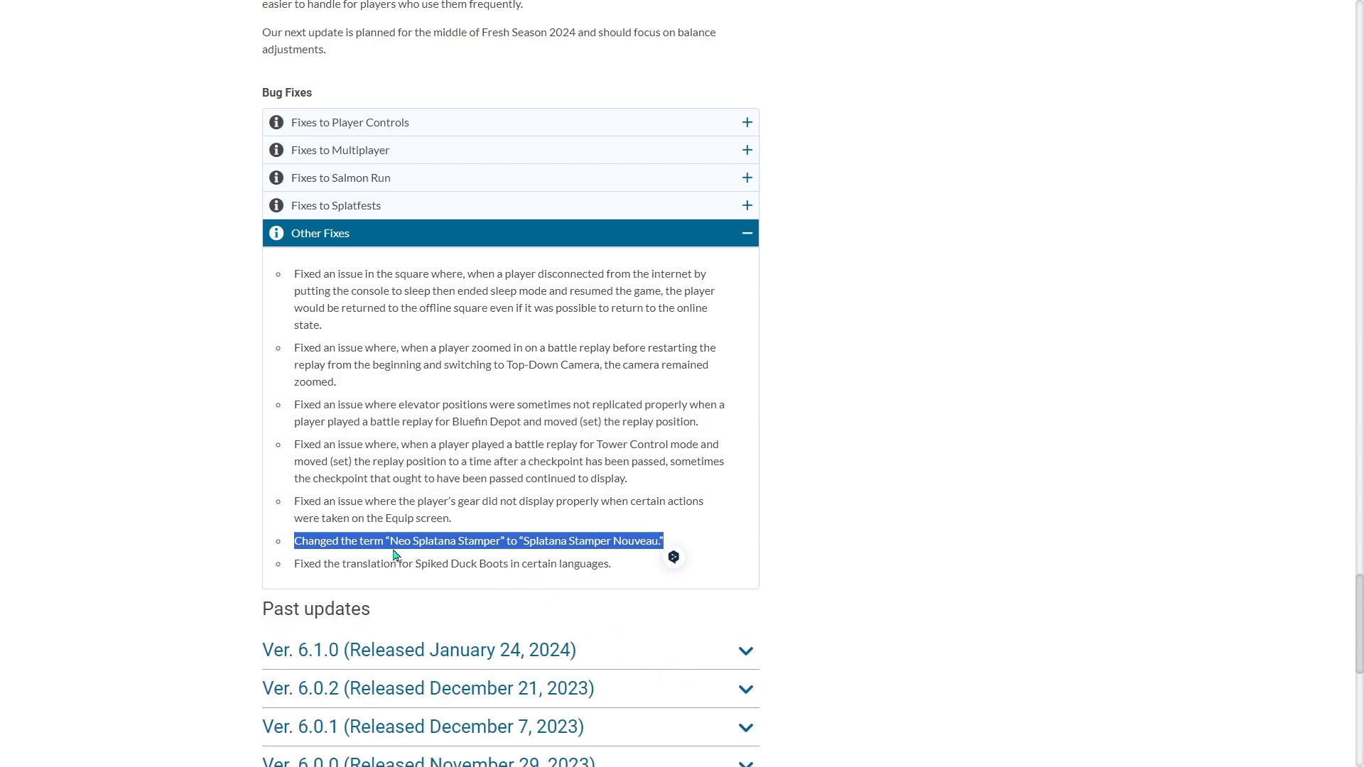
pyautogui.moveTo(694, 596)
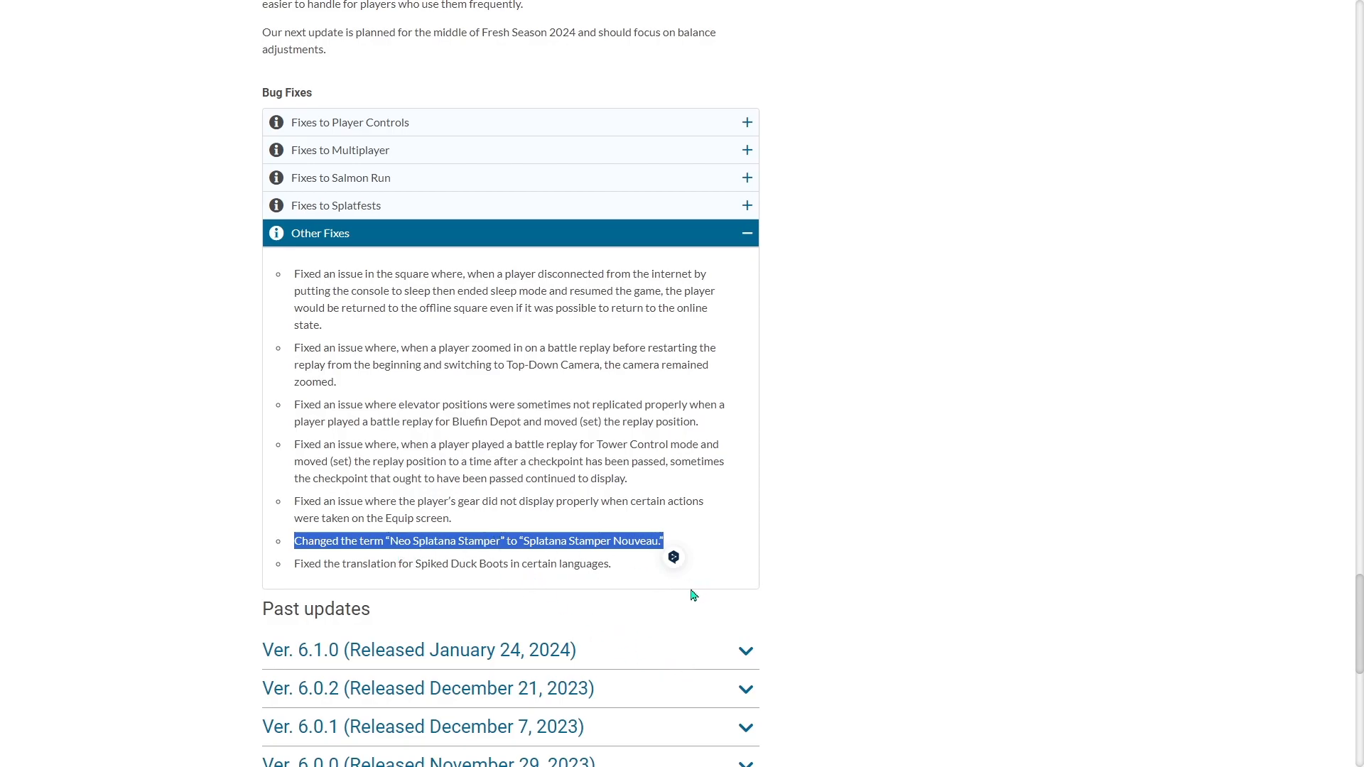
pyautogui.moveTo(840, 624)
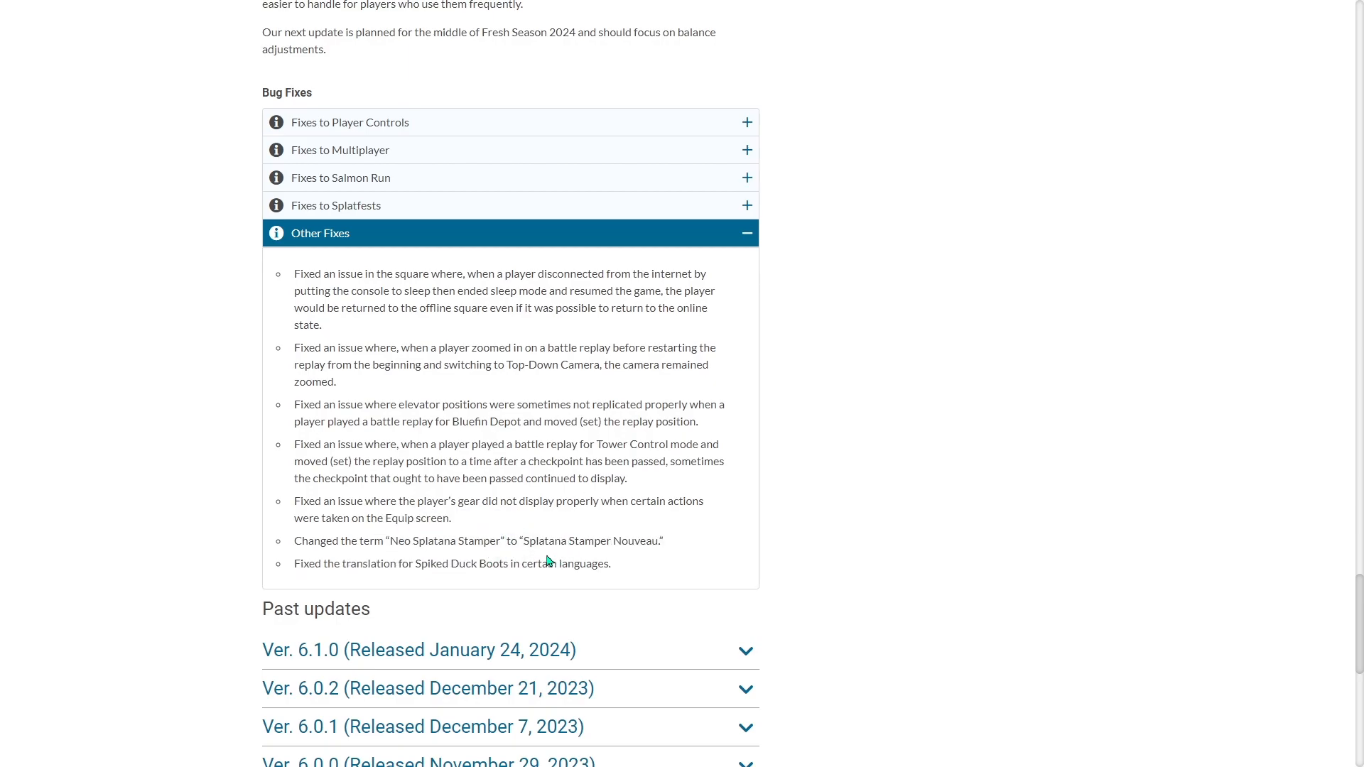
# Highlight, then deselect, the Neo Splatana Stamper renaming line in Other Fixes
pyautogui.tripleClick(477, 540)
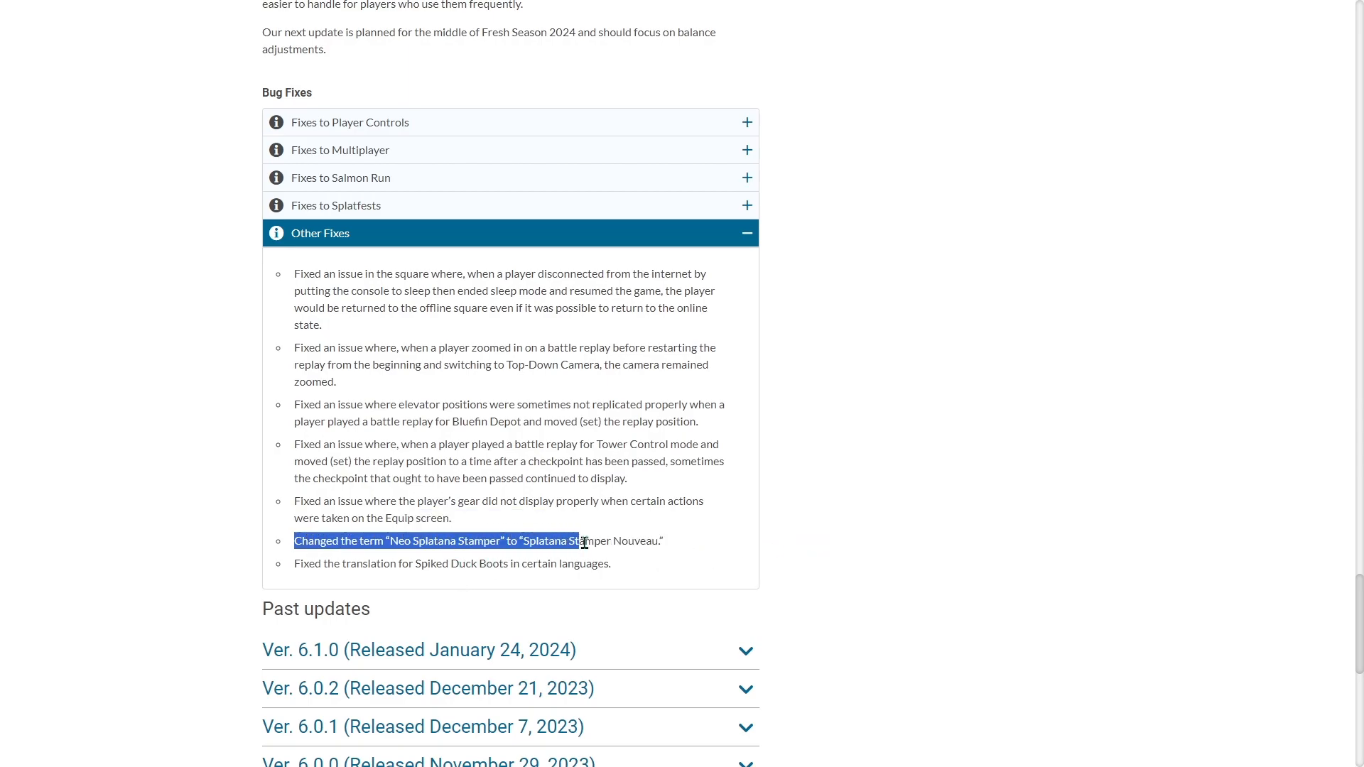
pyautogui.click(839, 553)
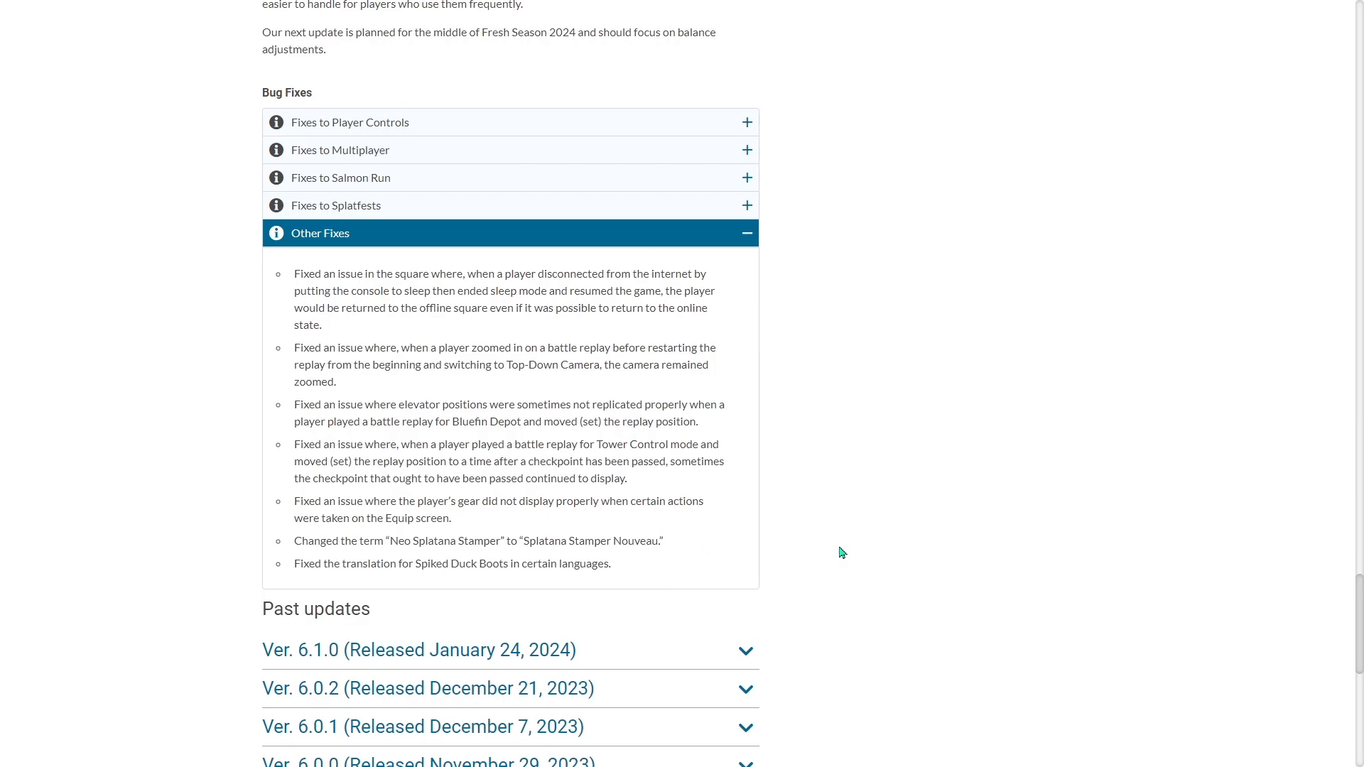
pyautogui.moveTo(832, 555)
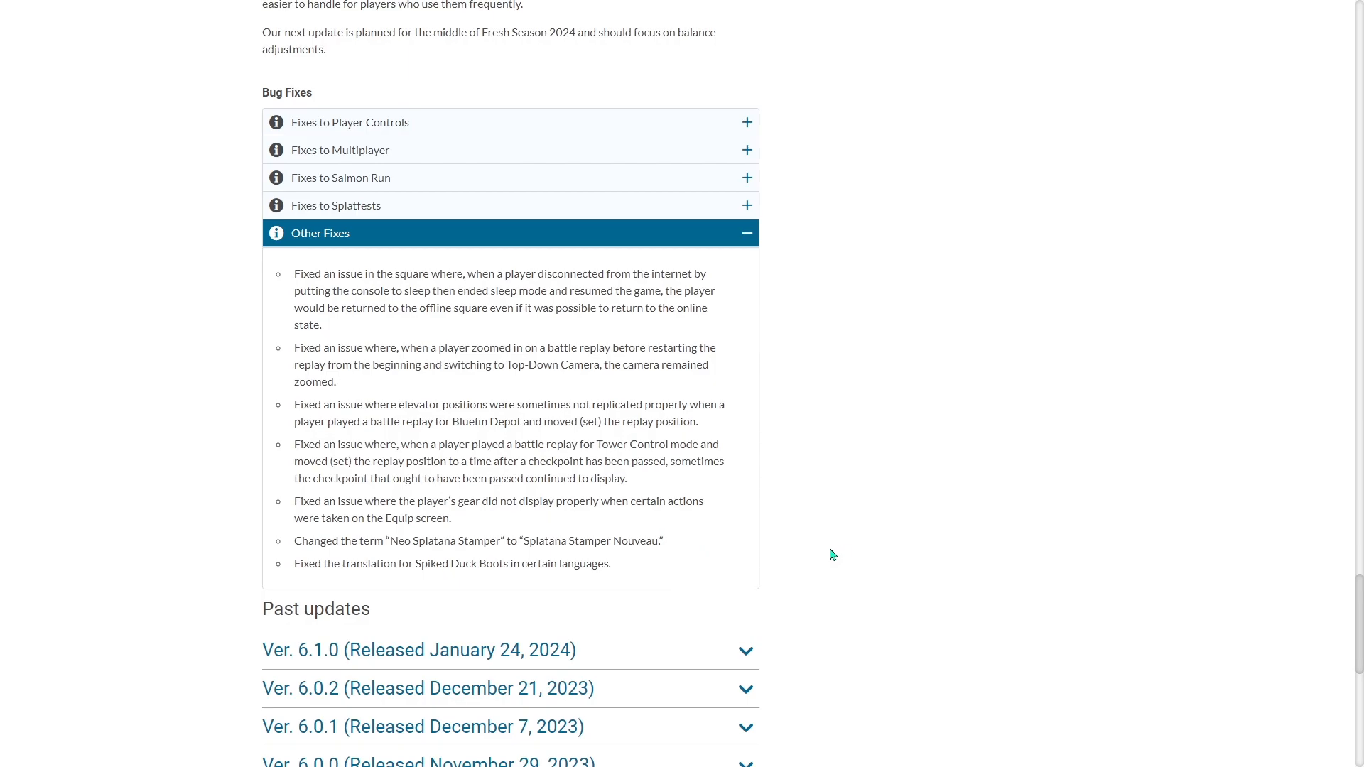
pyautogui.moveTo(300, 540); pyautogui.dragTo(636, 540)
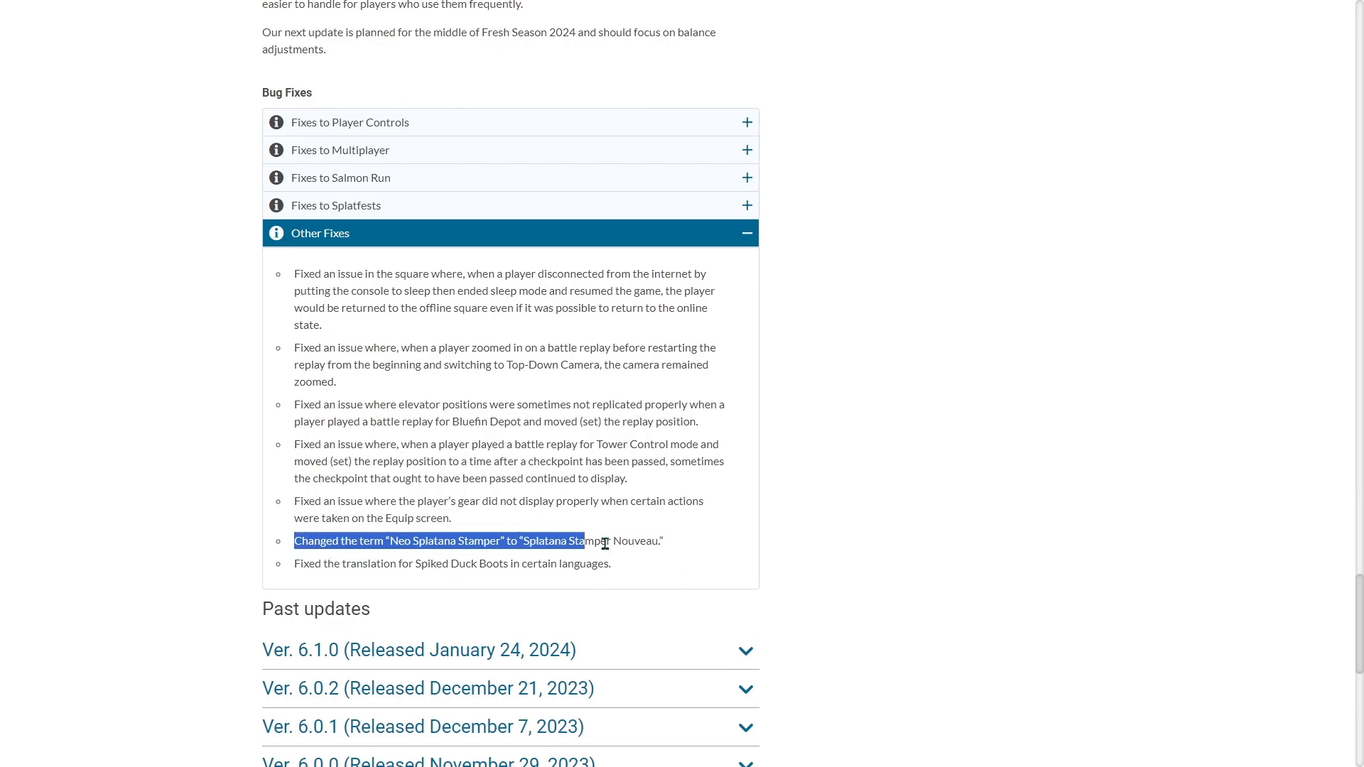
pyautogui.click(988, 558)
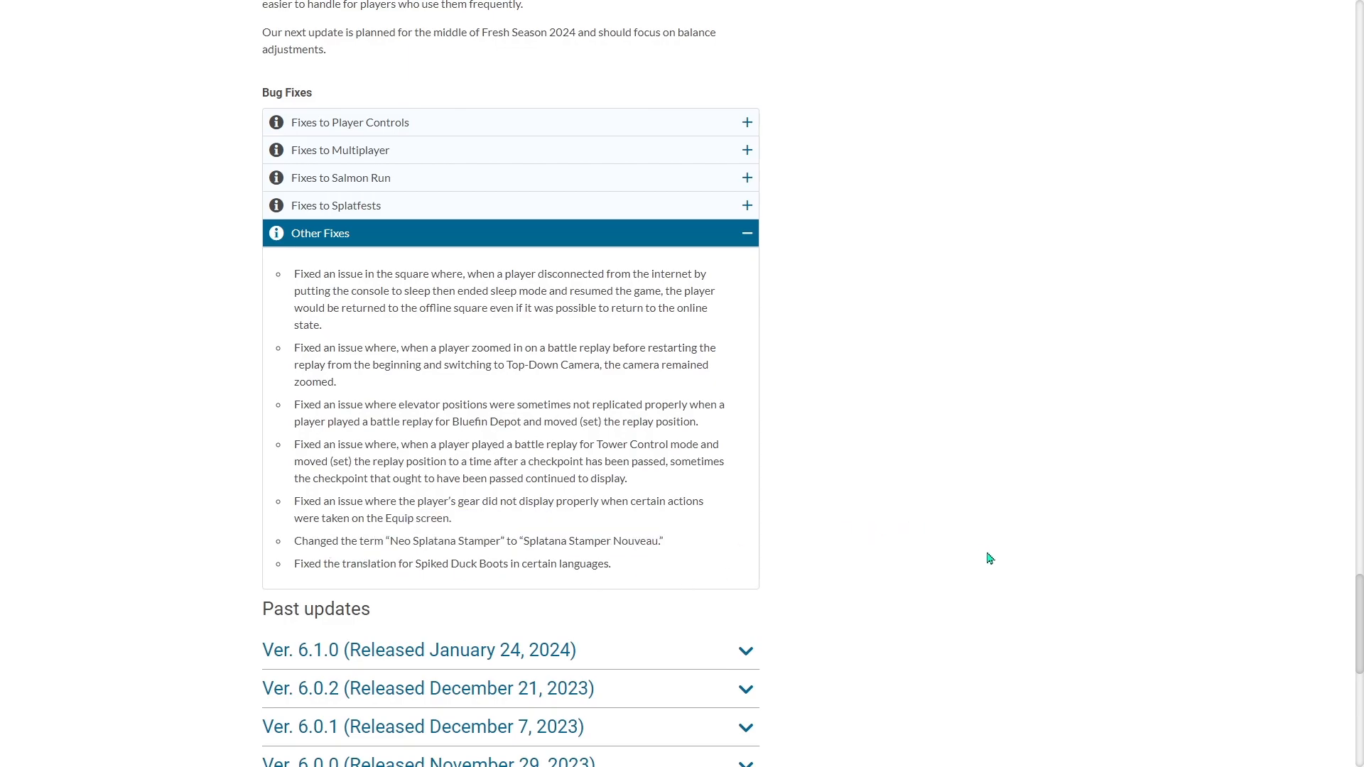